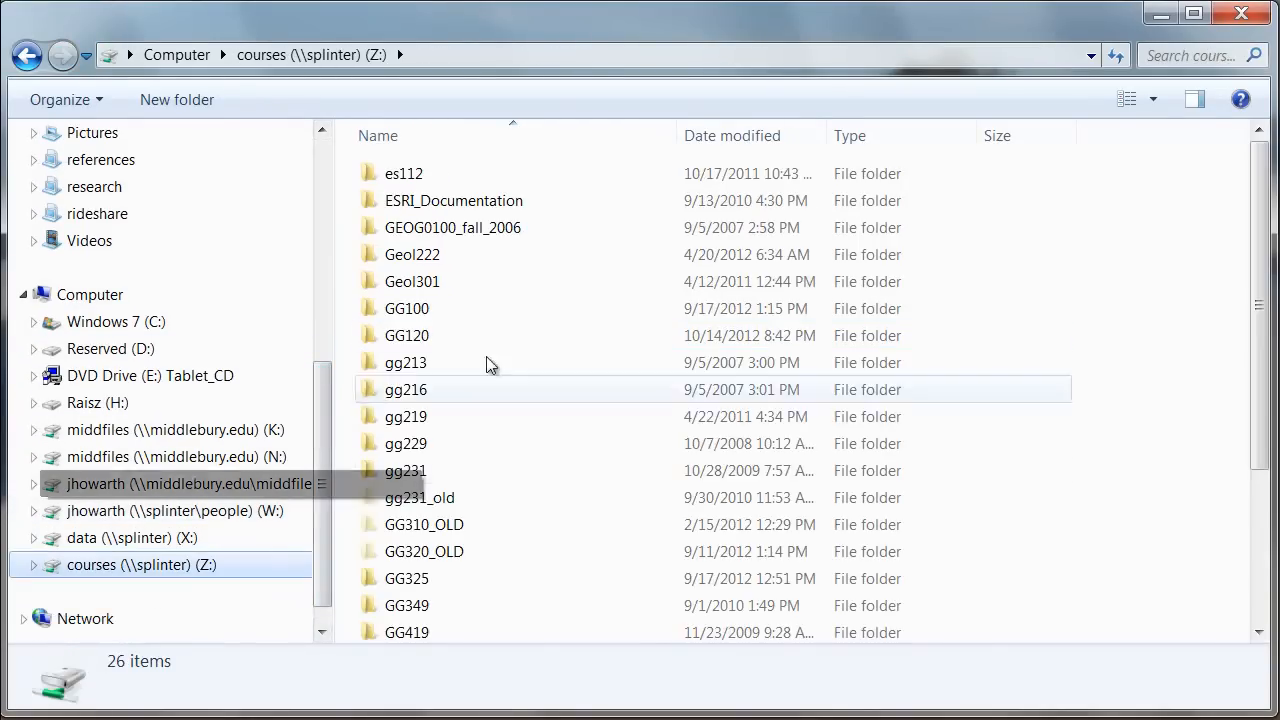
Copy all tissot files from Z:\GG120\wk06p1 and paste them into W:\now\gg120.
{"action": "double_click", "coordinate": [407, 335]}
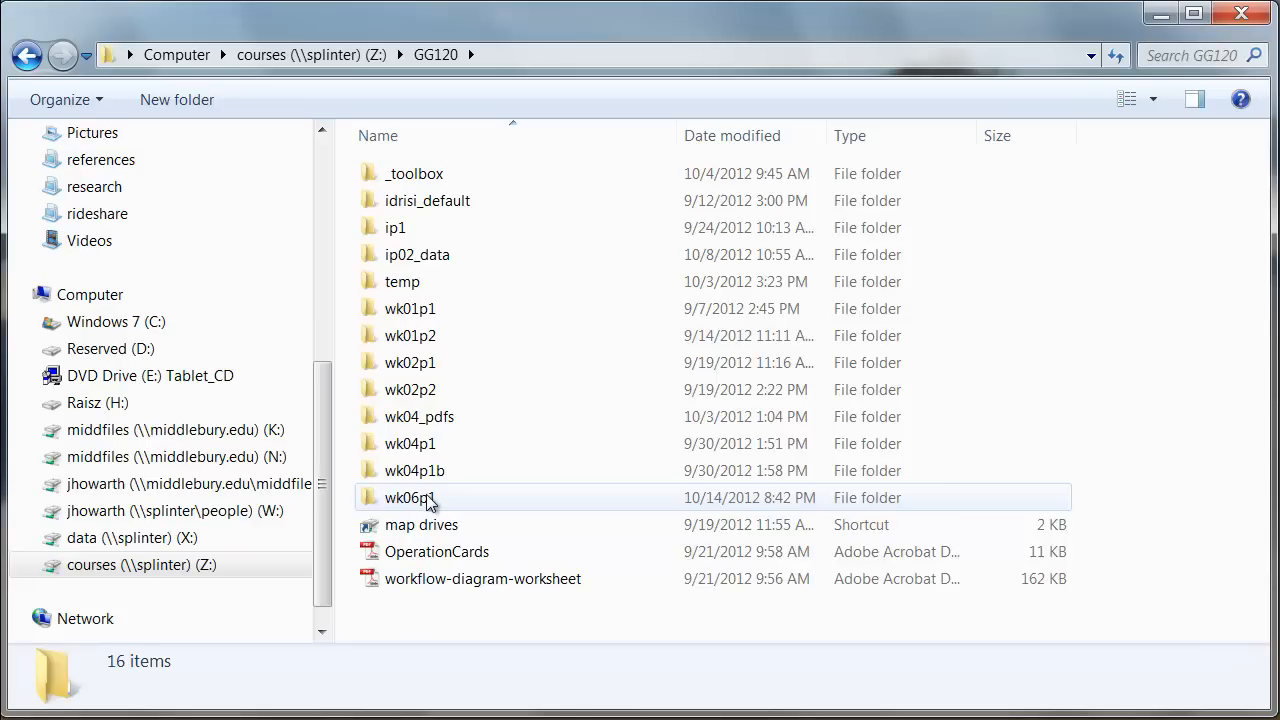
{"action": "double_click", "coordinate": [409, 497]}
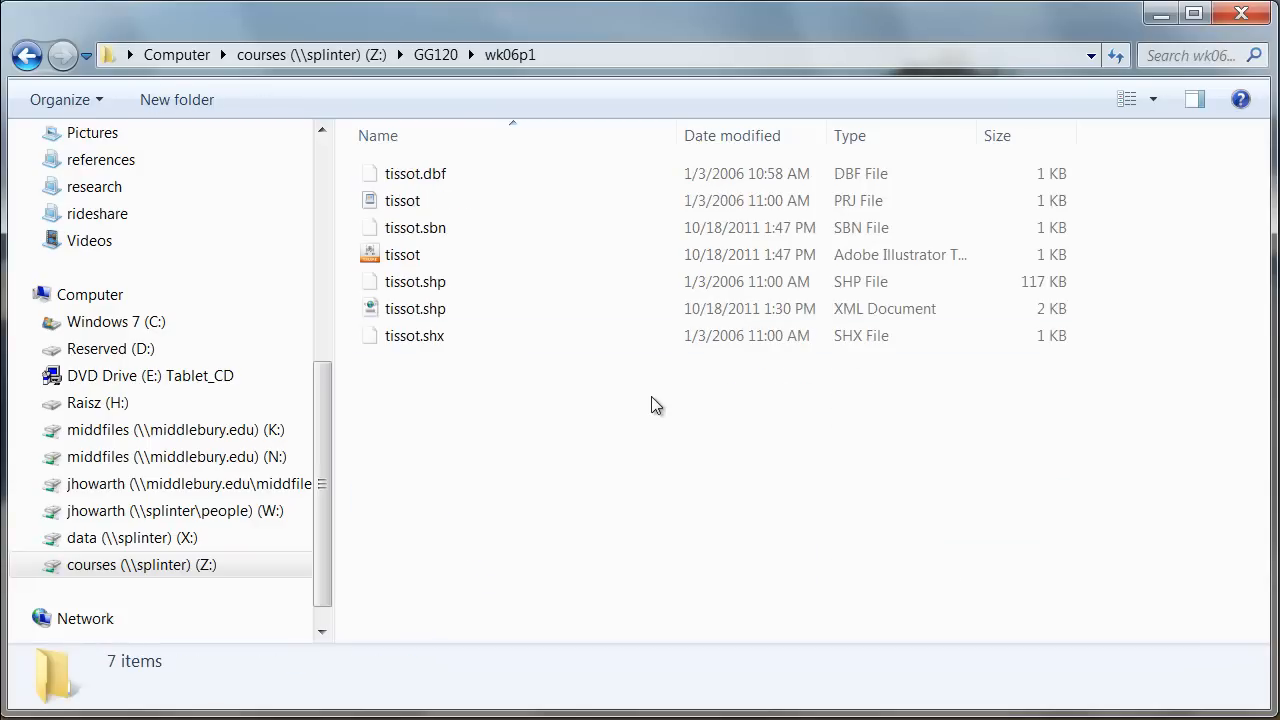
{"action": "key", "text": "ctrl+a"}
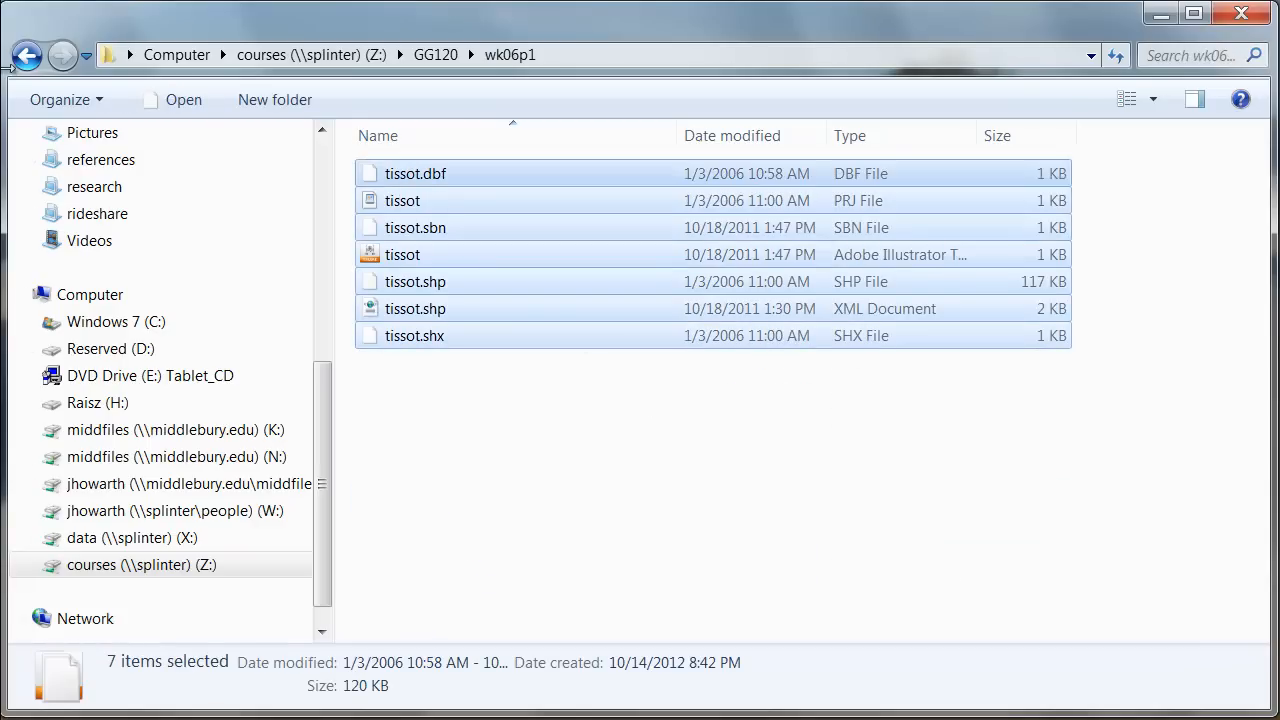
{"action": "right_click", "coordinate": [410, 497]}
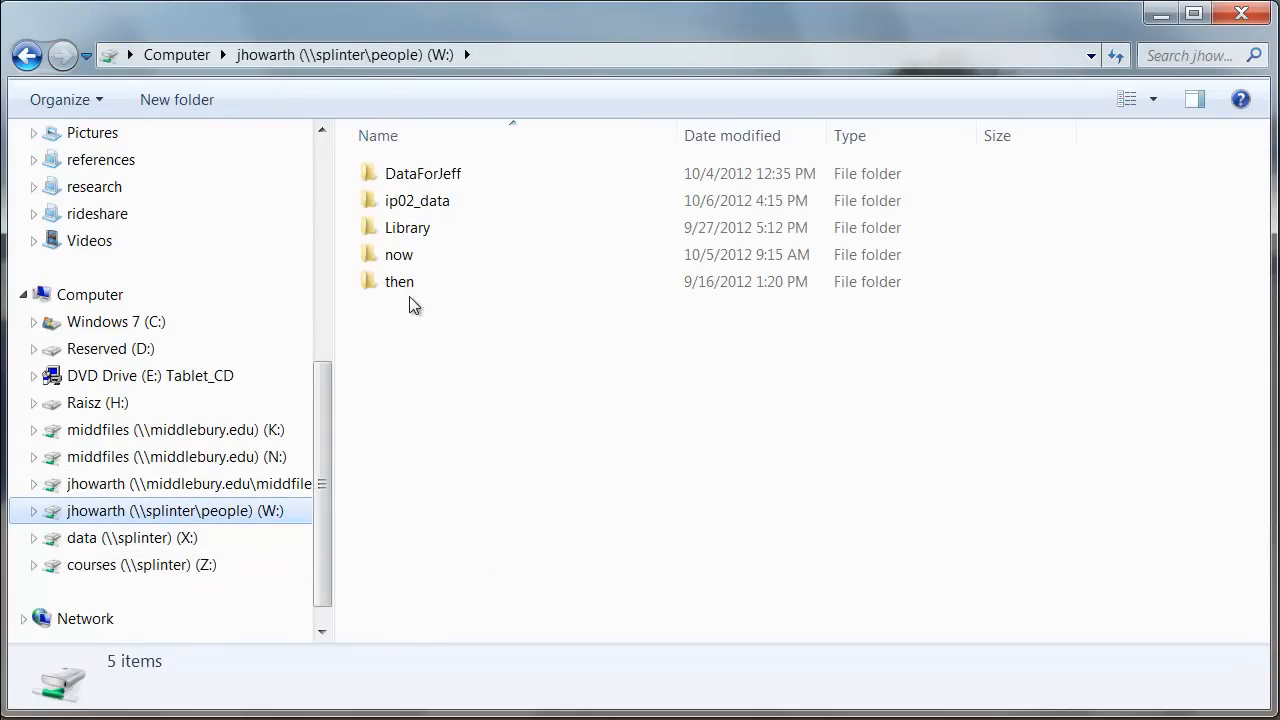
{"action": "double_click", "coordinate": [398, 254]}
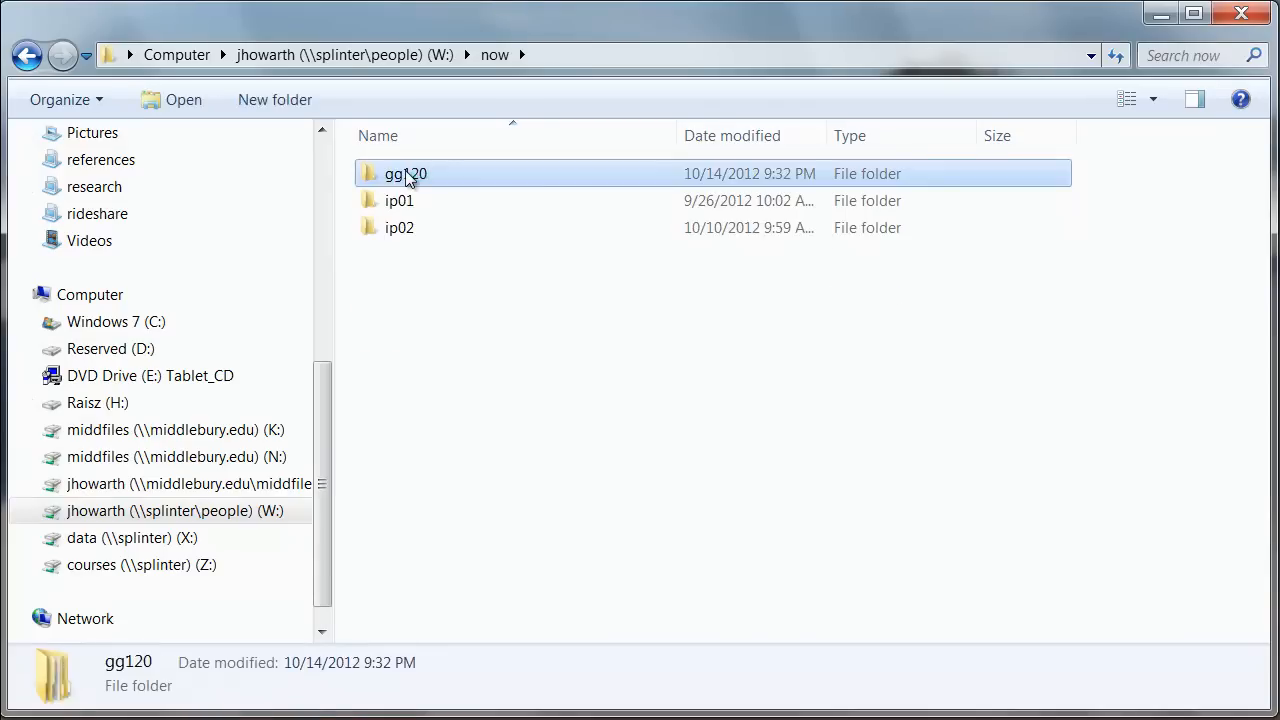
{"action": "double_click", "coordinate": [405, 173]}
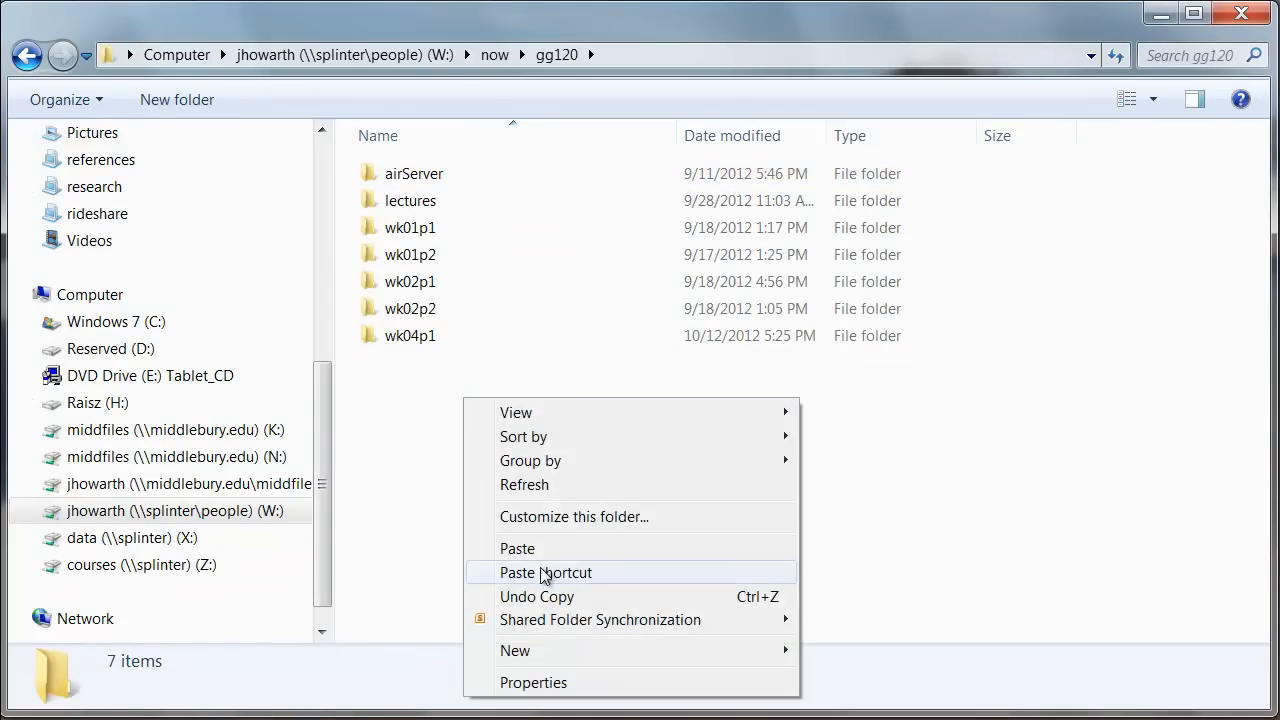
{"action": "left_click", "coordinate": [545, 572]}
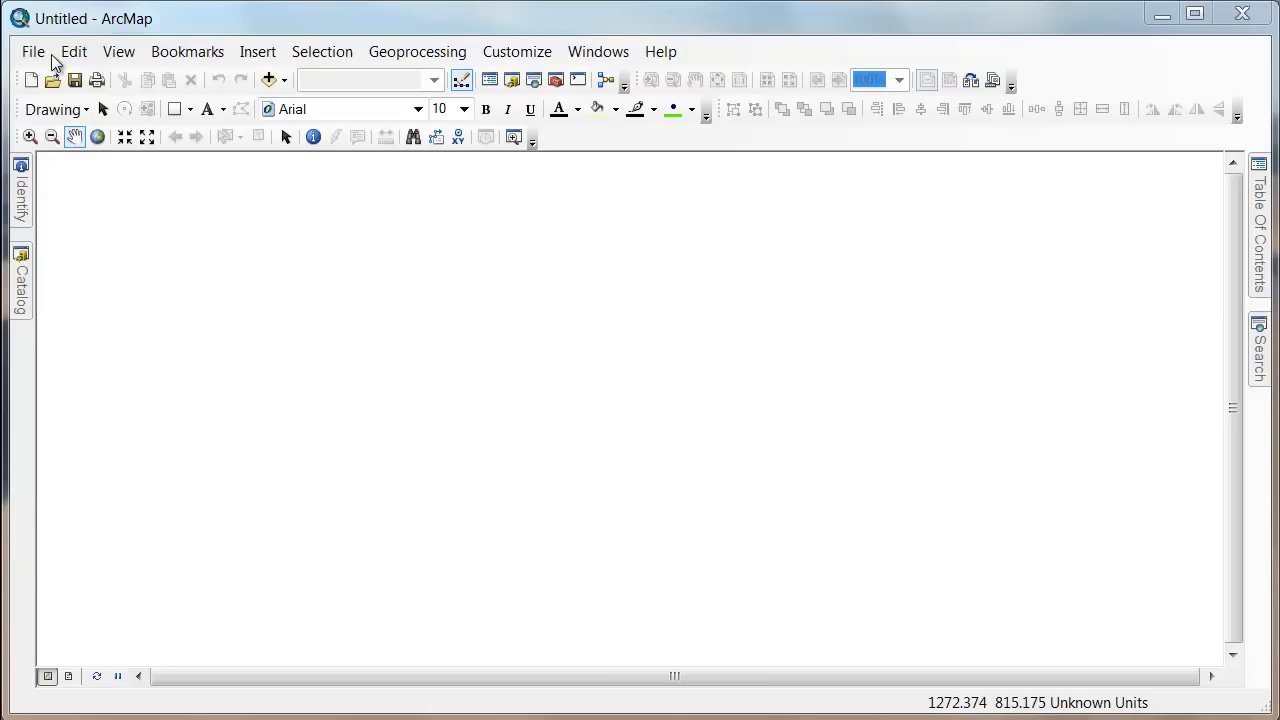
{"action": "mouse_move", "coordinate": [33, 51]}
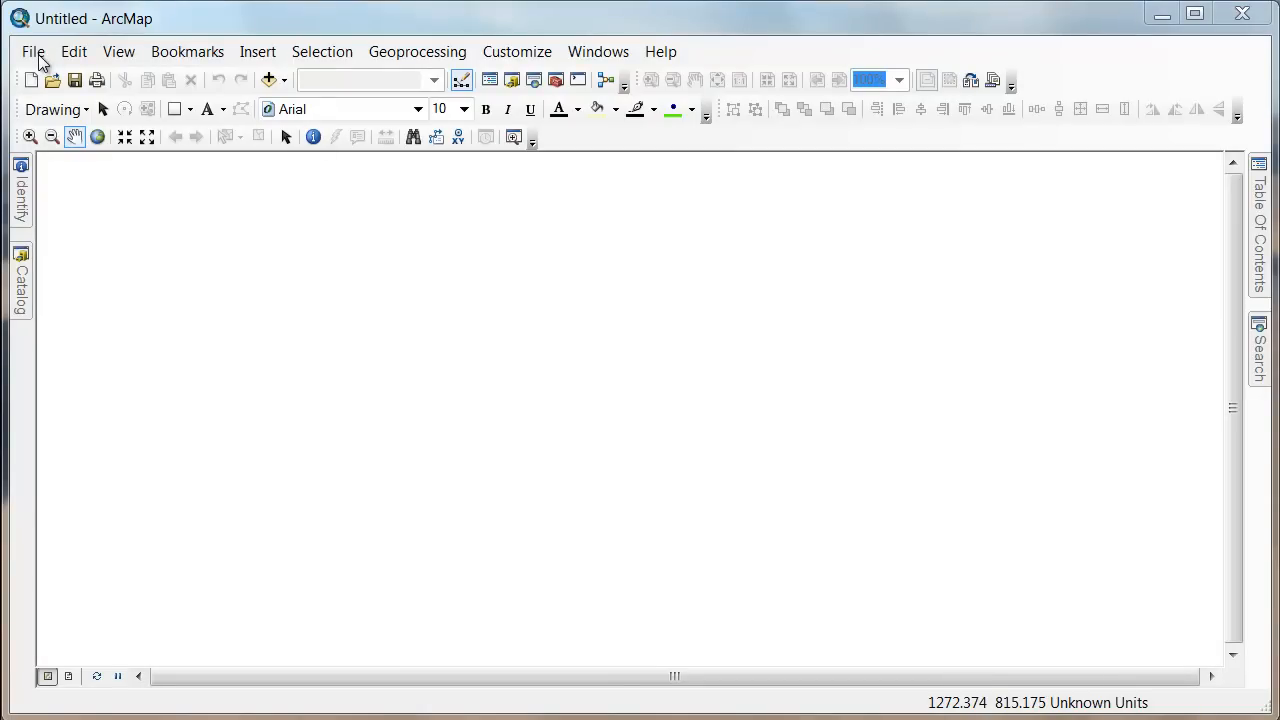
Save the untitled map document as wk06 in W:\now\gg120\wk06p1.
{"action": "left_click", "coordinate": [32, 51]}
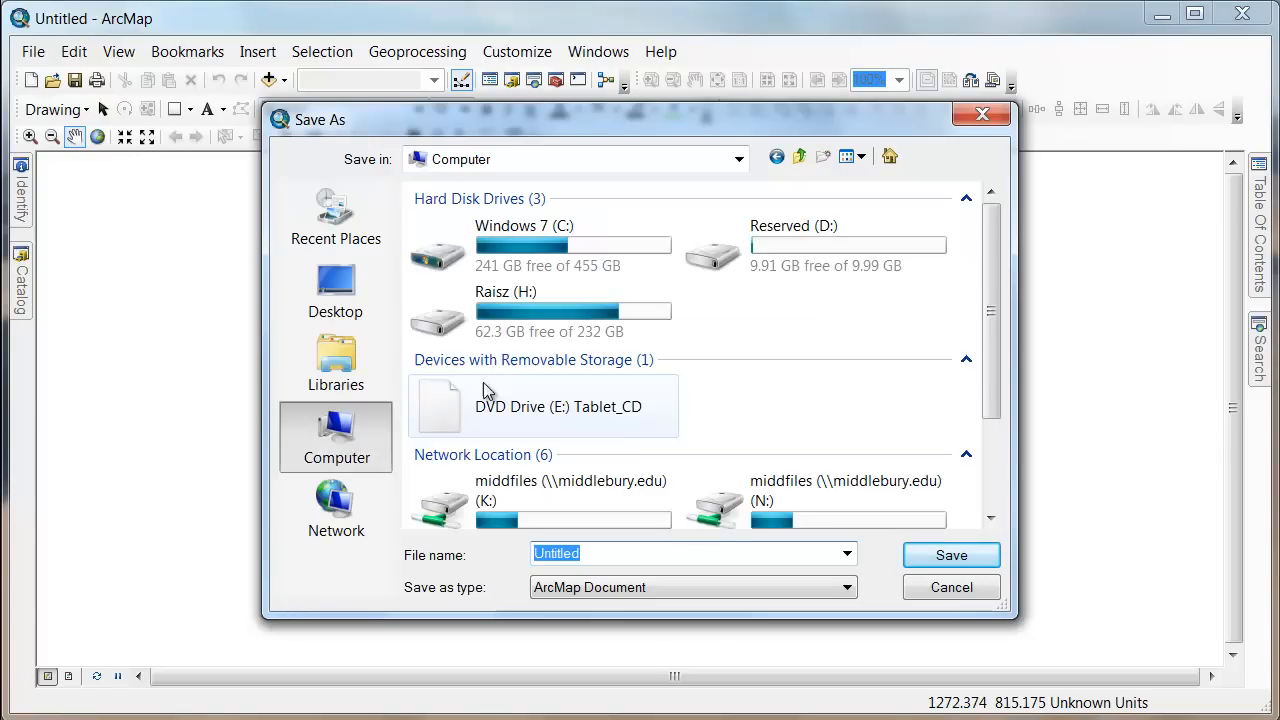
{"action": "scroll", "scroll_direction": "down", "scroll_amount": 3}
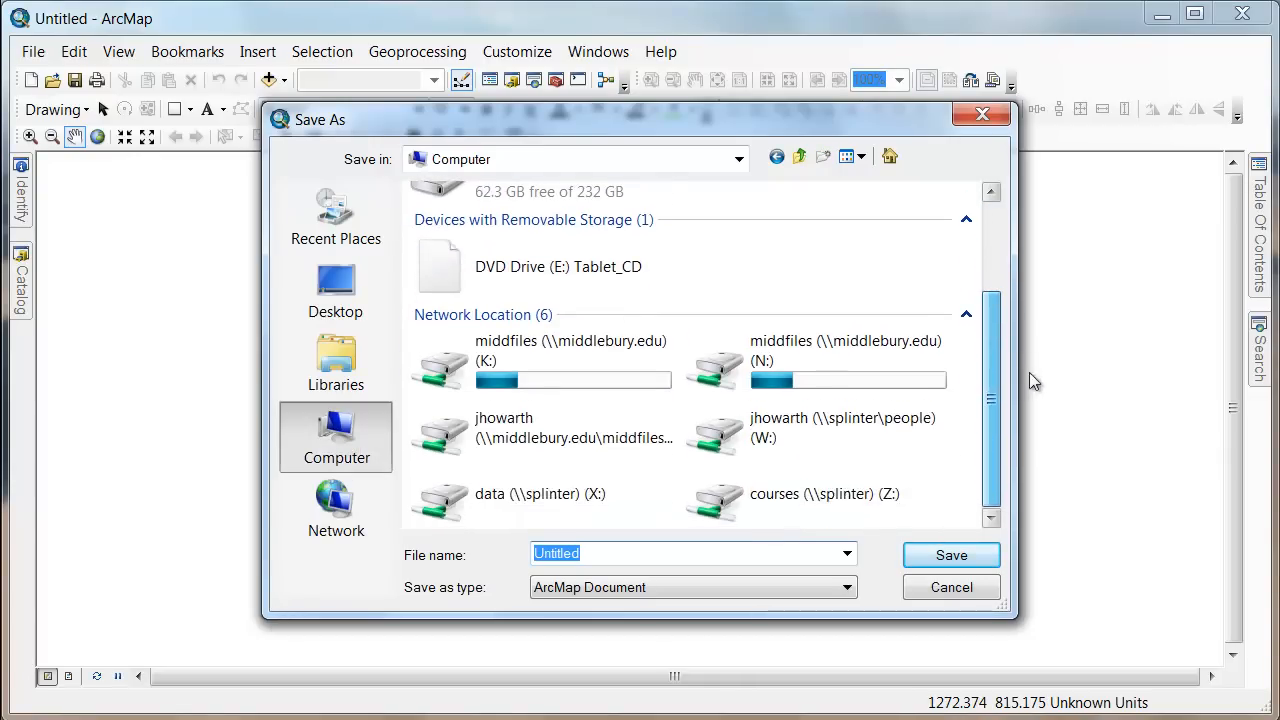
{"action": "double_click", "coordinate": [840, 427]}
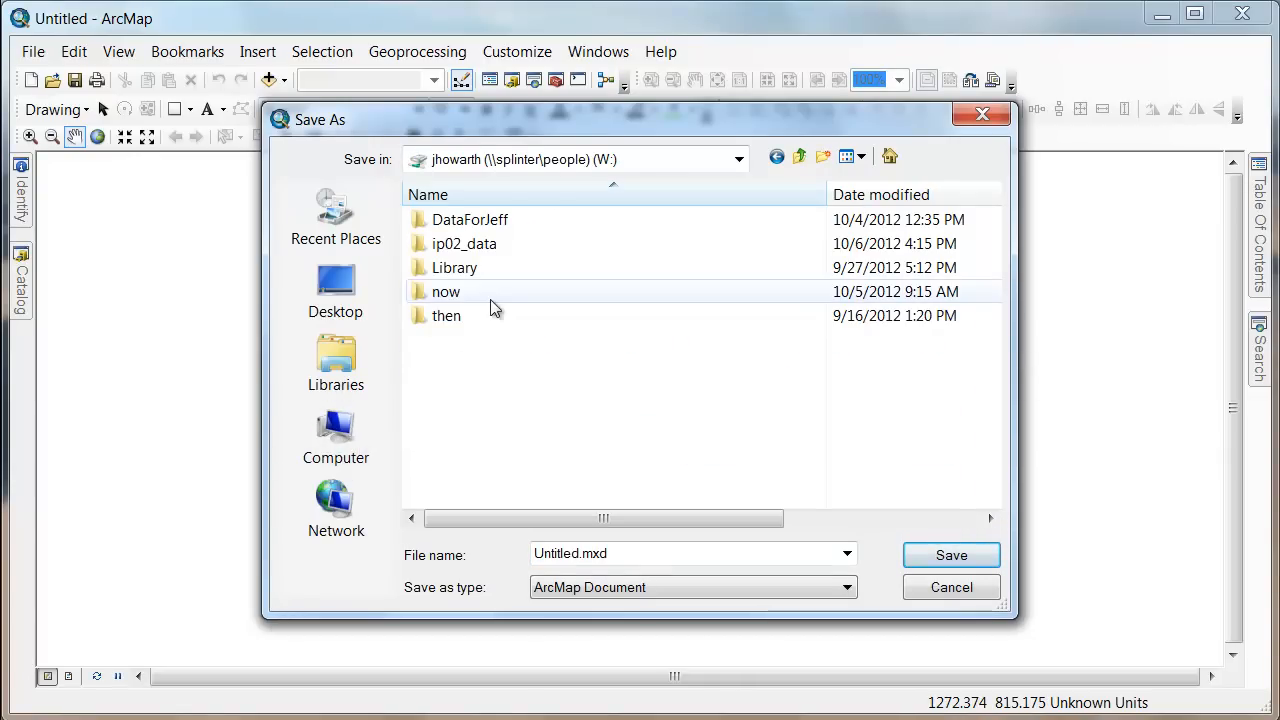
{"action": "double_click", "coordinate": [446, 291]}
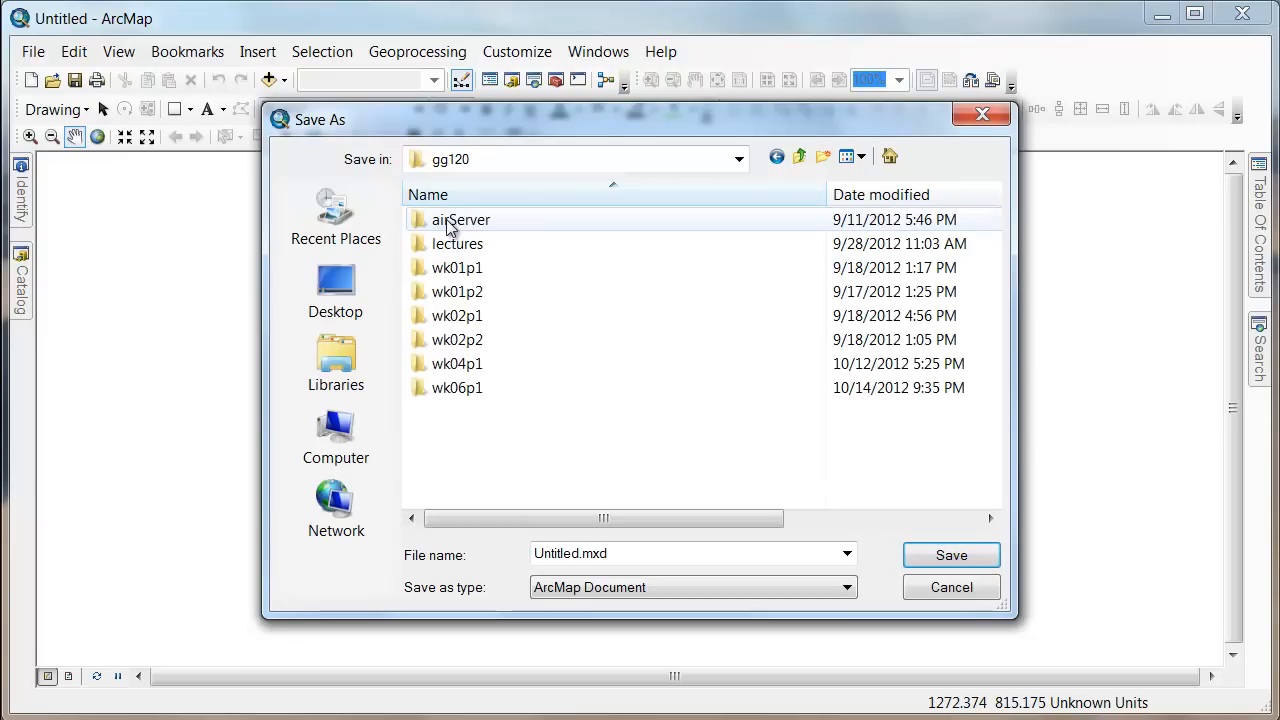
{"action": "double_click", "coordinate": [457, 387]}
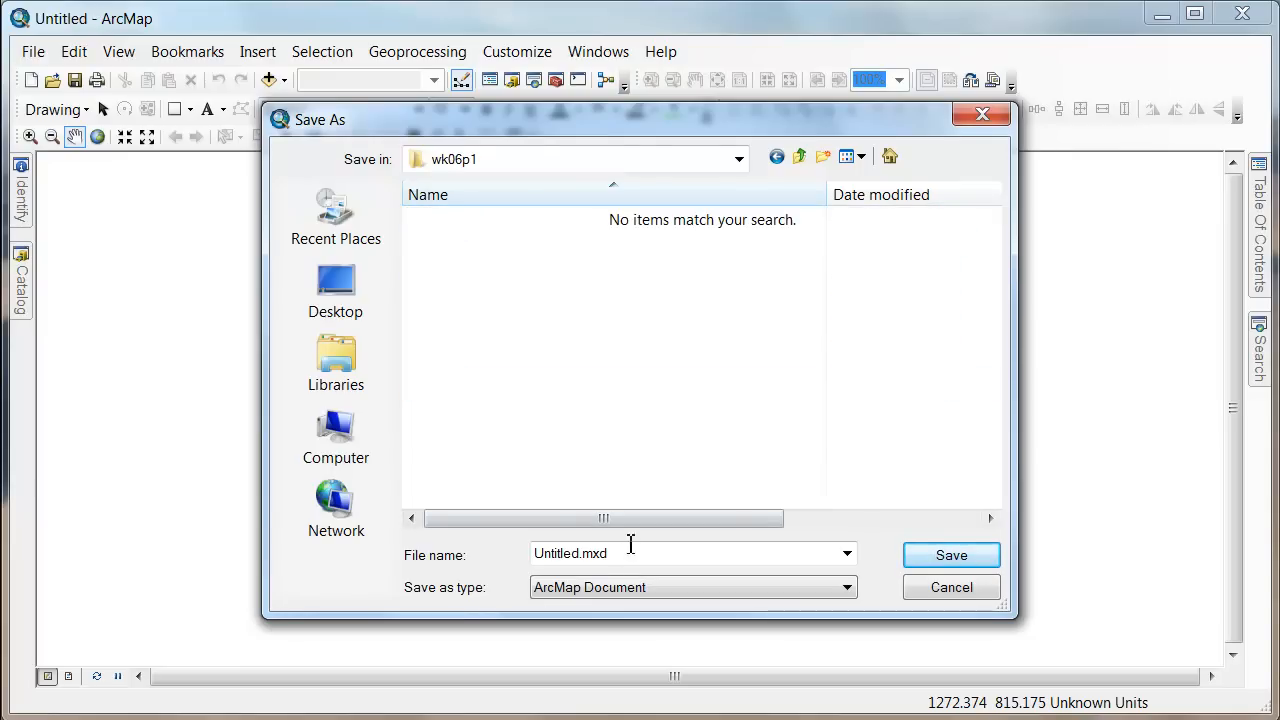
{"action": "type", "text": "wk0"}
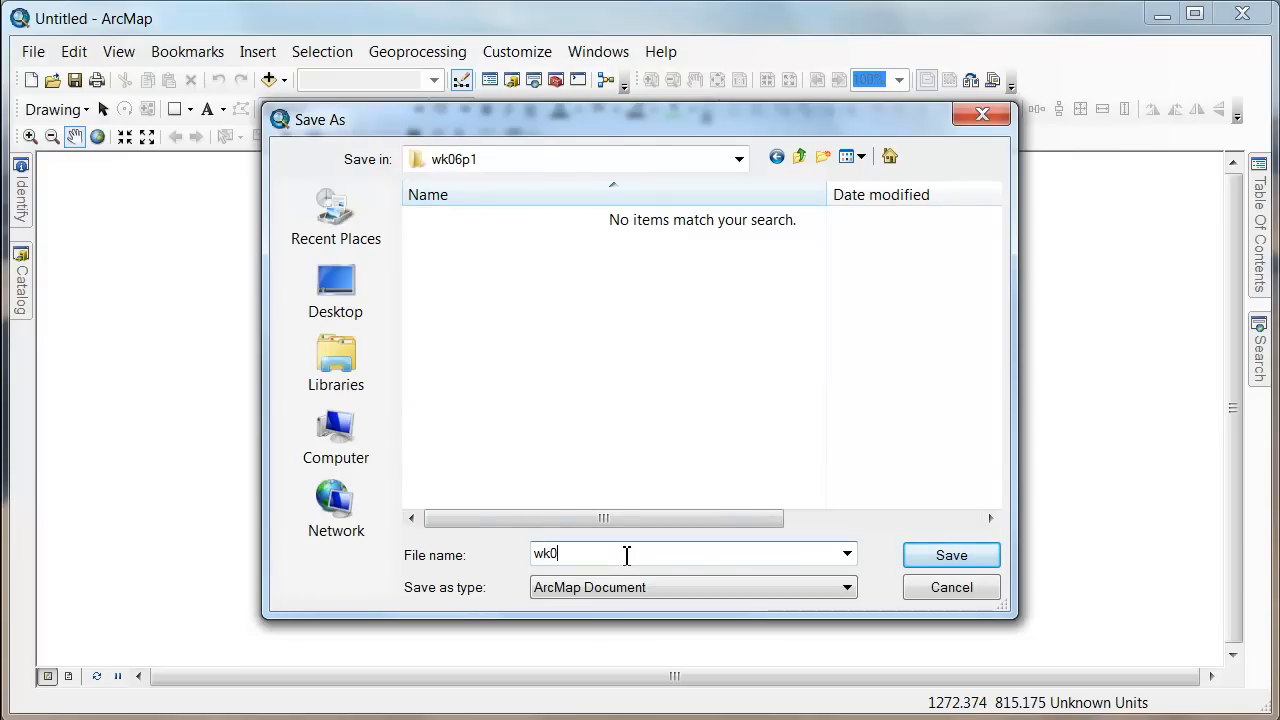
{"action": "left_click", "coordinate": [950, 555]}
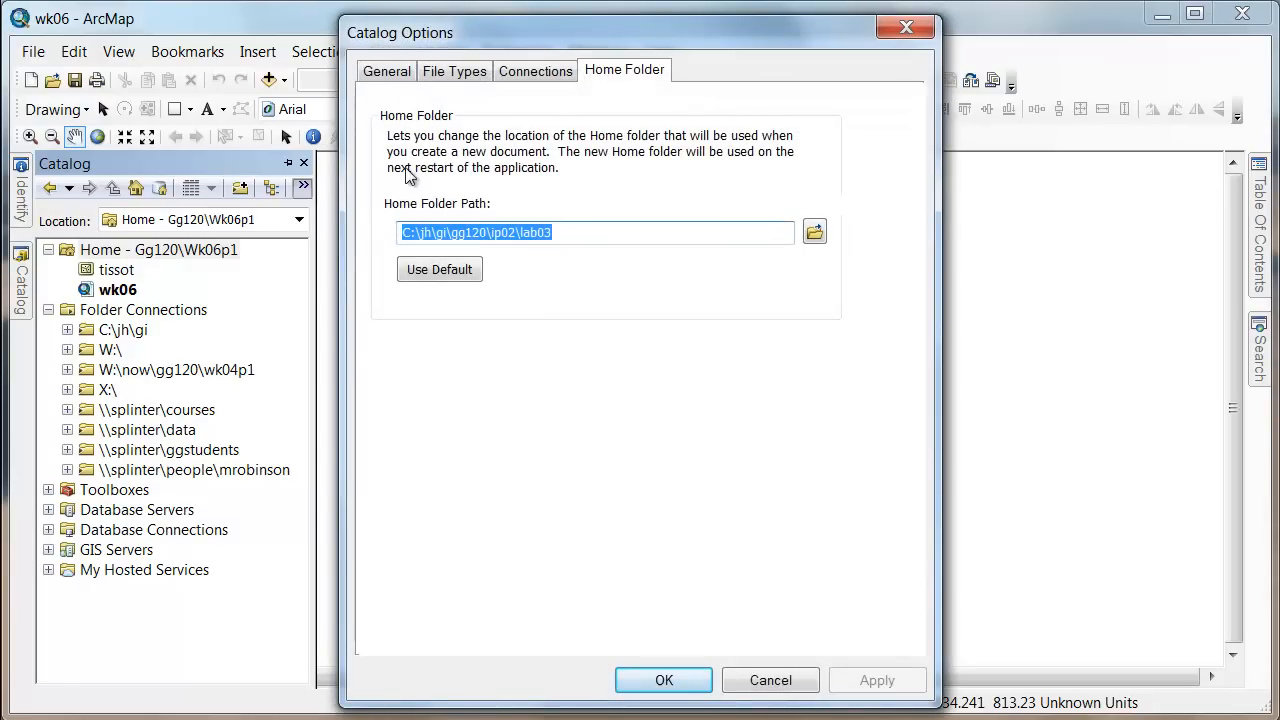
Set the Catalog Options home folder to W:\now\gg120\wk06p1 and confirm.
{"action": "left_click", "coordinate": [814, 232]}
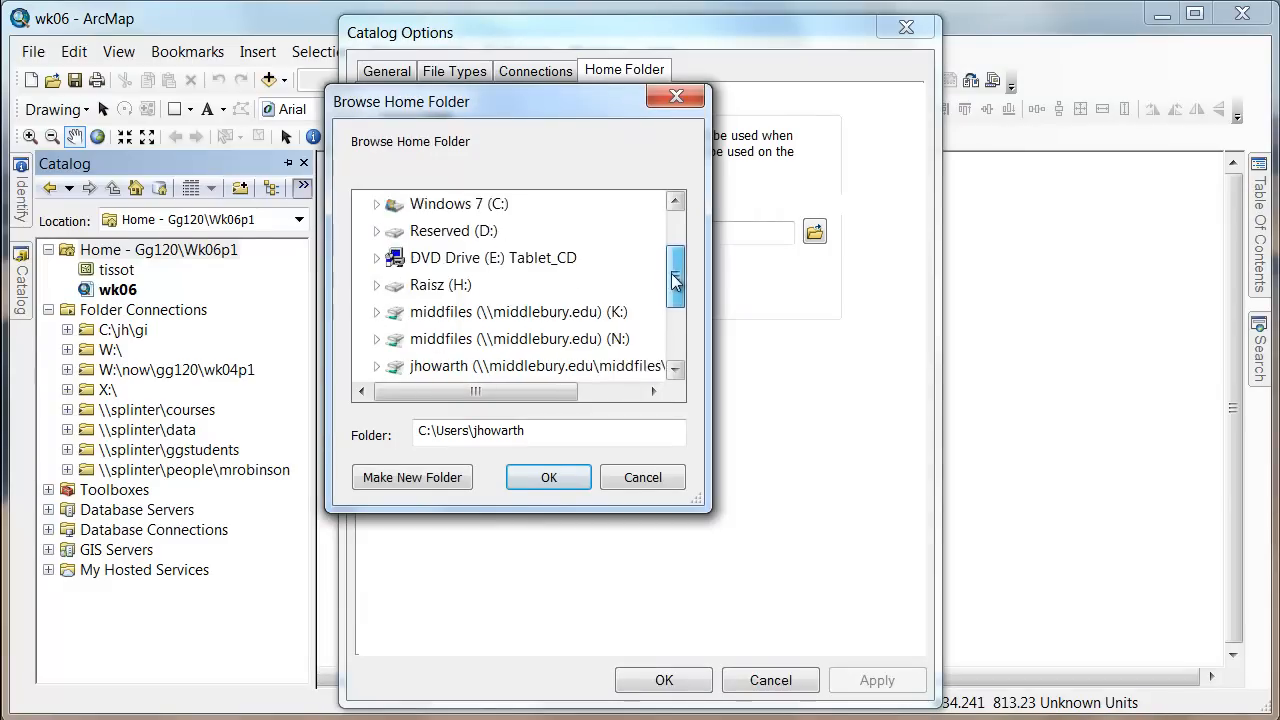
{"action": "left_click", "coordinate": [376, 258]}
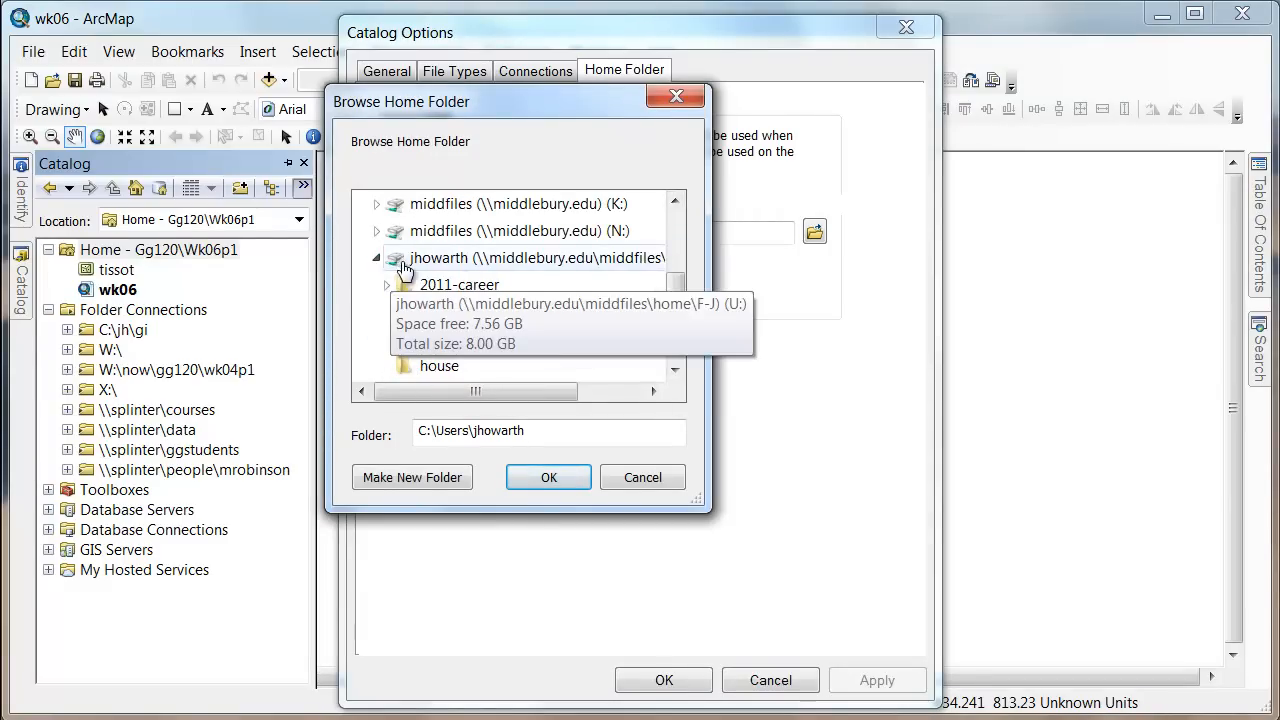
{"action": "left_click", "coordinate": [377, 258]}
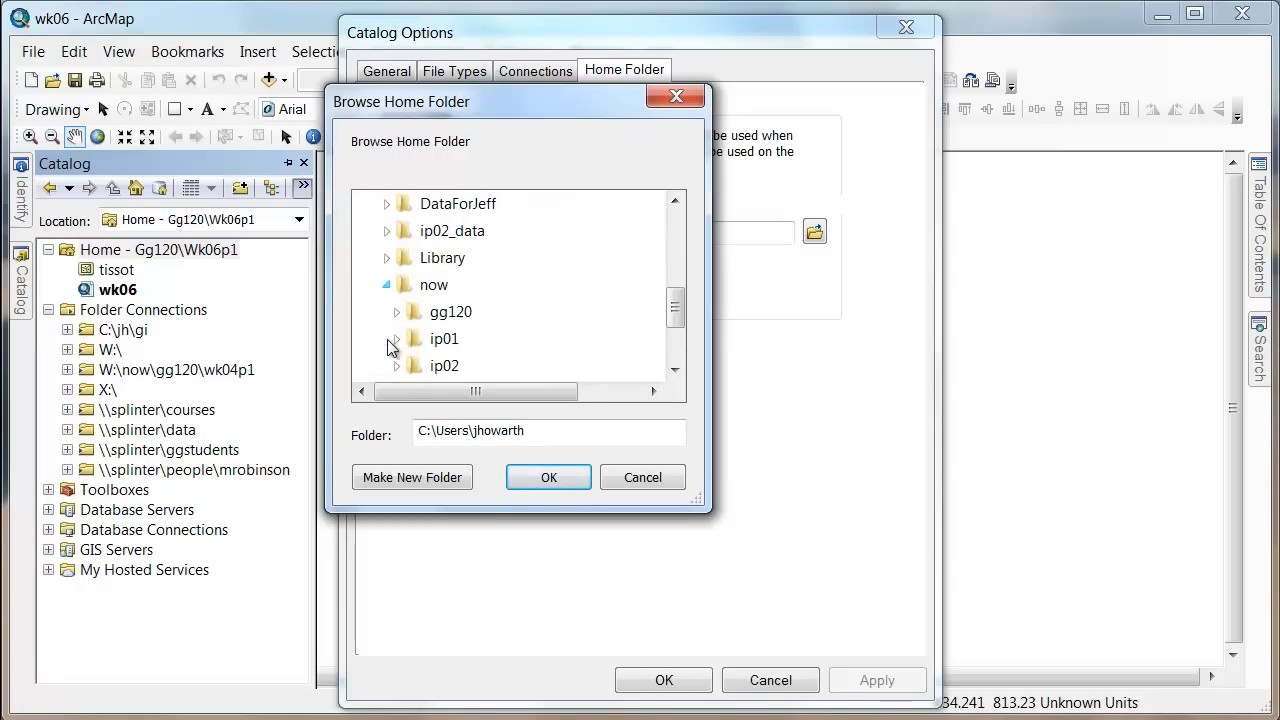
{"action": "scroll", "scroll_direction": "down", "scroll_amount": 3}
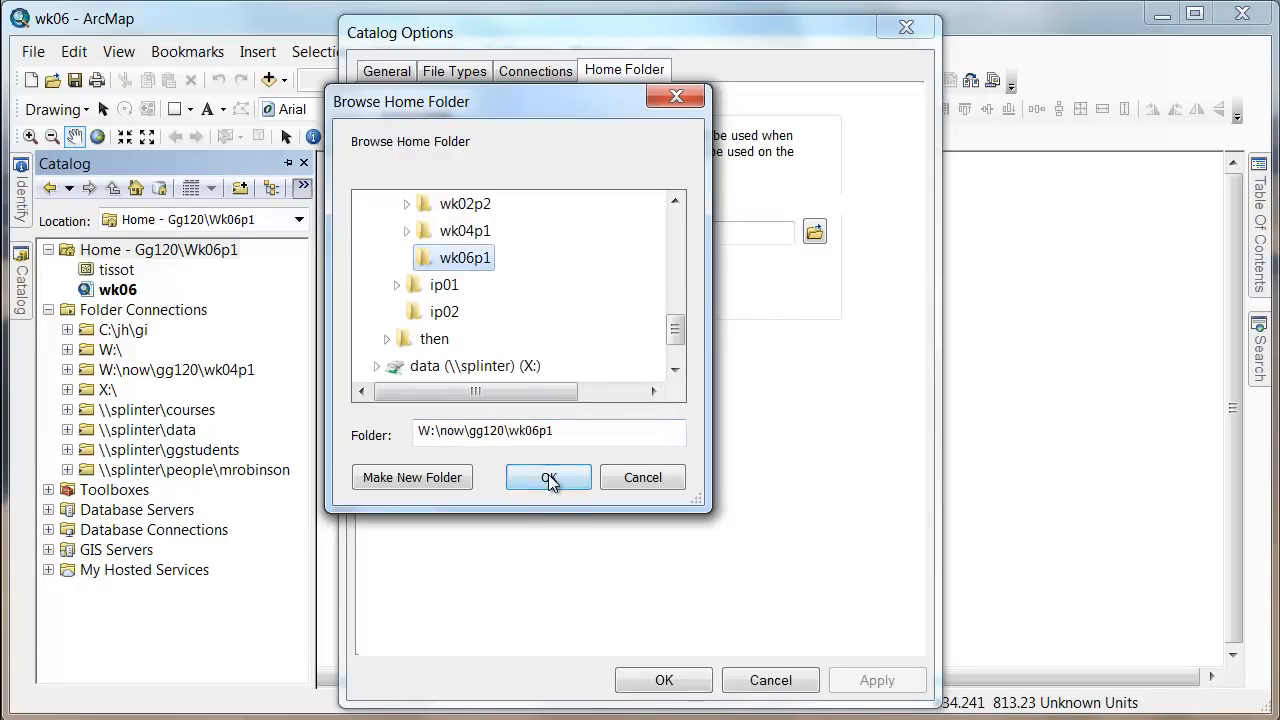
{"action": "left_click", "coordinate": [548, 477]}
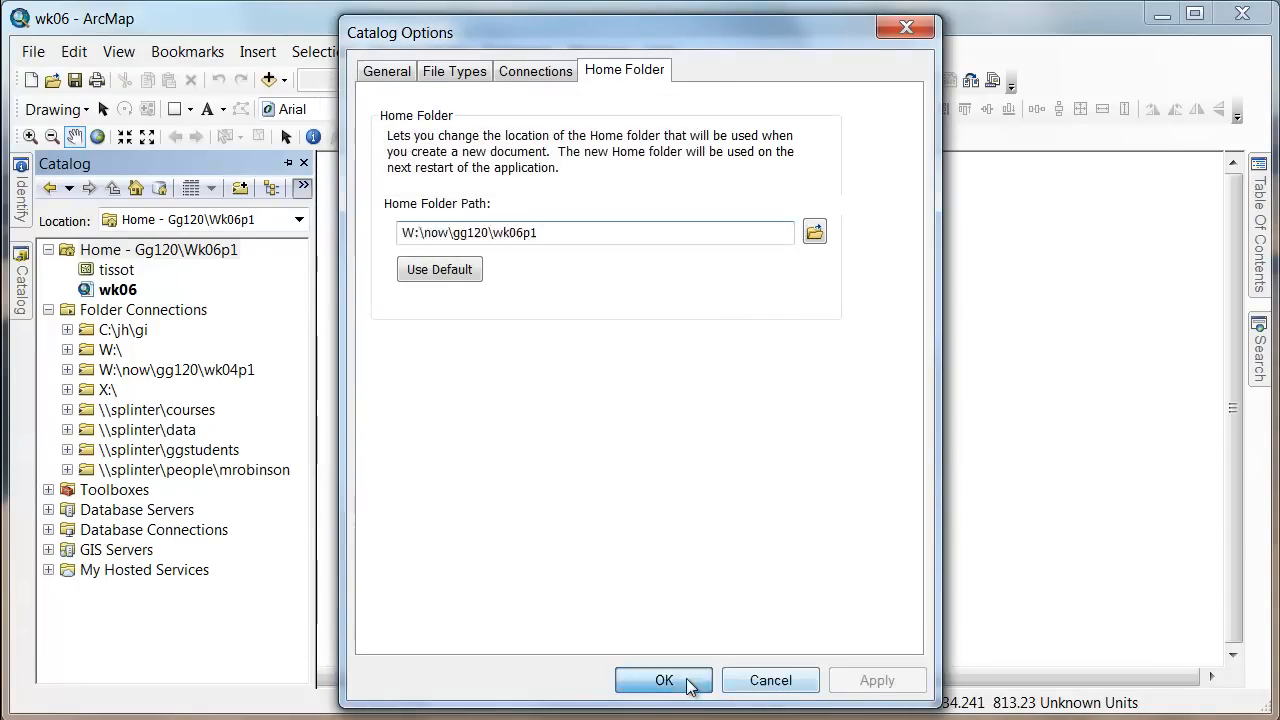
{"action": "left_click", "coordinate": [663, 680]}
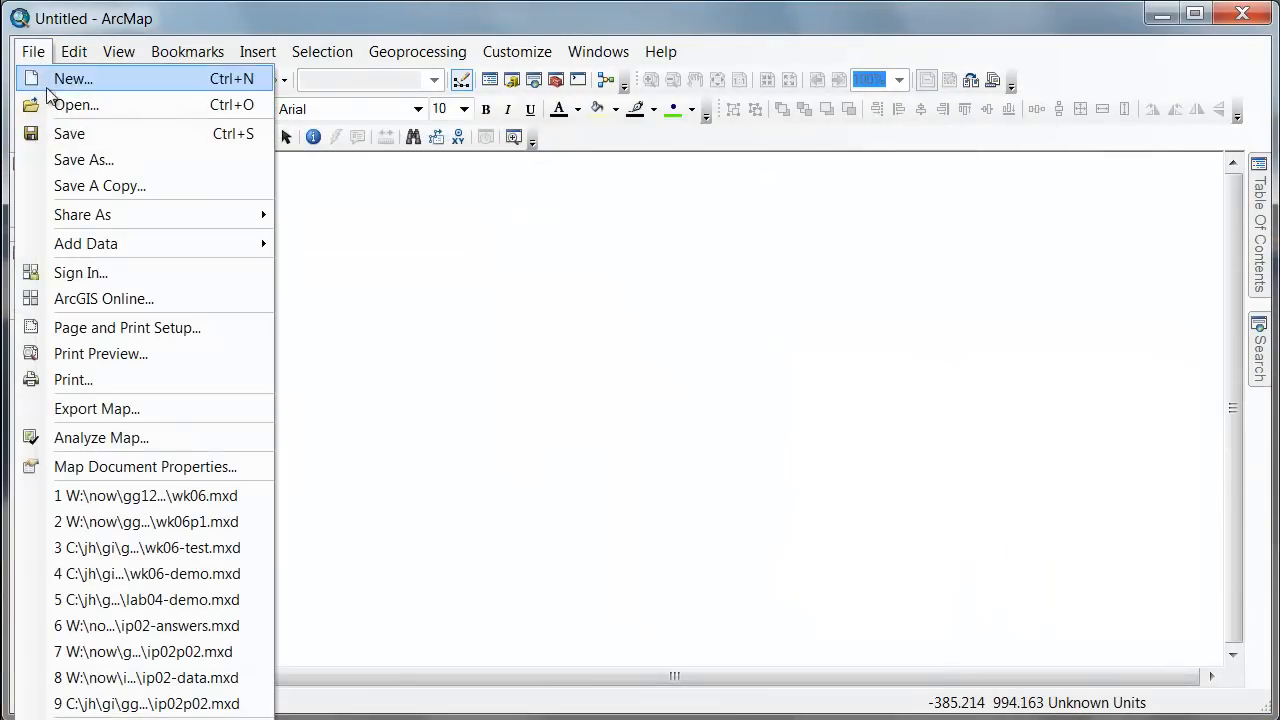
Start a new blank map and show the Catalog and Table Of Contents windows.
{"action": "left_click", "coordinate": [72, 78]}
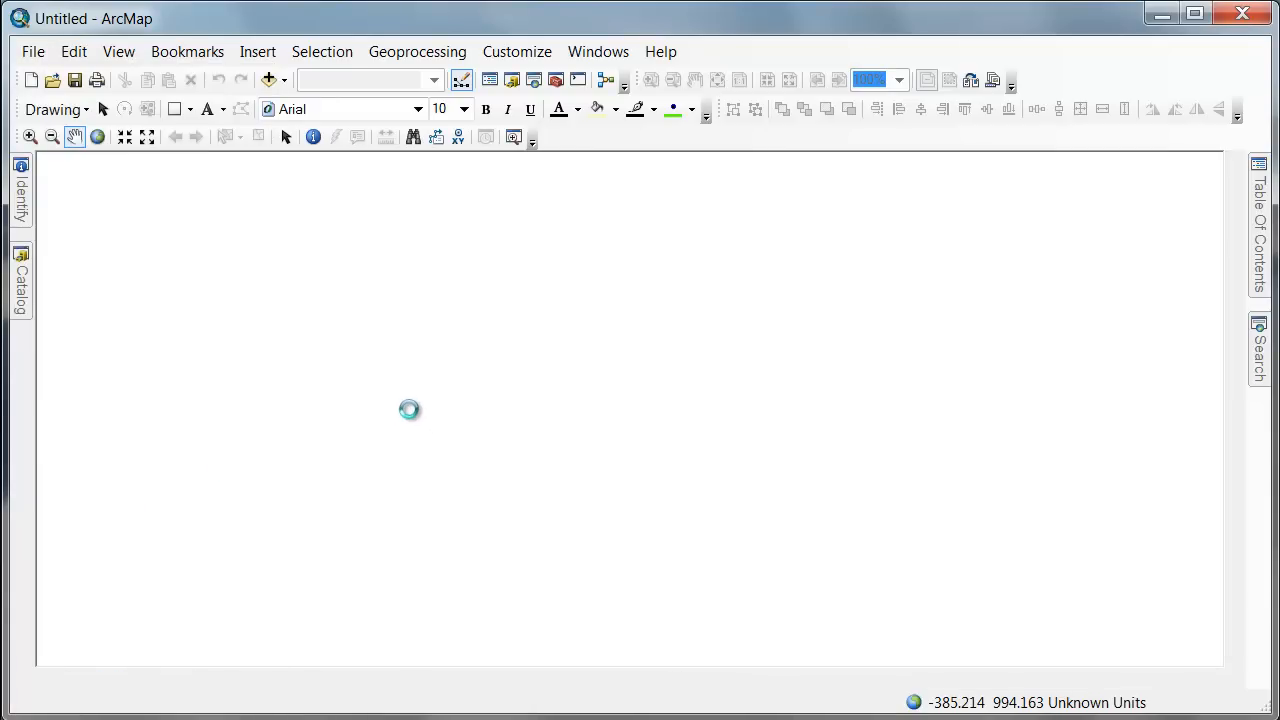
{"action": "left_click", "coordinate": [20, 280]}
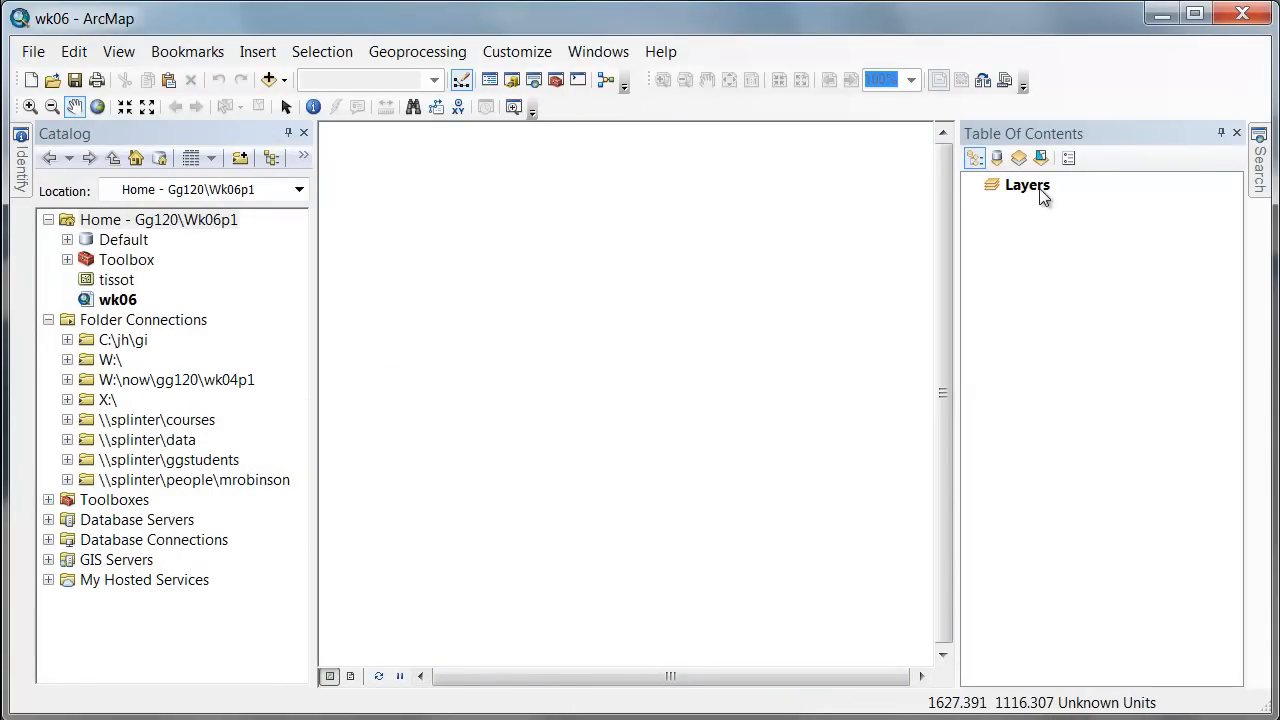
Assign a world projection to the Layers data frame in its Coordinate System properties.
{"action": "right_click", "coordinate": [1027, 185]}
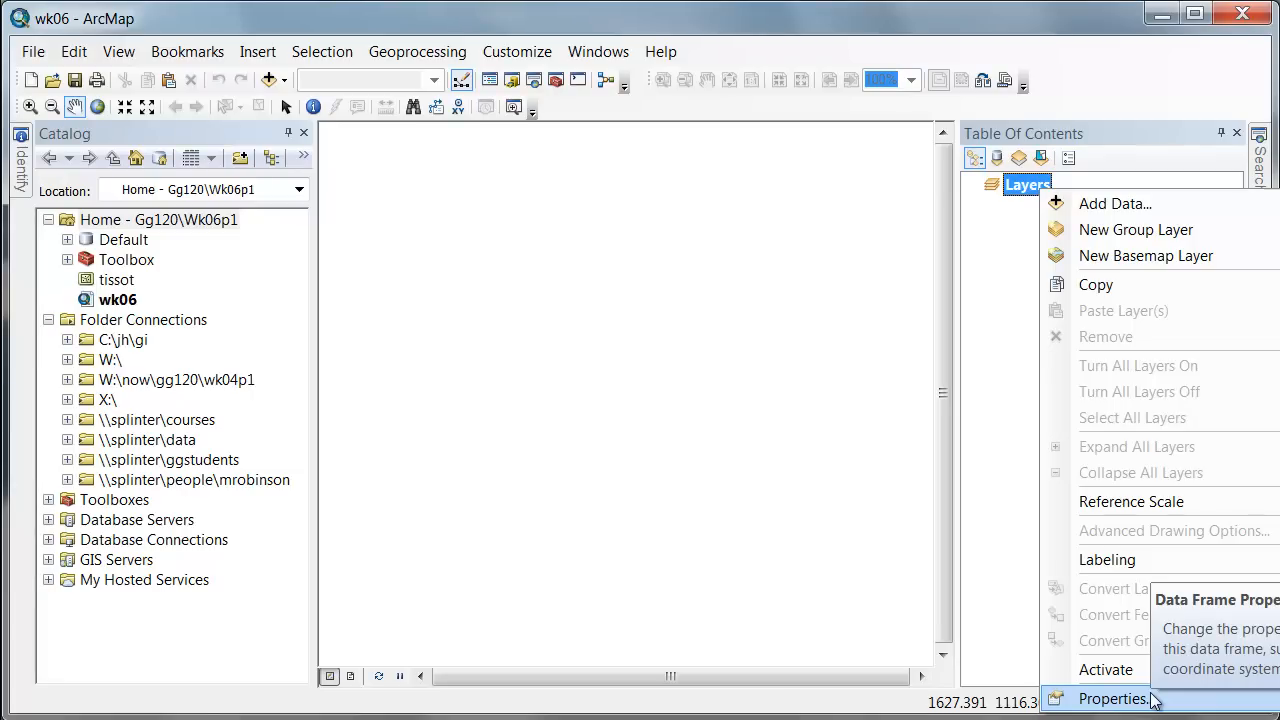
{"action": "left_click", "coordinate": [1114, 698]}
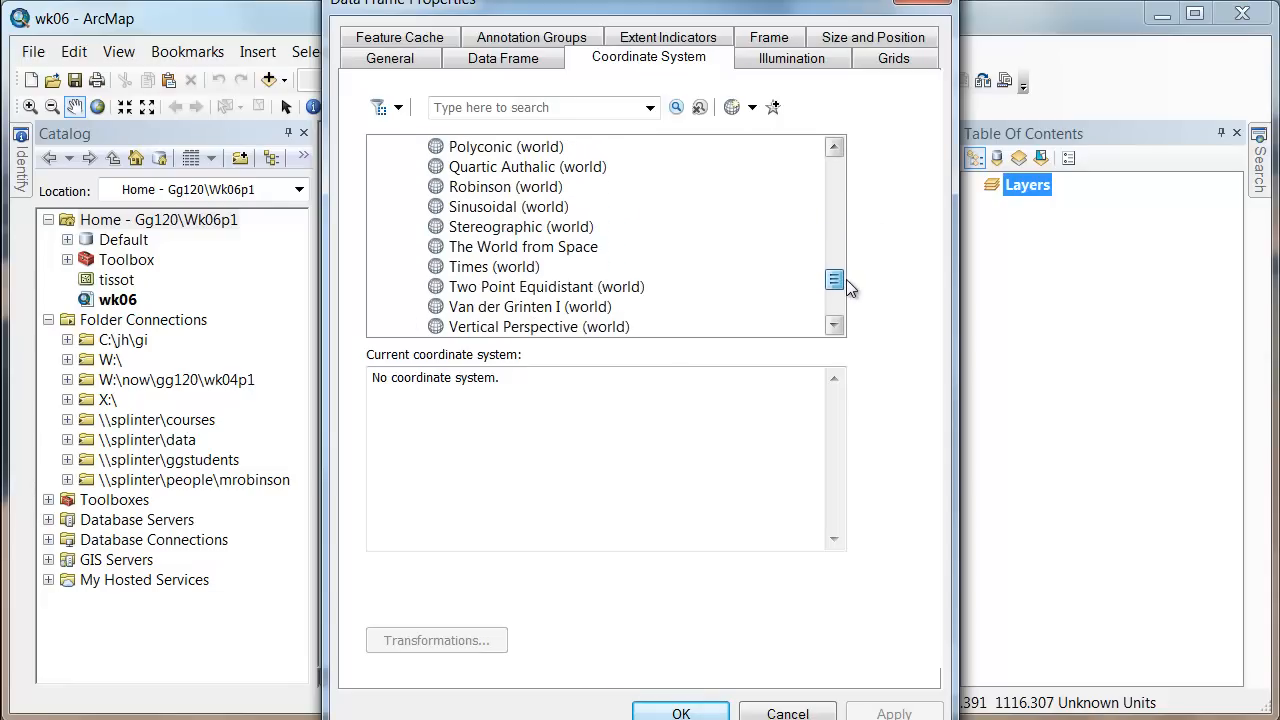
{"action": "left_click", "coordinate": [538, 306]}
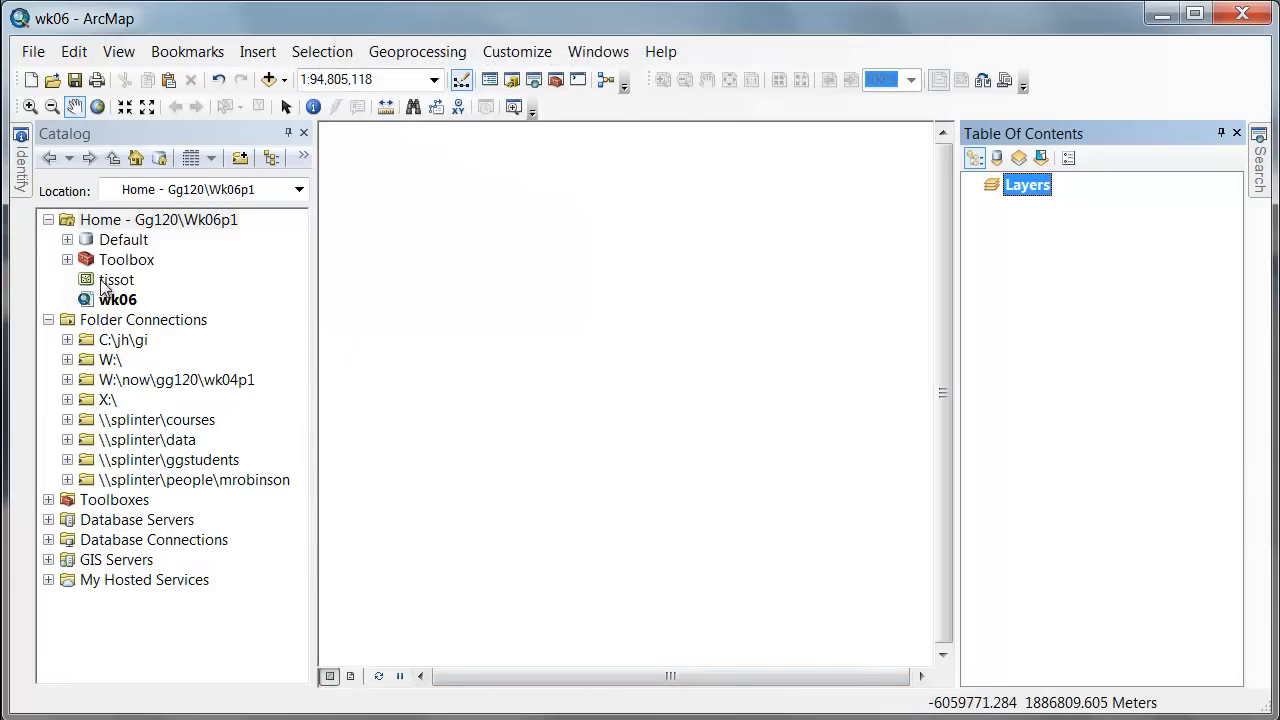
Add the tissot shapefile and give its salmon symbol a red outline.
{"action": "left_click", "coordinate": [116, 279]}
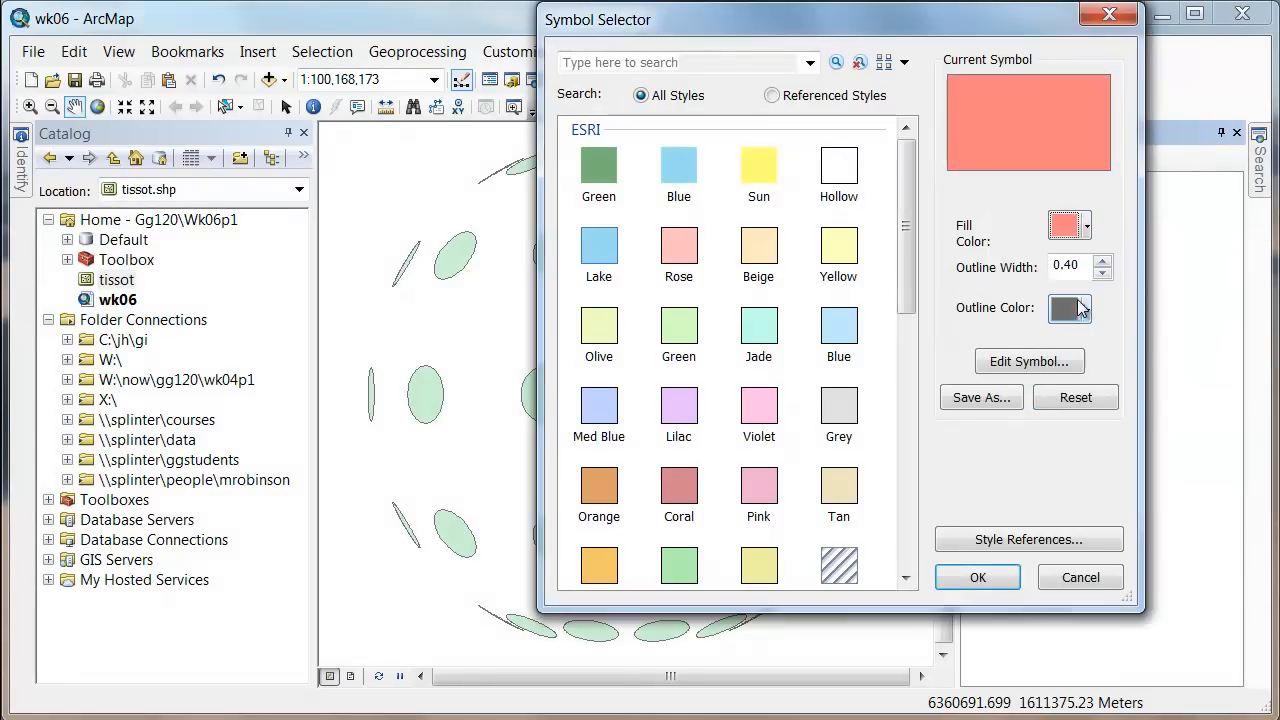
{"action": "left_click", "coordinate": [1063, 308]}
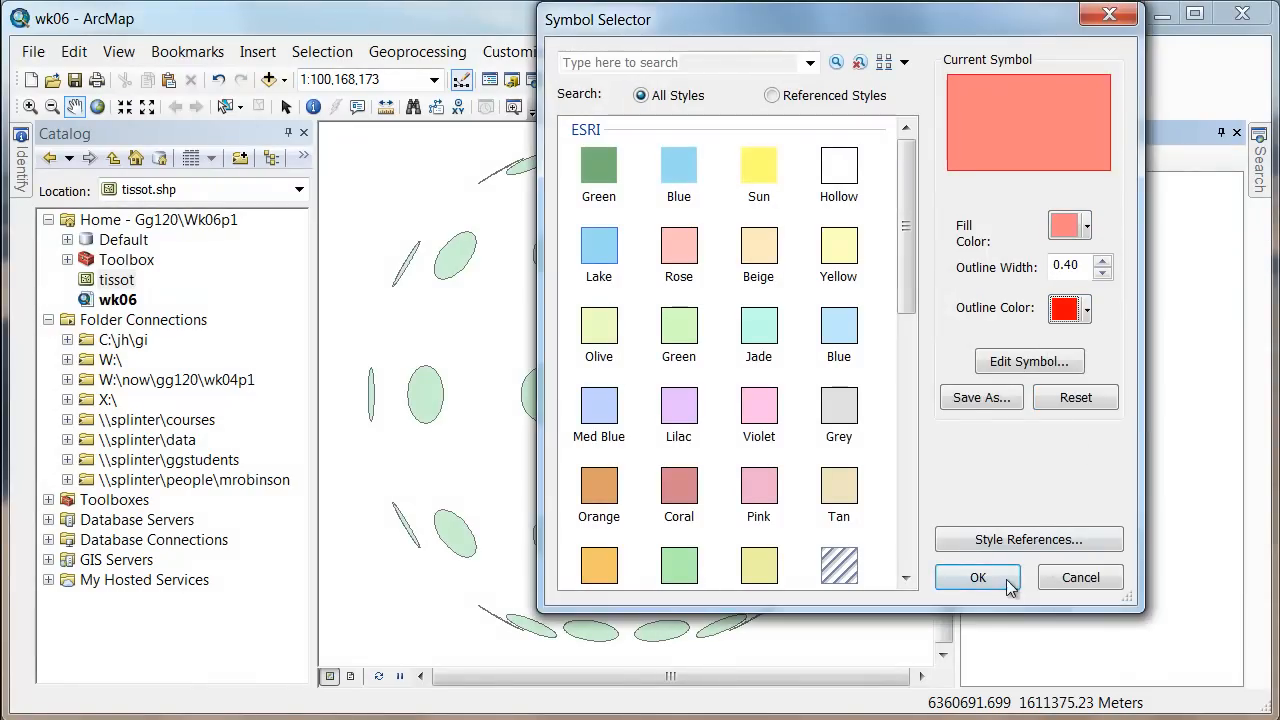
{"action": "left_click", "coordinate": [977, 577]}
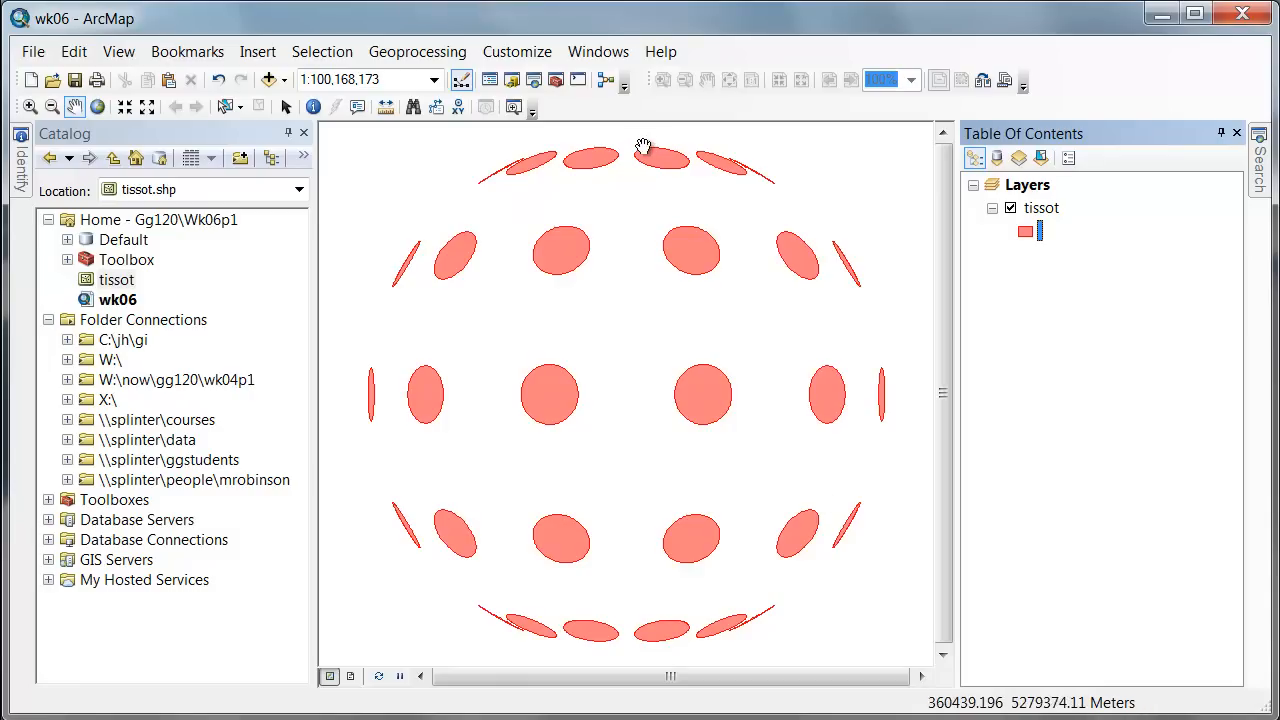
{"action": "mouse_move", "coordinate": [573, 392]}
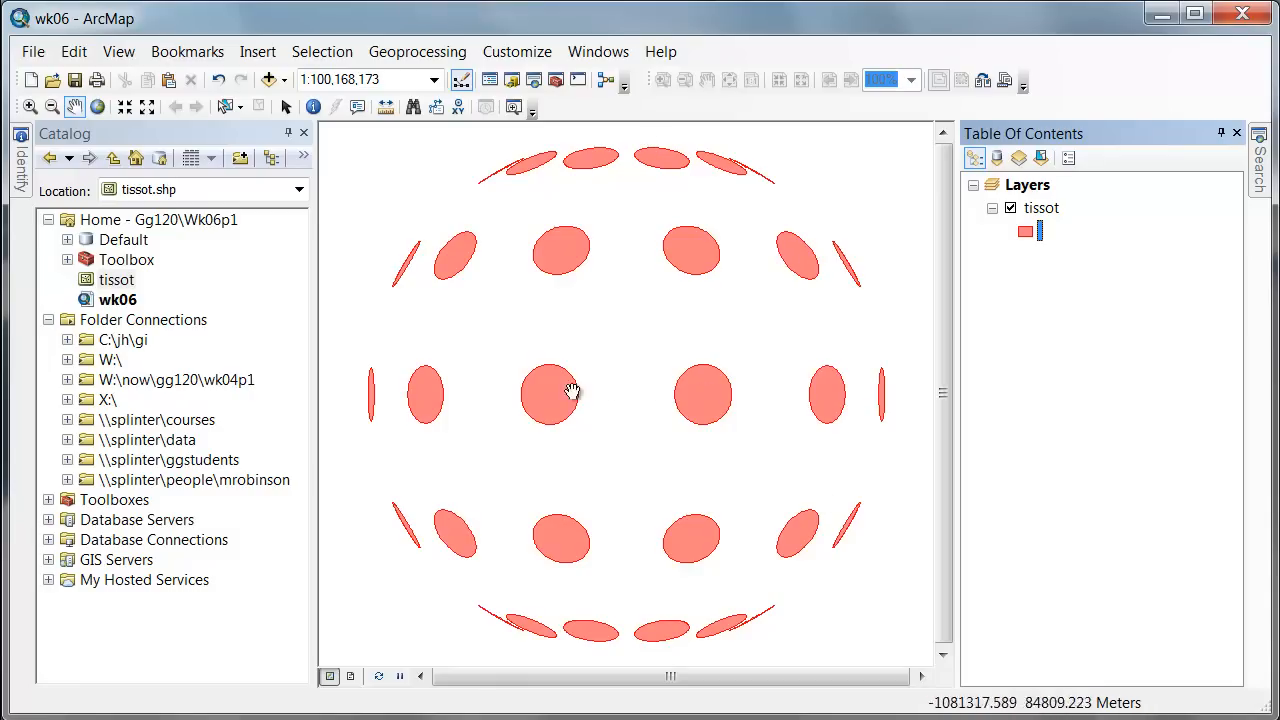
{"action": "mouse_move", "coordinate": [560, 410]}
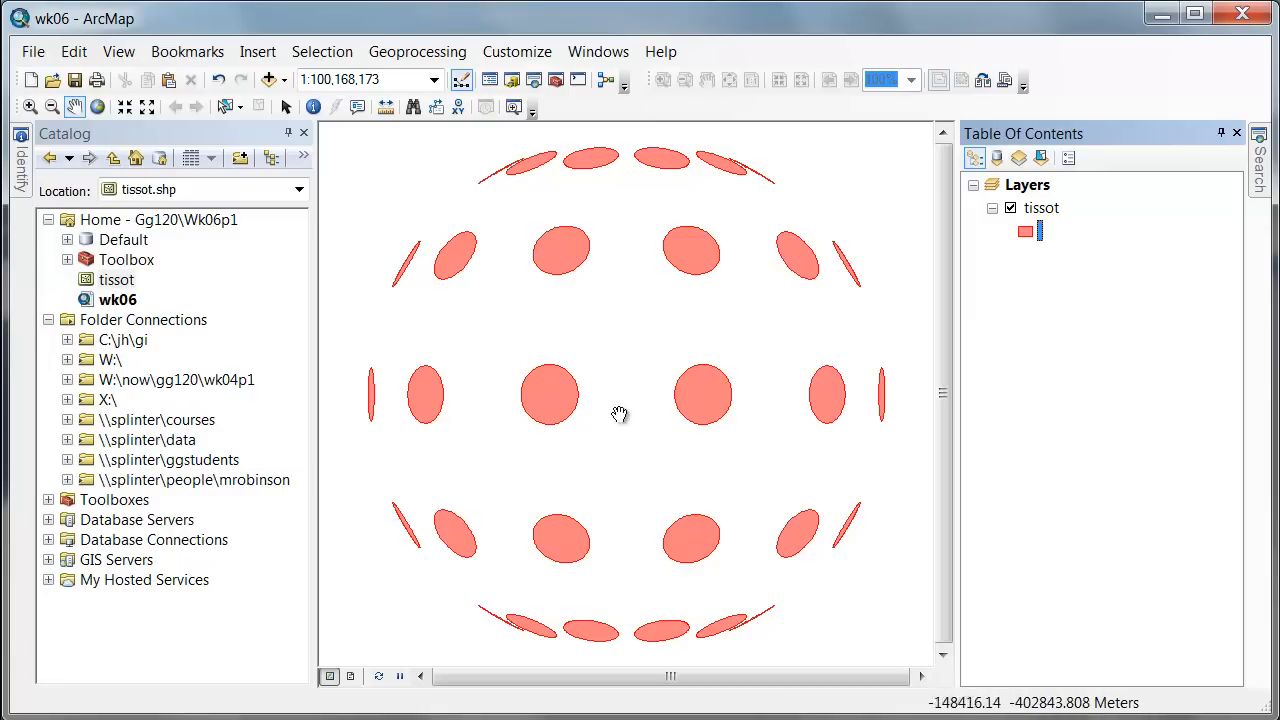
{"action": "mouse_move", "coordinate": [628, 403]}
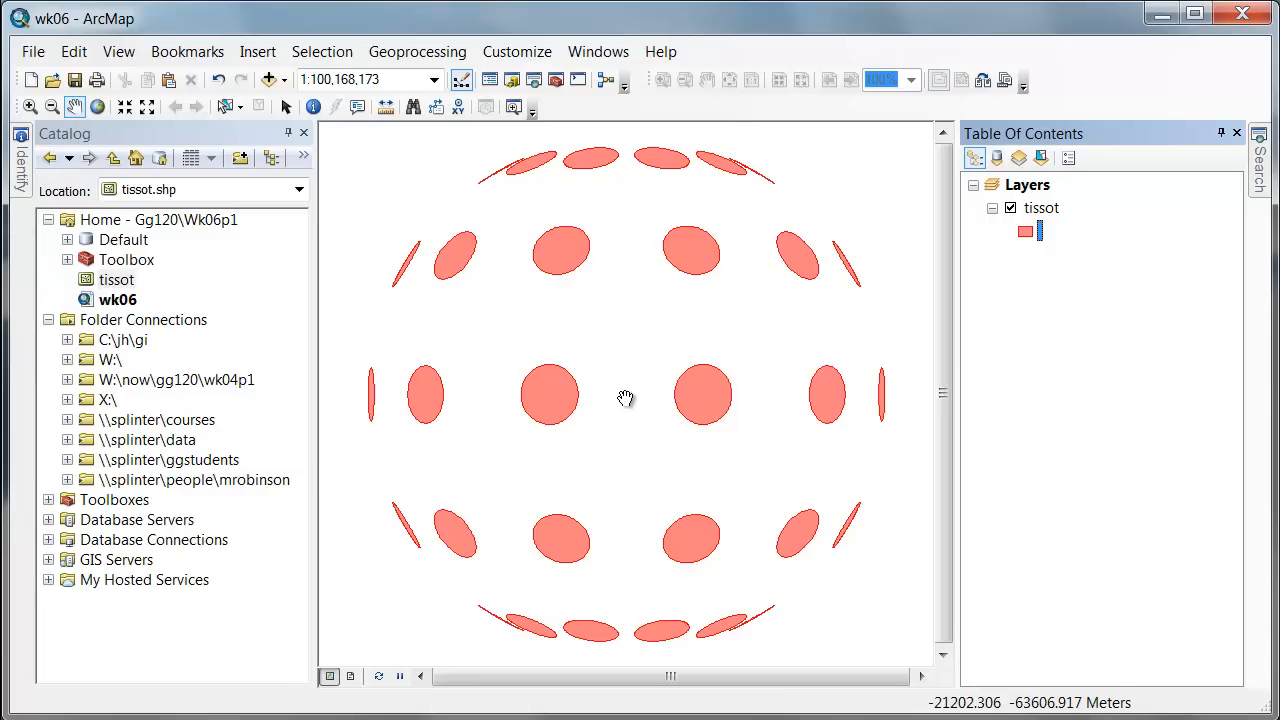
{"action": "mouse_move", "coordinate": [607, 390]}
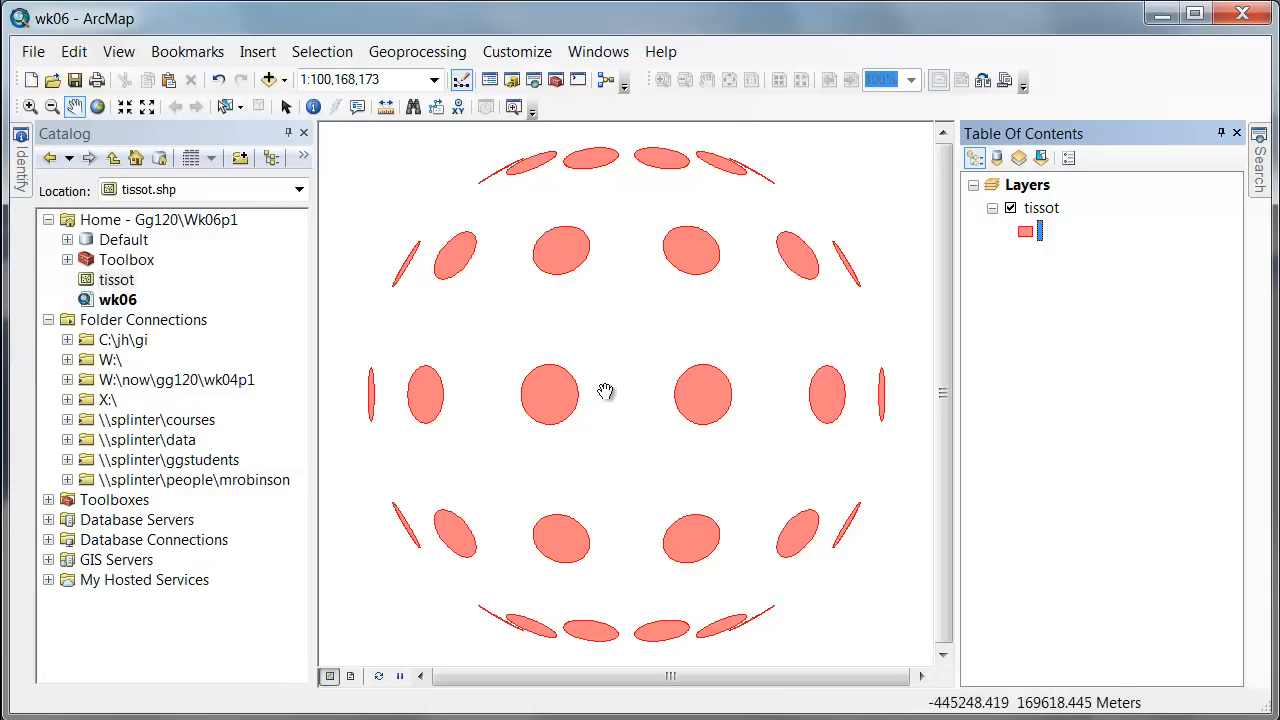
{"action": "mouse_move", "coordinate": [688, 372]}
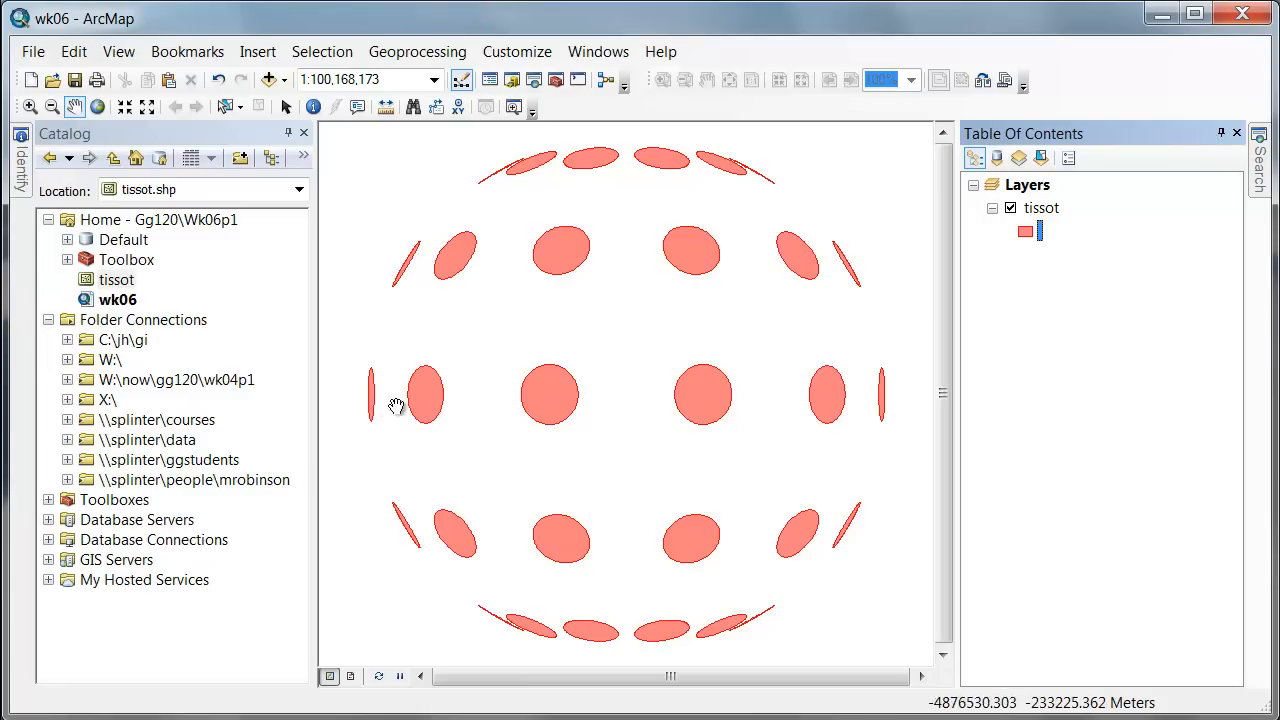
{"action": "mouse_move", "coordinate": [591, 428]}
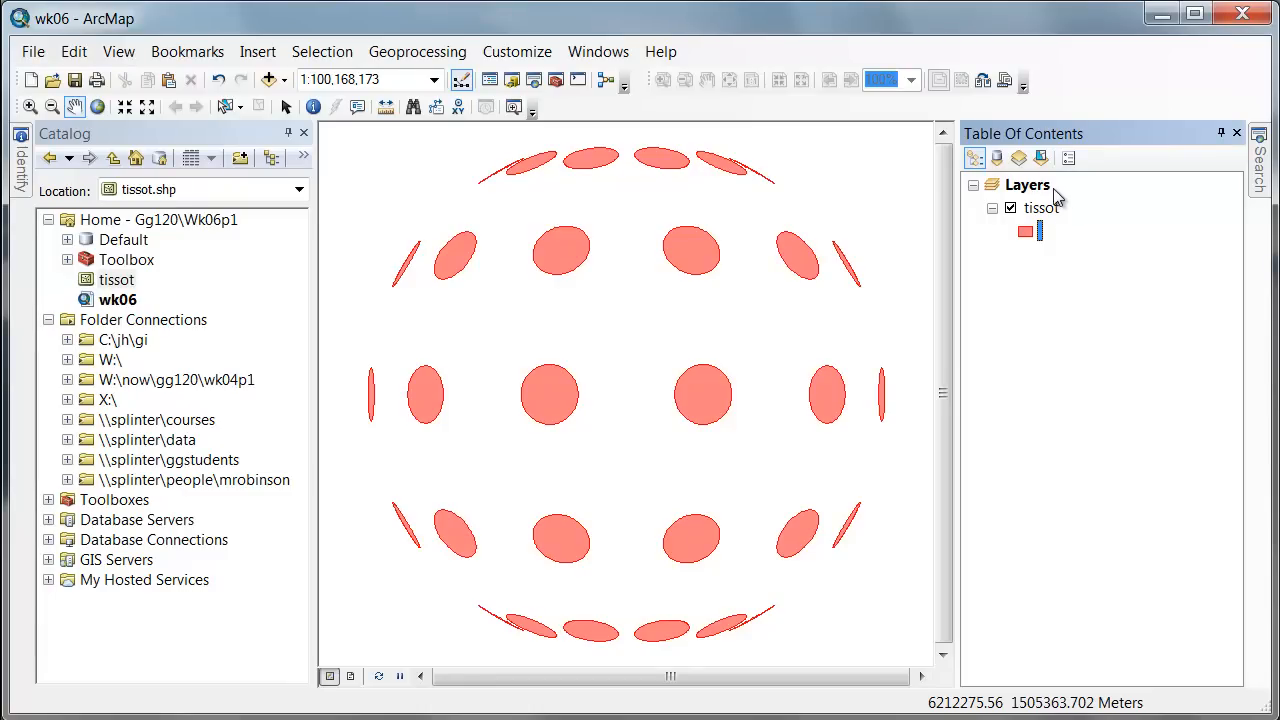
Create a new graticule grid with 10-degree intervals for the Layers data frame.
{"action": "right_click", "coordinate": [1027, 185]}
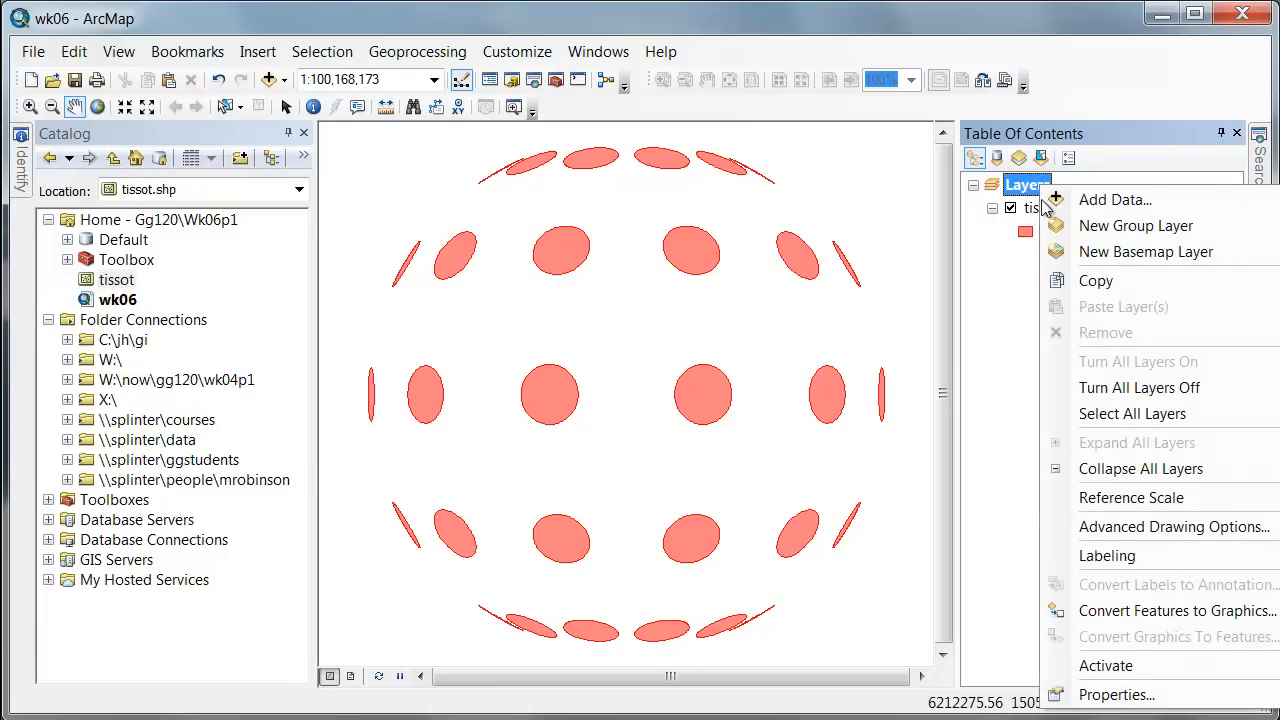
{"action": "left_click", "coordinate": [1116, 694]}
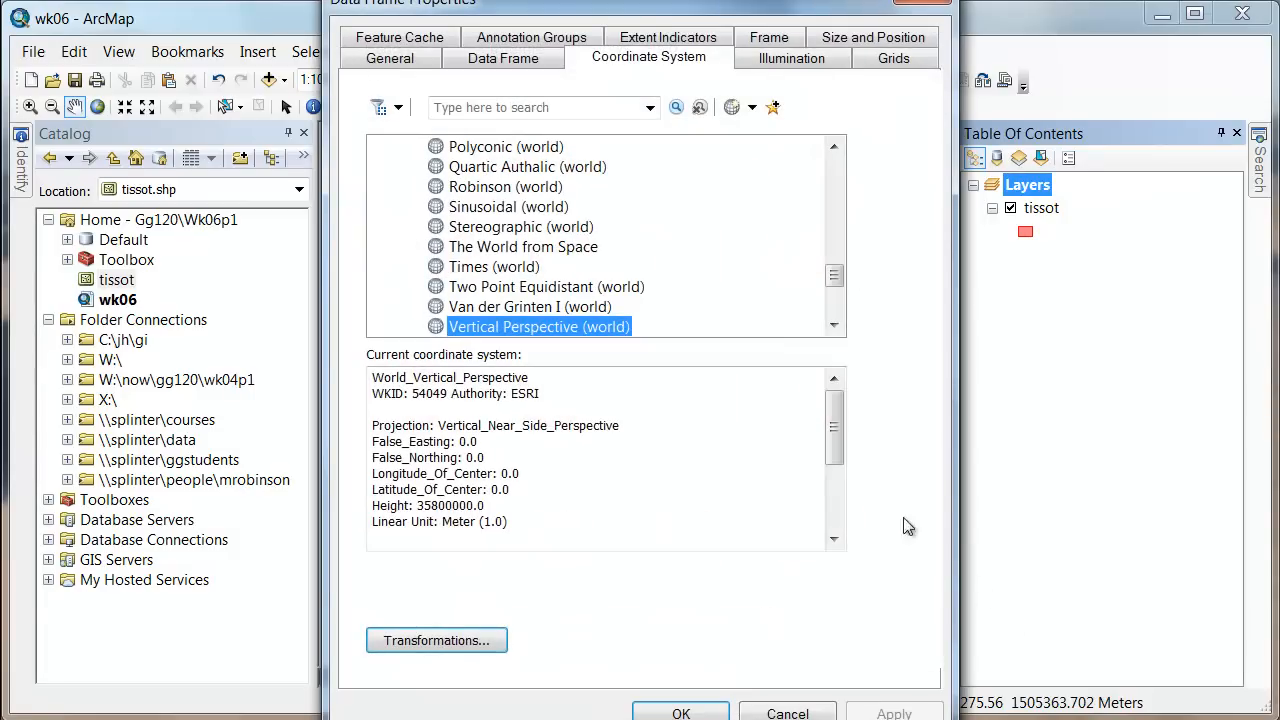
{"action": "left_click", "coordinate": [892, 57]}
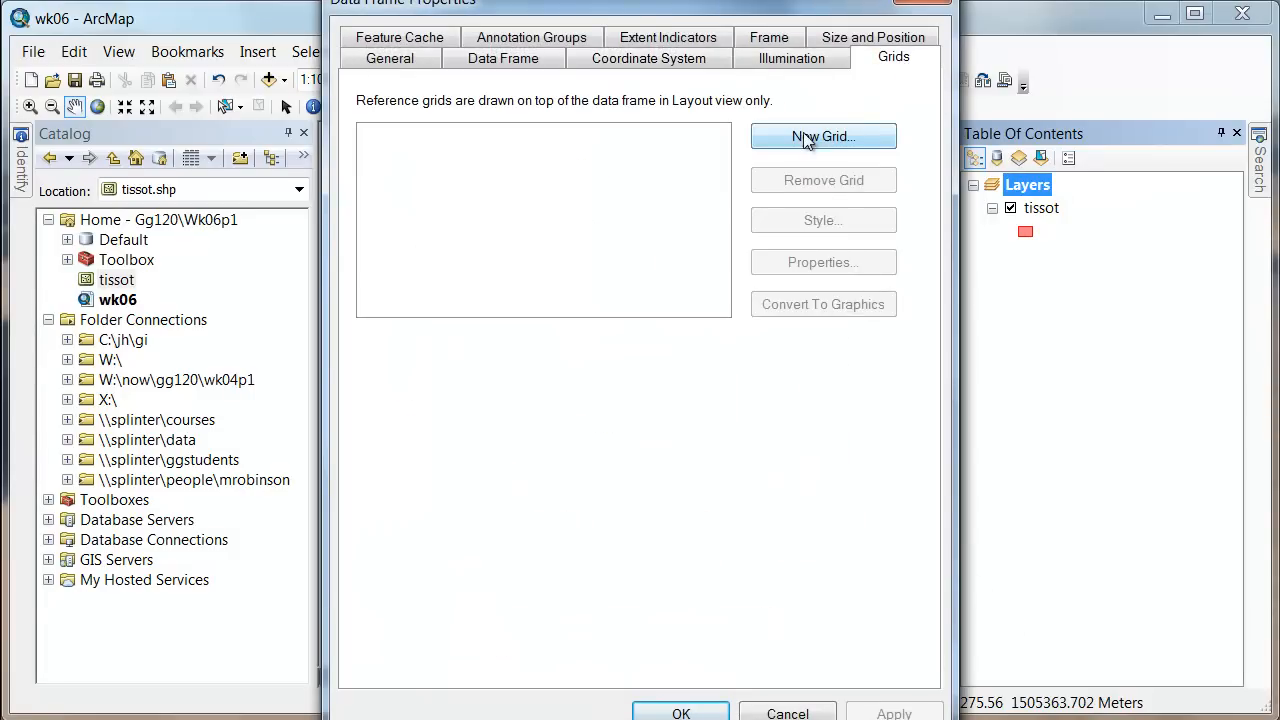
{"action": "left_click", "coordinate": [822, 136]}
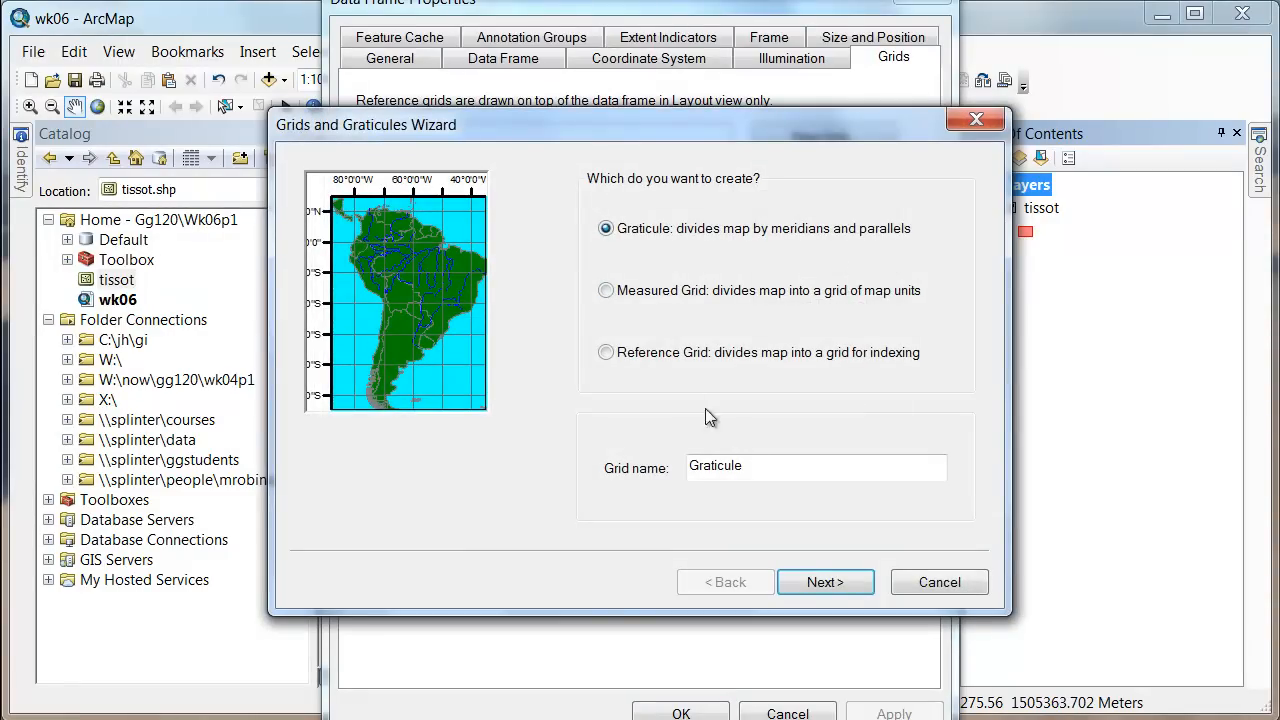
{"action": "left_click", "coordinate": [825, 582]}
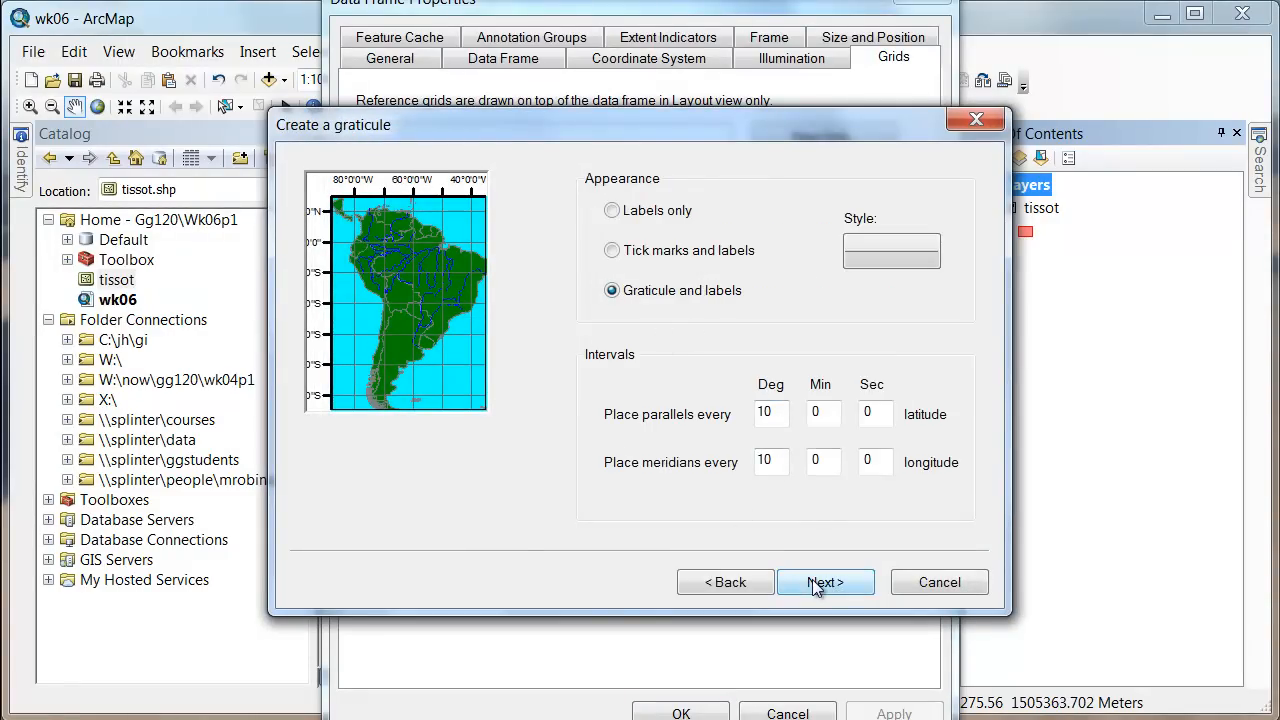
{"action": "left_click", "coordinate": [825, 582]}
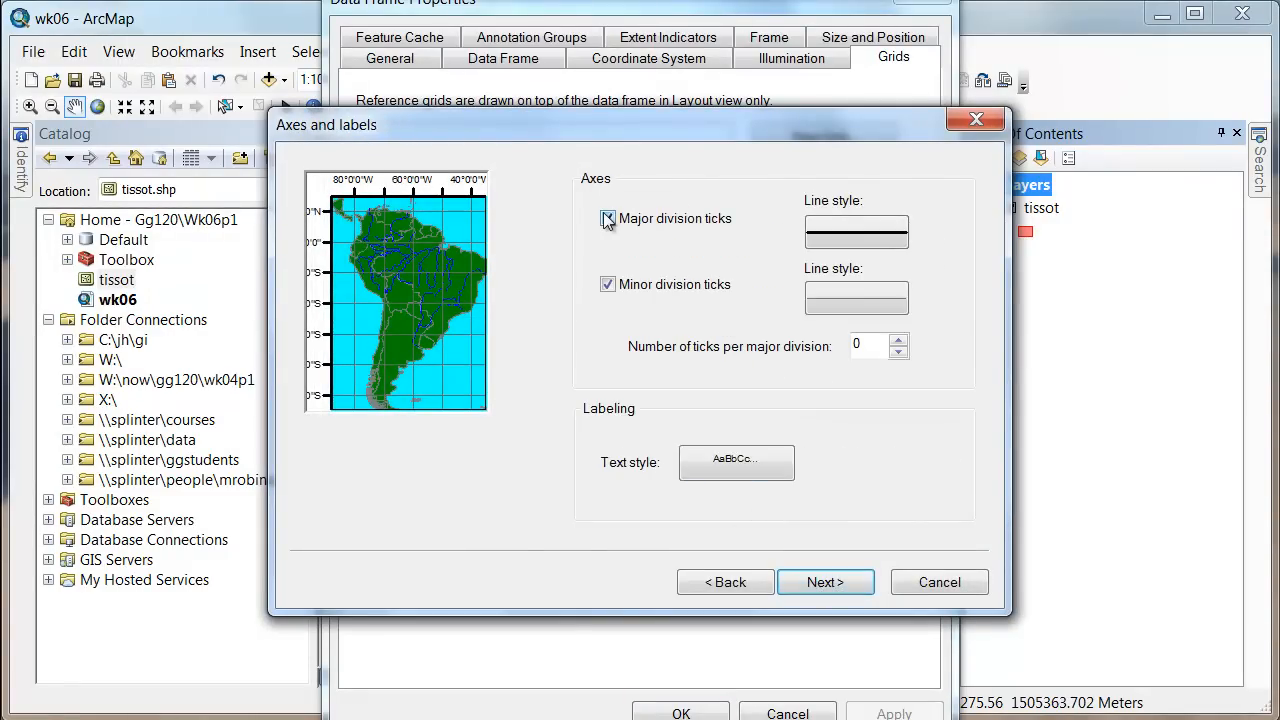
Remove the graticule's axis ticks and give it a simple line border.
{"action": "left_click", "coordinate": [607, 218]}
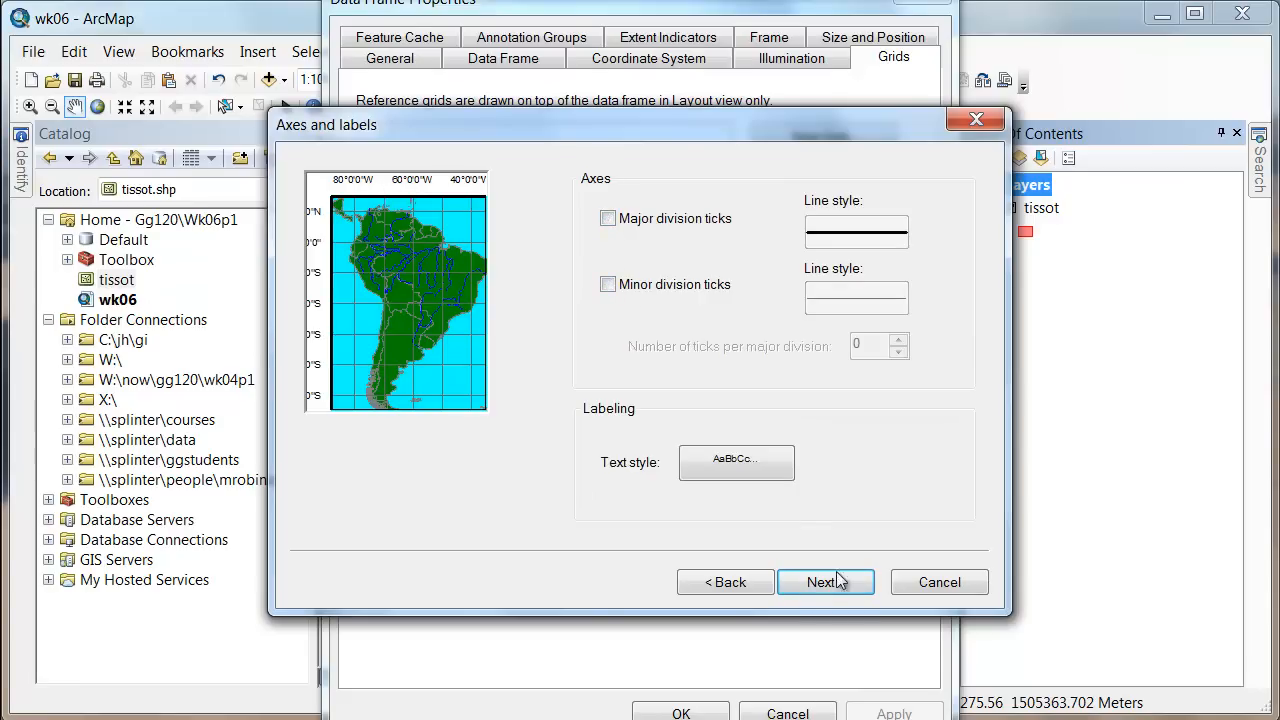
{"action": "left_click", "coordinate": [825, 582]}
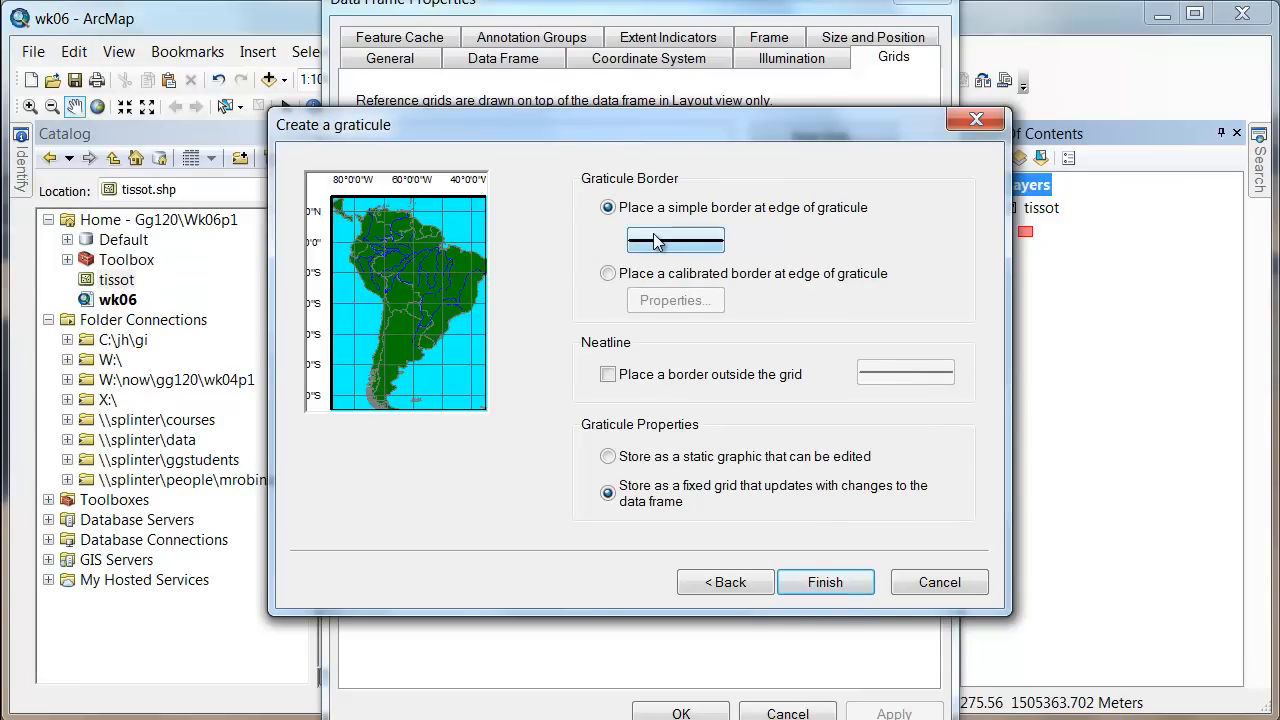
{"action": "mouse_move", "coordinate": [668, 241]}
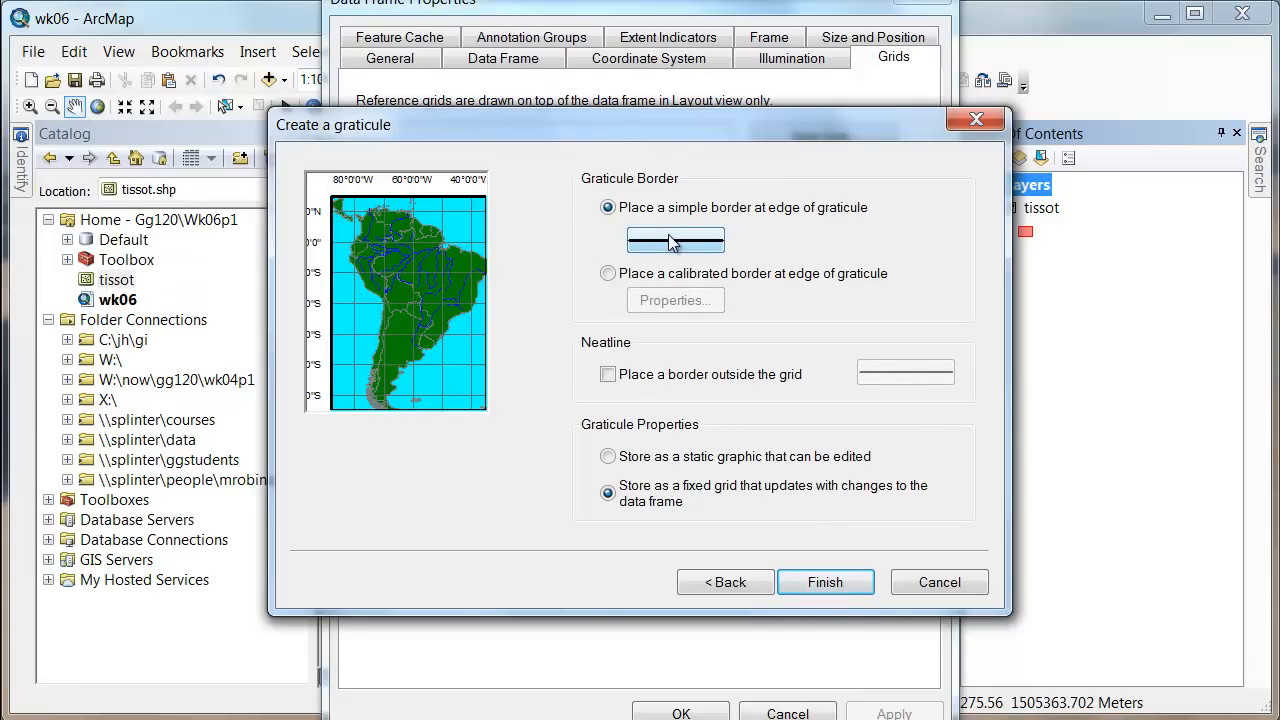
{"action": "left_click", "coordinate": [674, 240]}
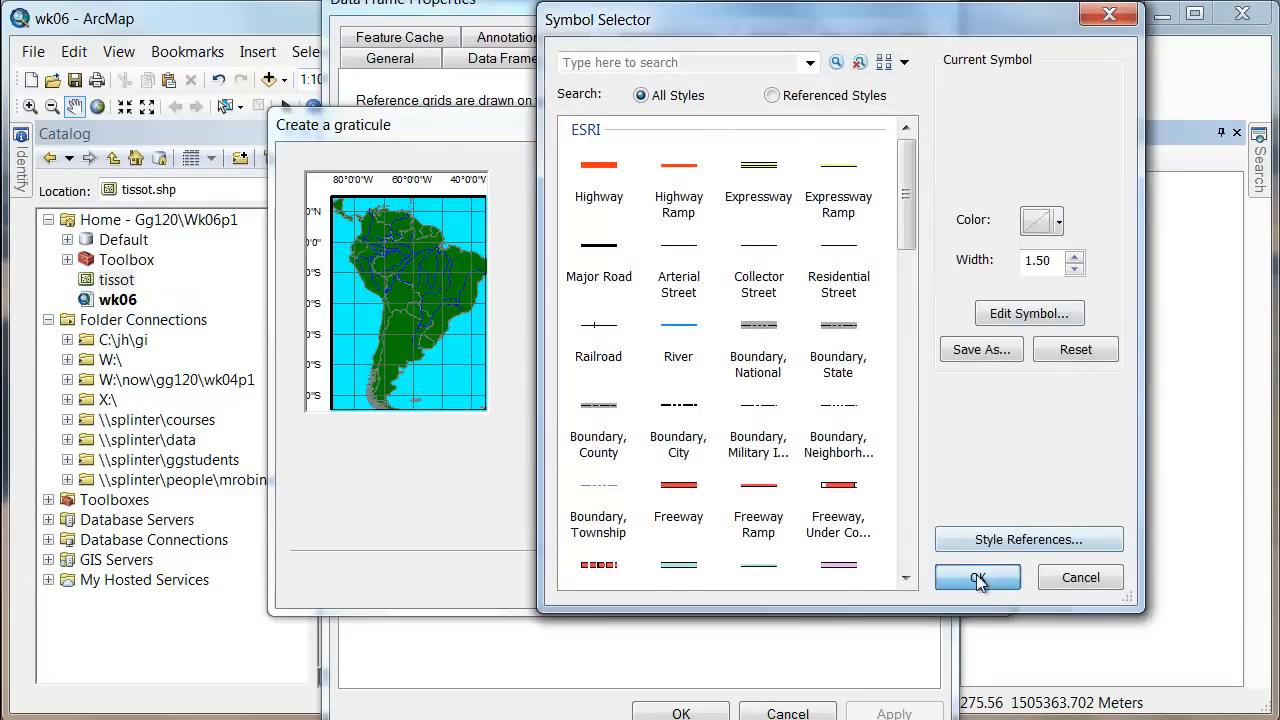
{"action": "left_click", "coordinate": [977, 577]}
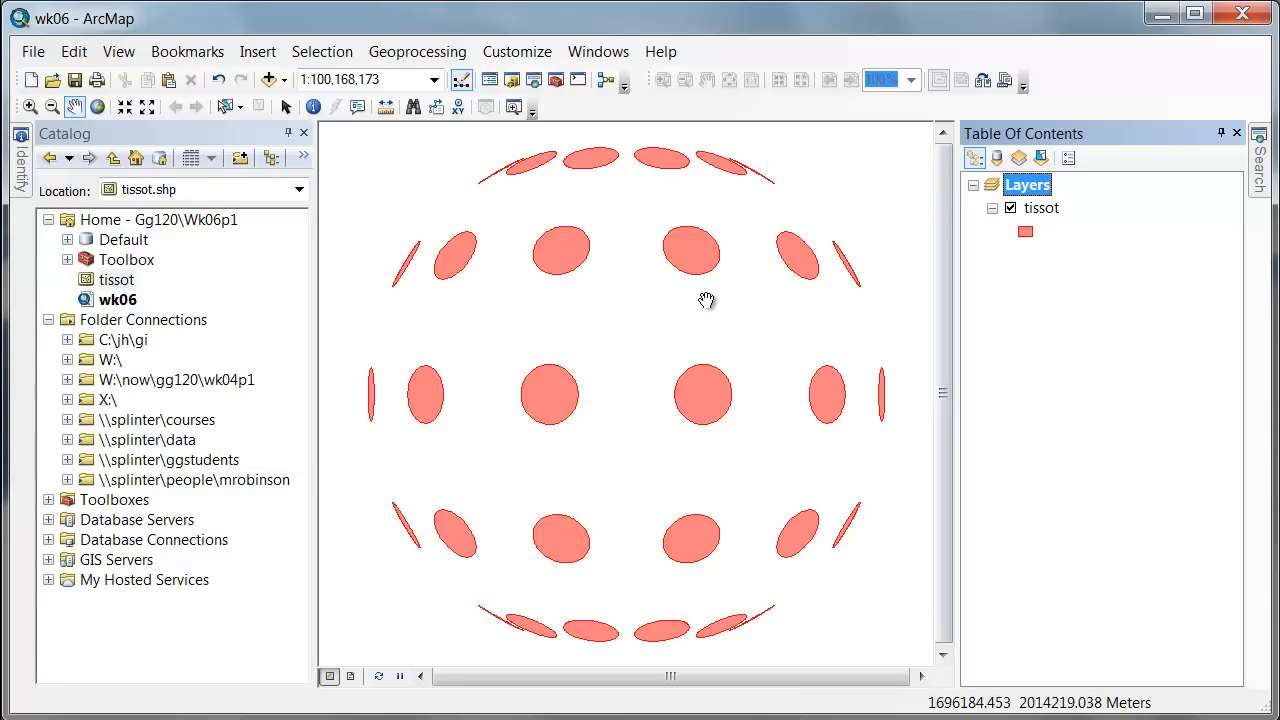
{"action": "mouse_move", "coordinate": [340, 630]}
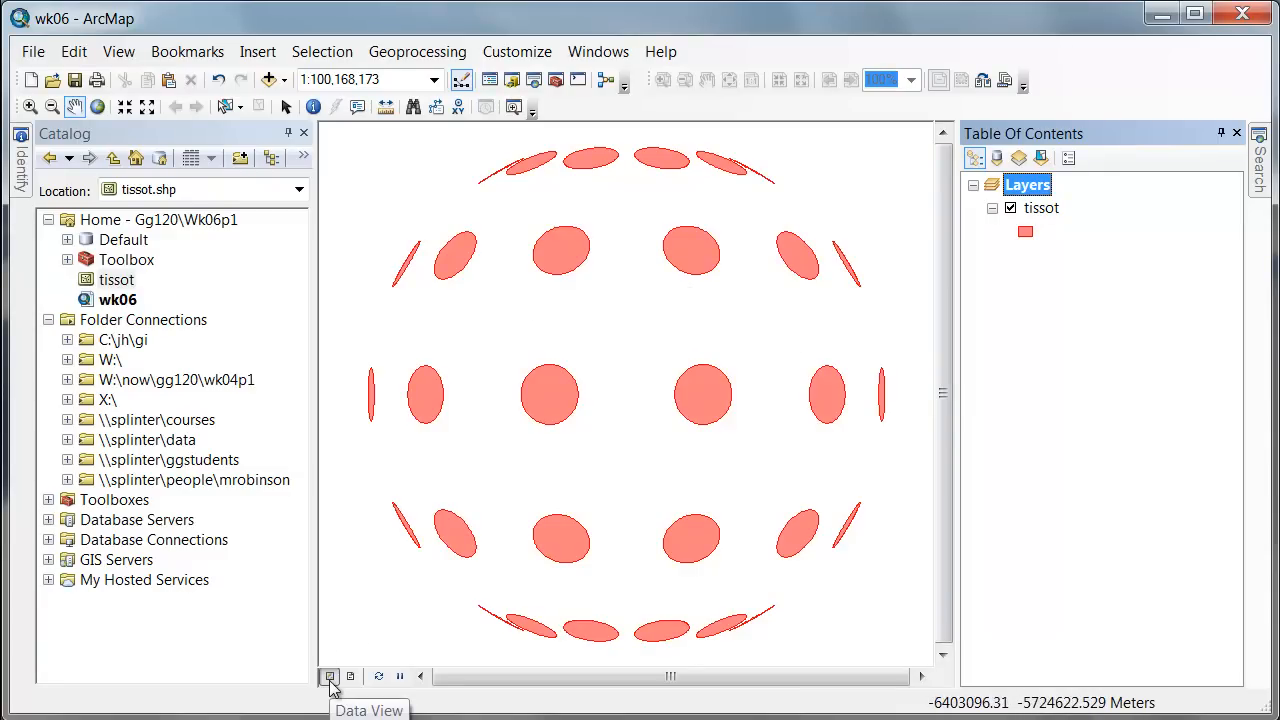
{"action": "mouse_move", "coordinate": [350, 676]}
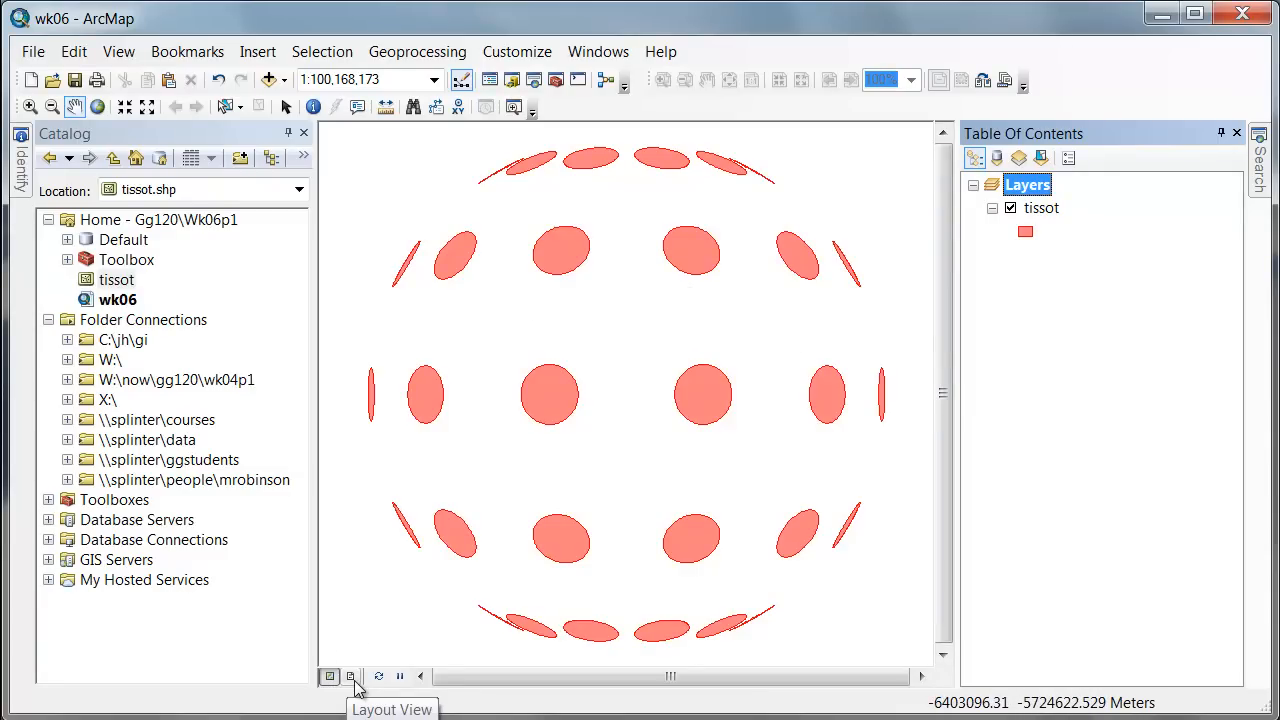
Switch to Layout View to see the graticule-covered globe on the page.
{"action": "left_click", "coordinate": [350, 676]}
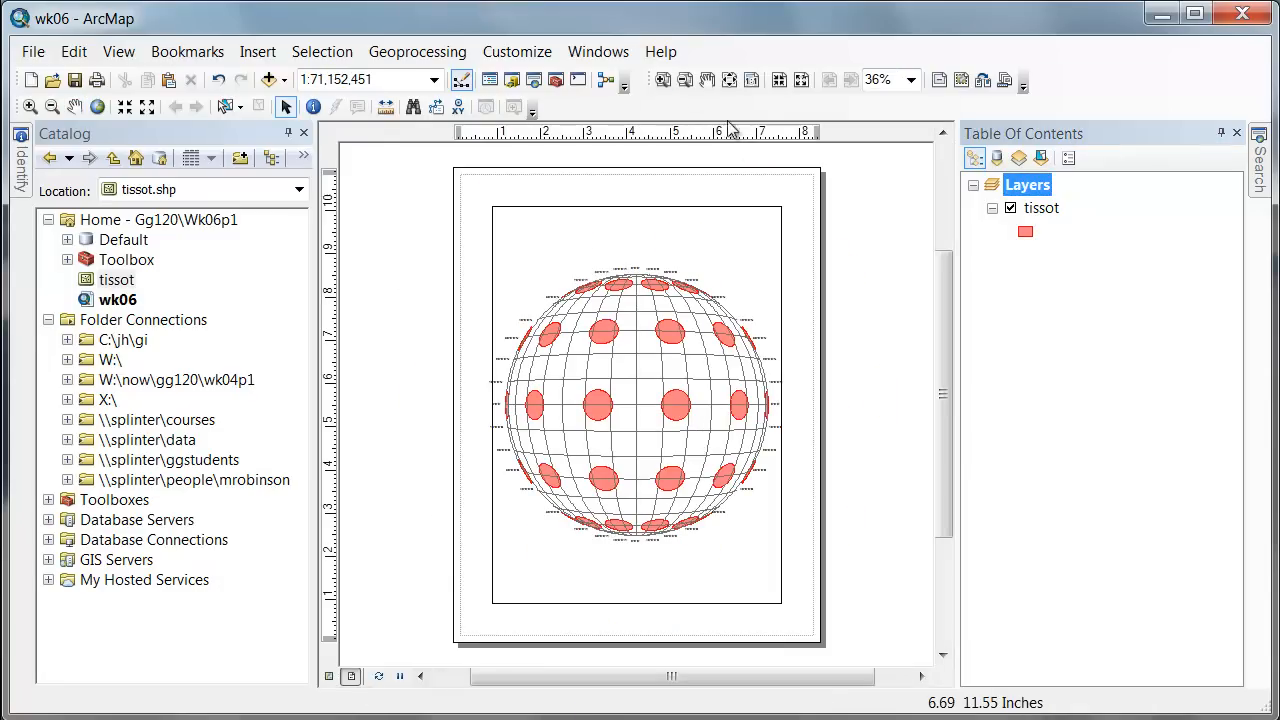
{"action": "mouse_move", "coordinate": [1005, 80]}
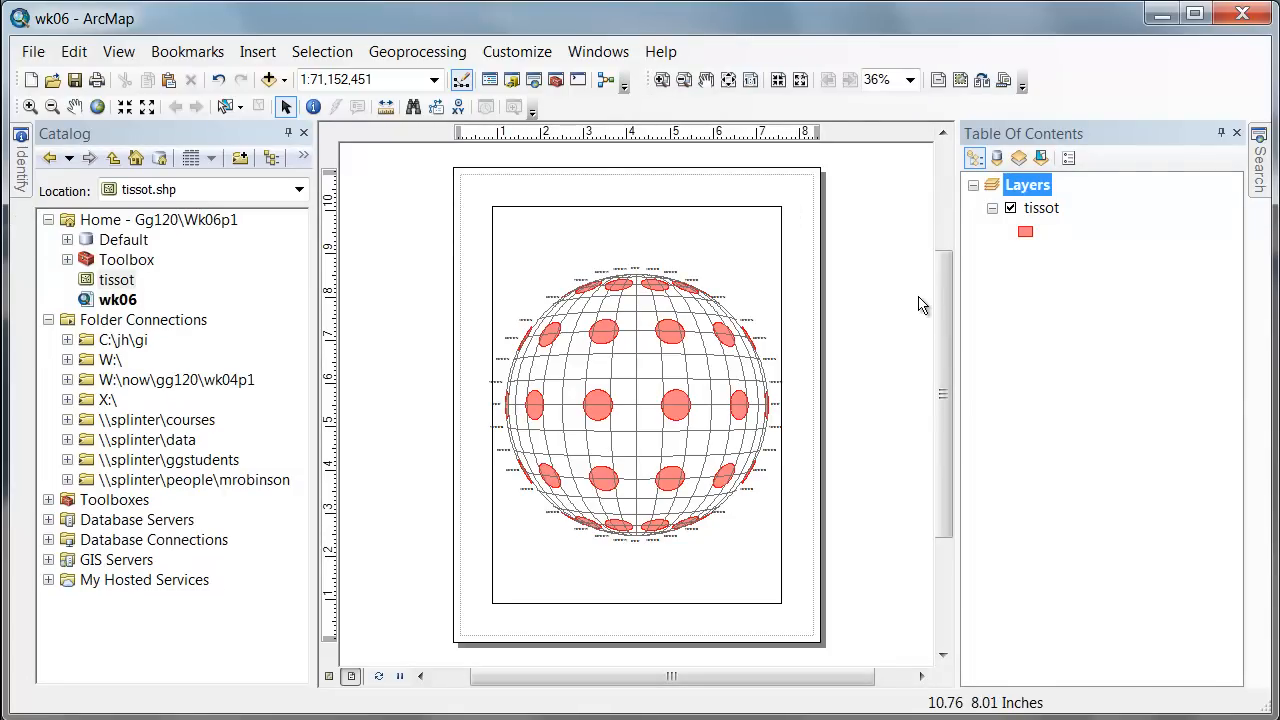
{"action": "mouse_move", "coordinate": [441, 289]}
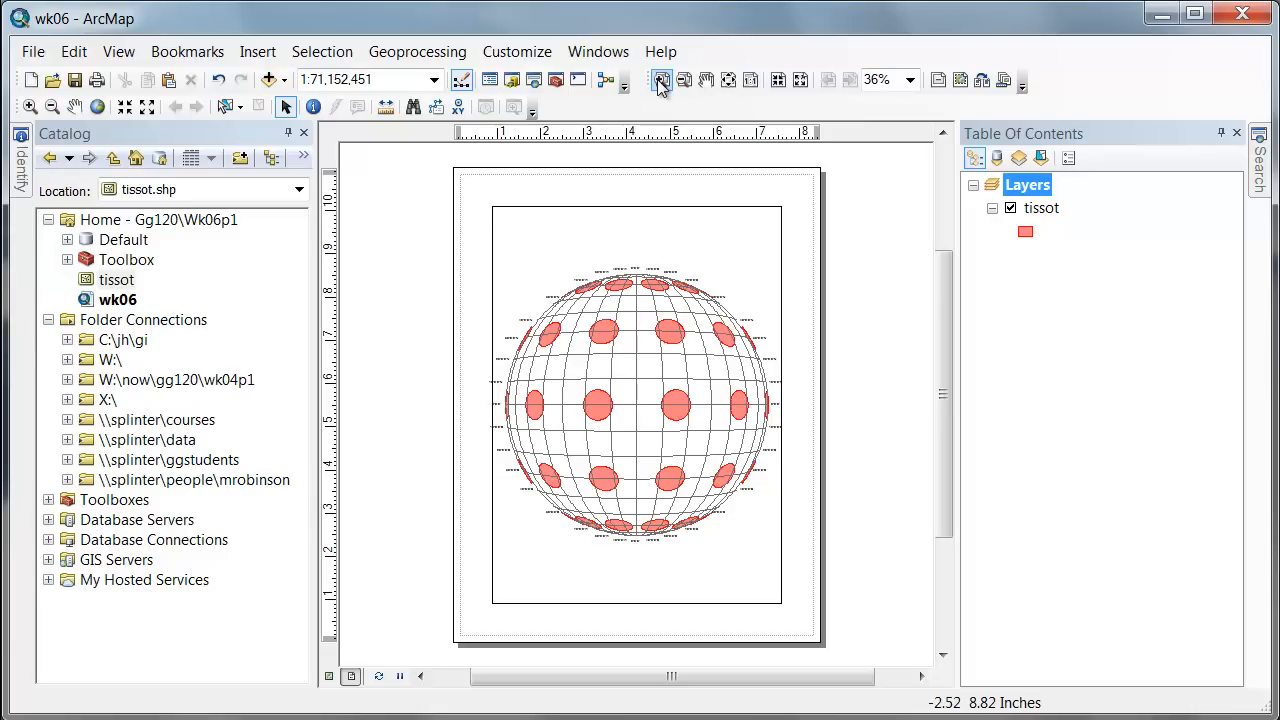
{"action": "mouse_move", "coordinate": [51, 106]}
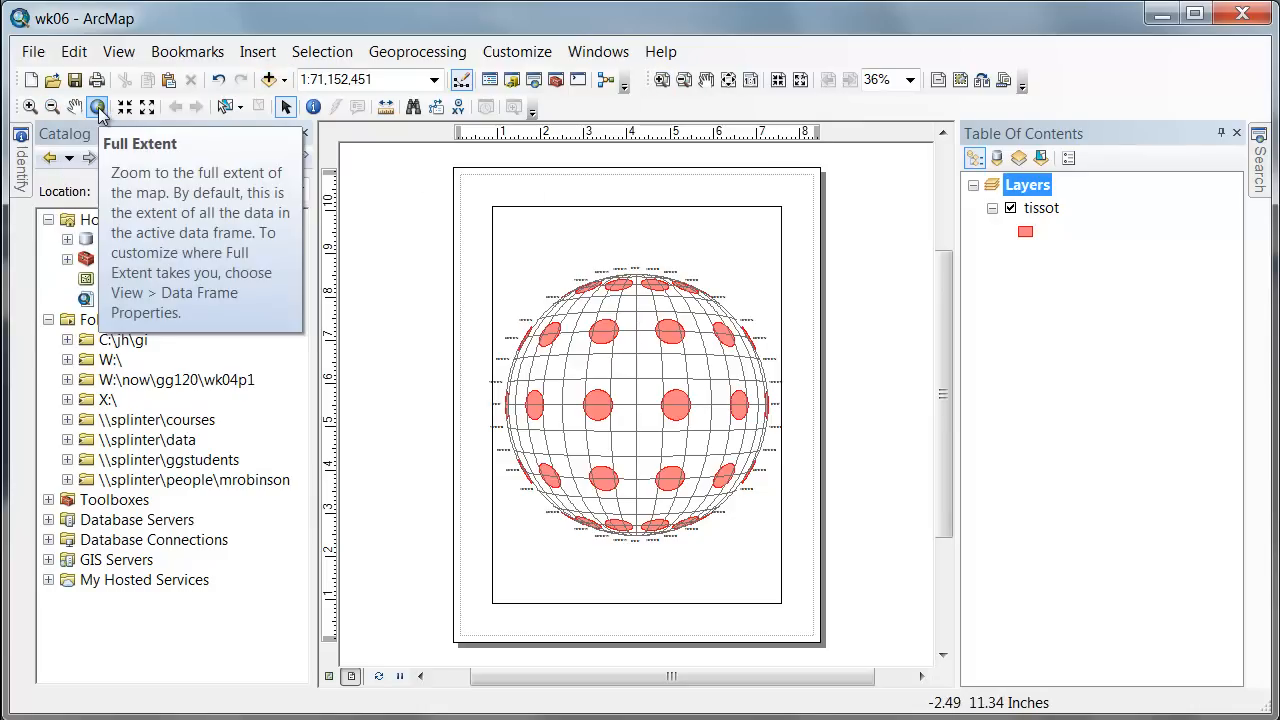
{"action": "mouse_move", "coordinate": [52, 107]}
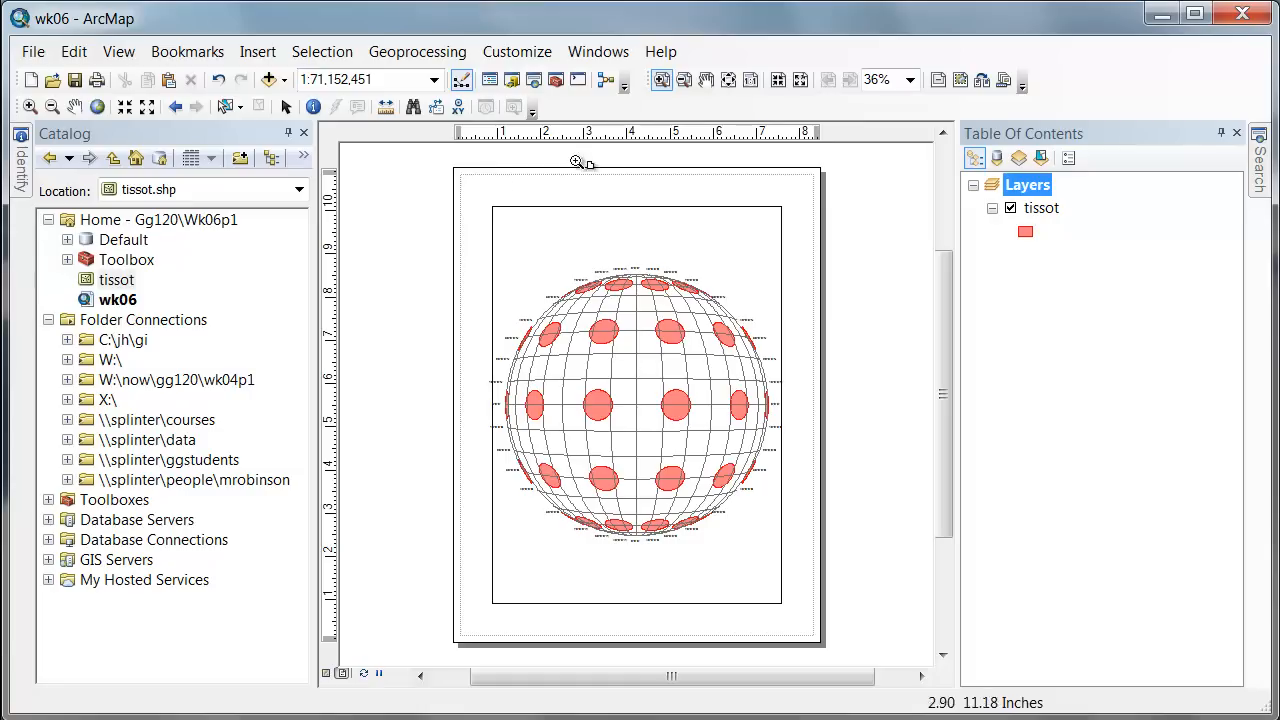
{"action": "mouse_move", "coordinate": [437, 267]}
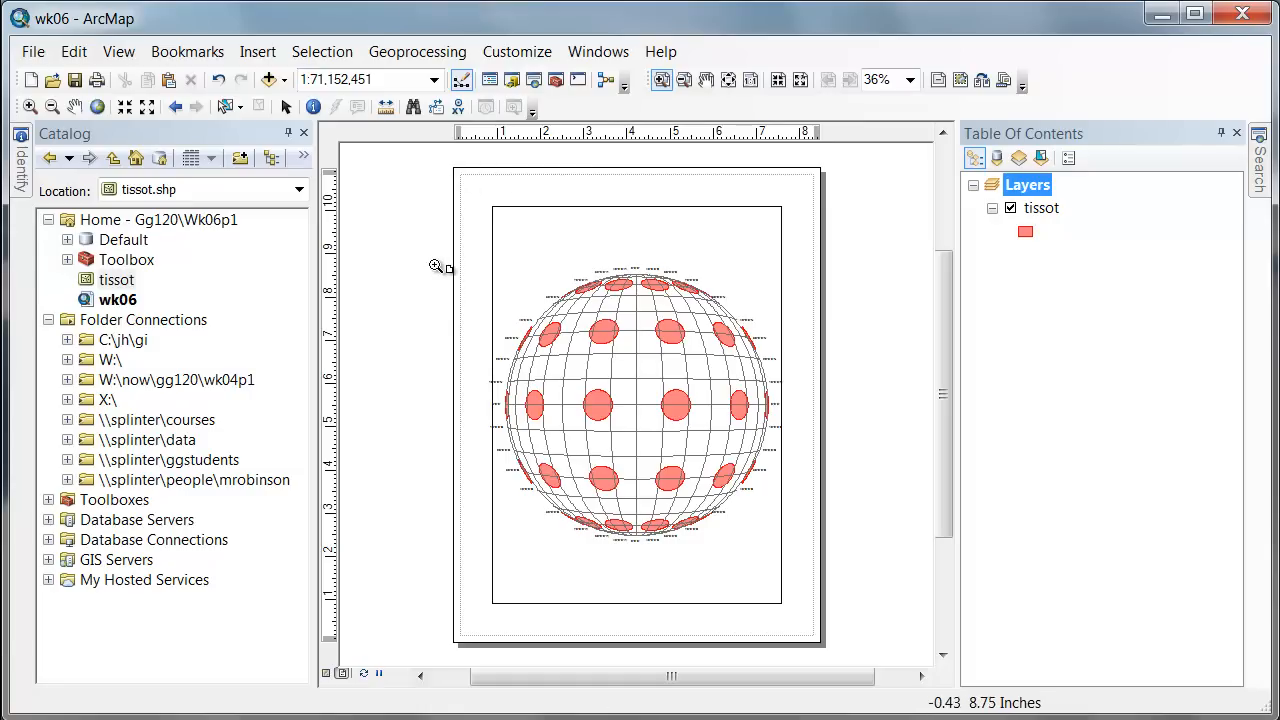
{"action": "mouse_move", "coordinate": [623, 180]}
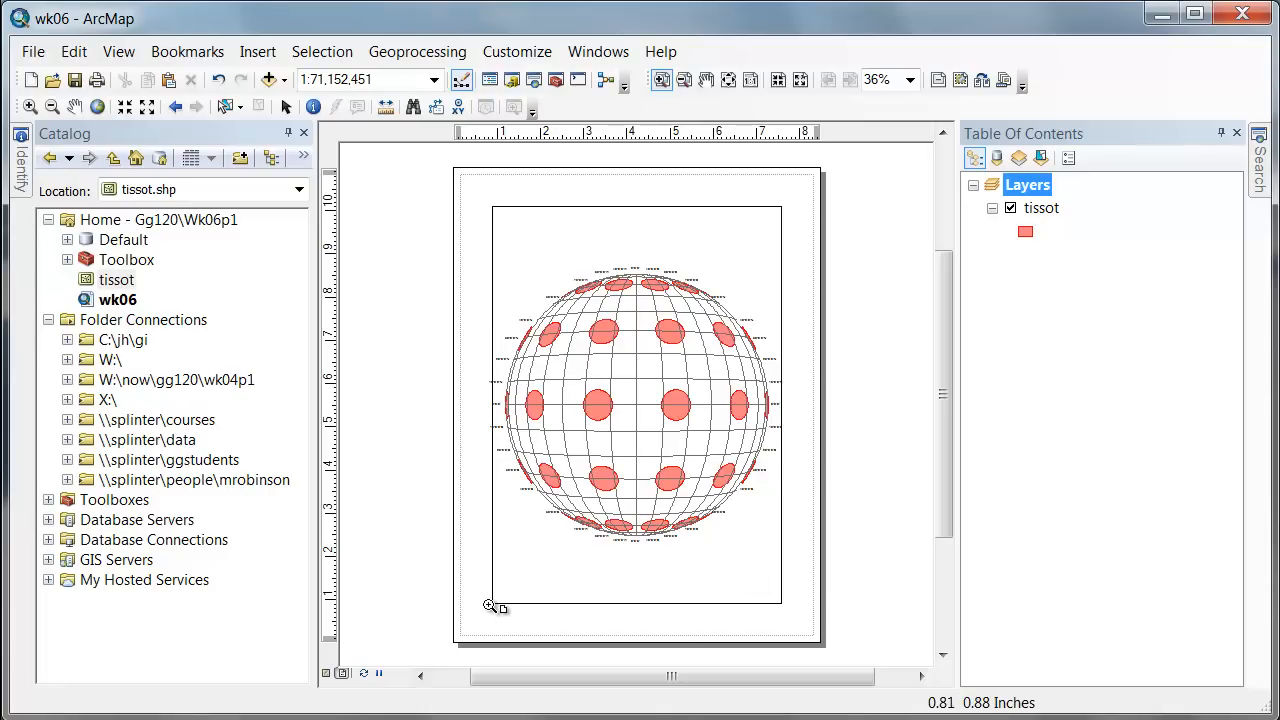
{"action": "mouse_move", "coordinate": [540, 570]}
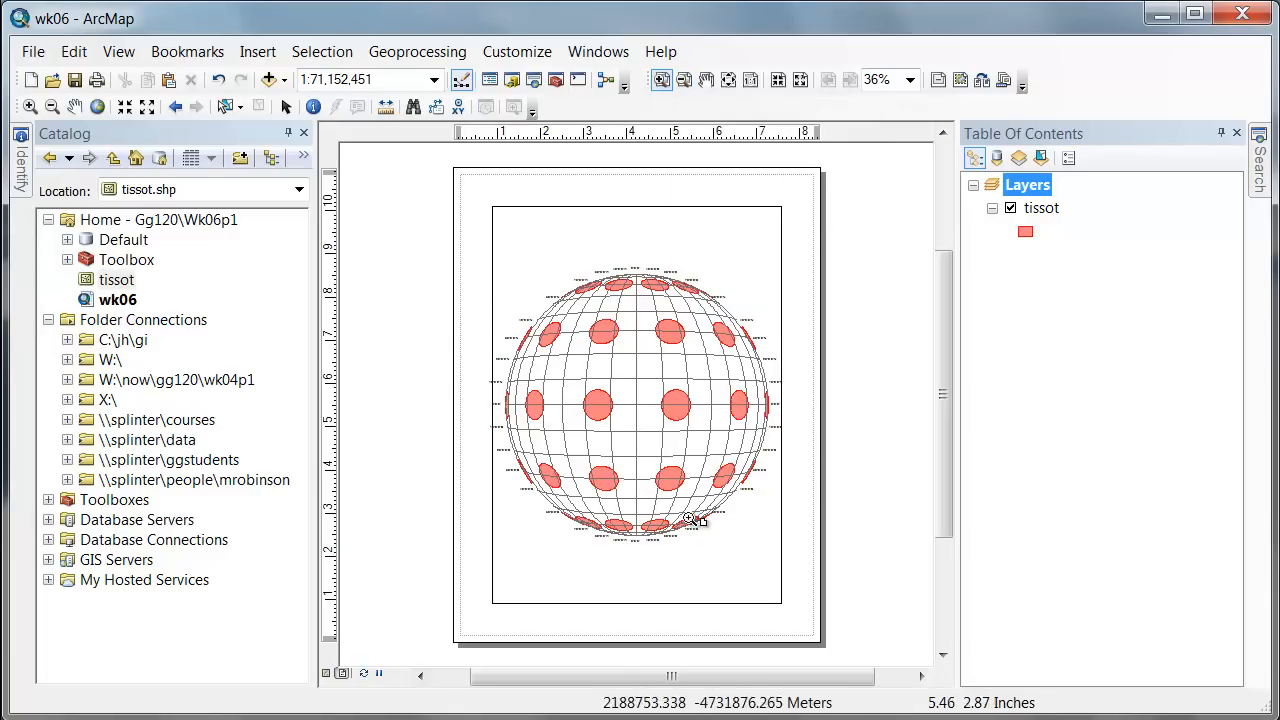
{"action": "left_click", "coordinate": [685, 520]}
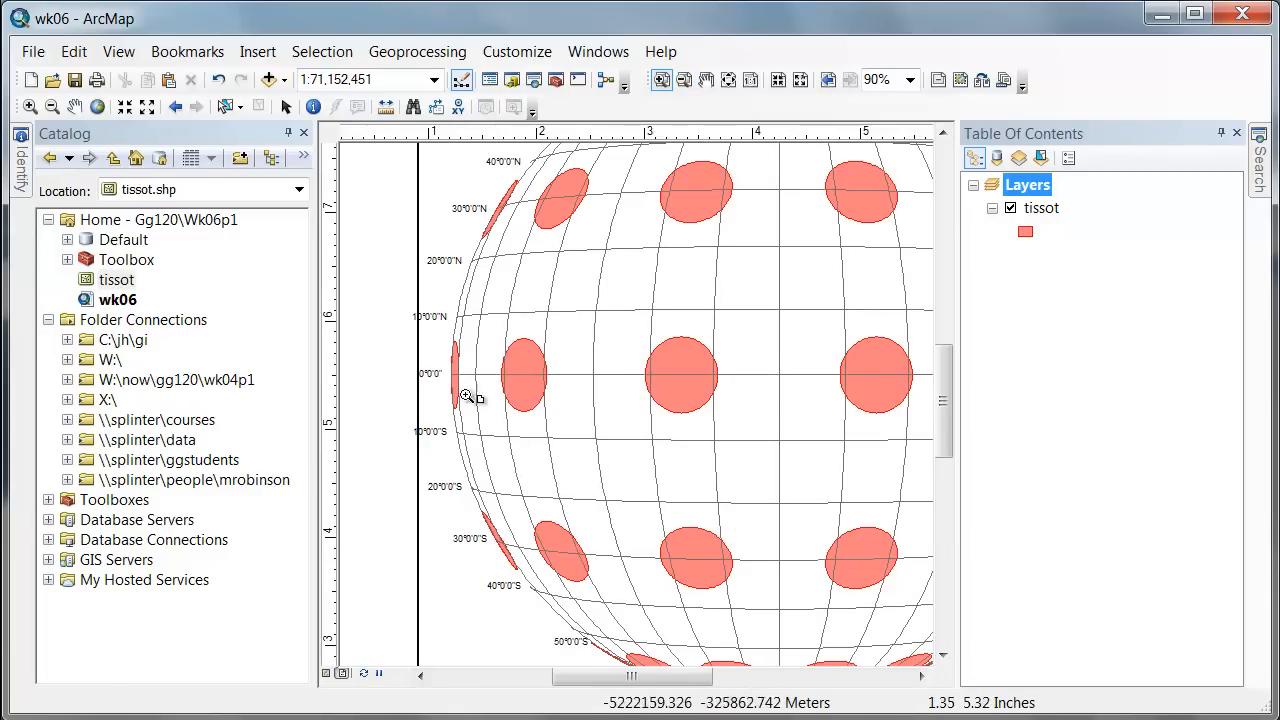
{"action": "mouse_move", "coordinate": [755, 398]}
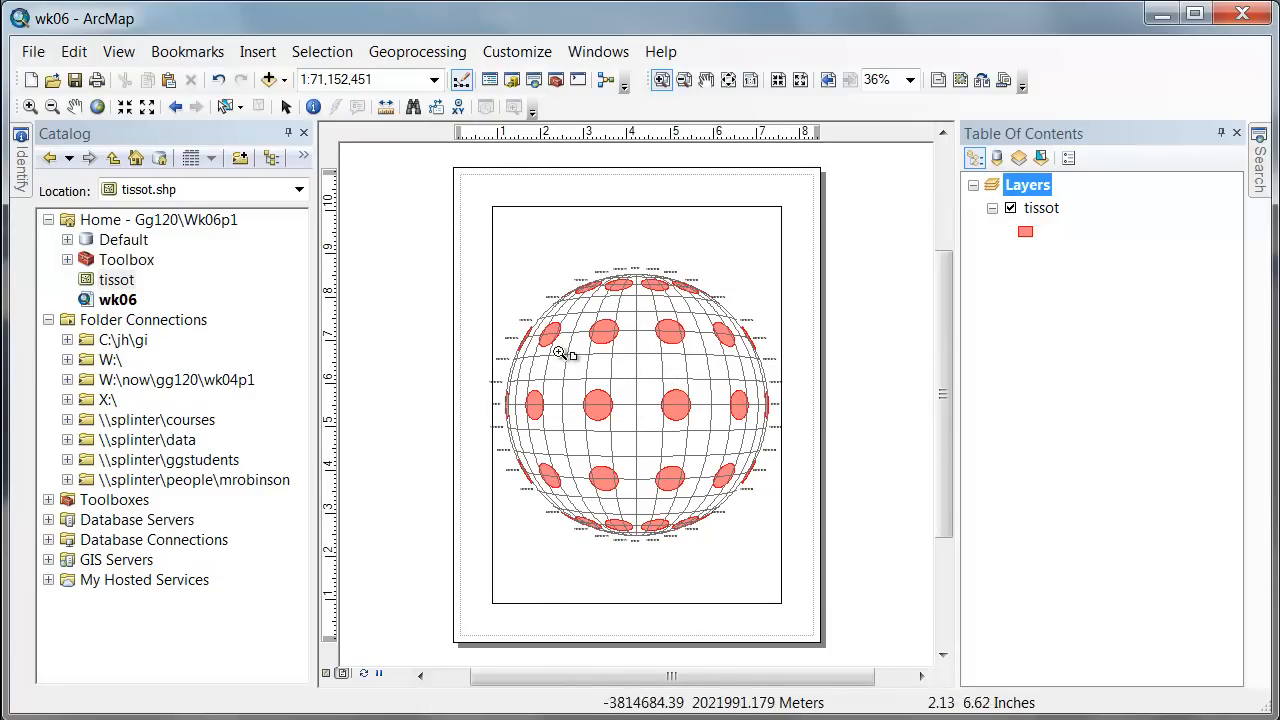
{"action": "left_click", "coordinate": [560, 355]}
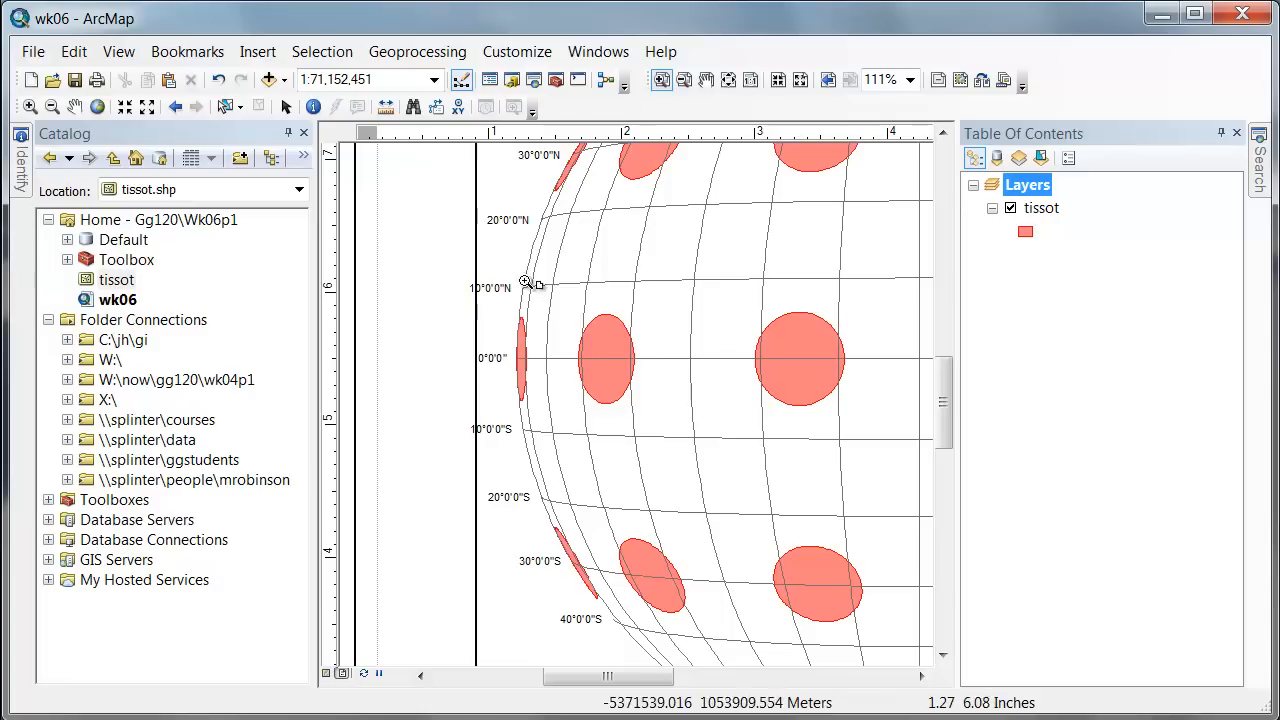
{"action": "mouse_move", "coordinate": [770, 287]}
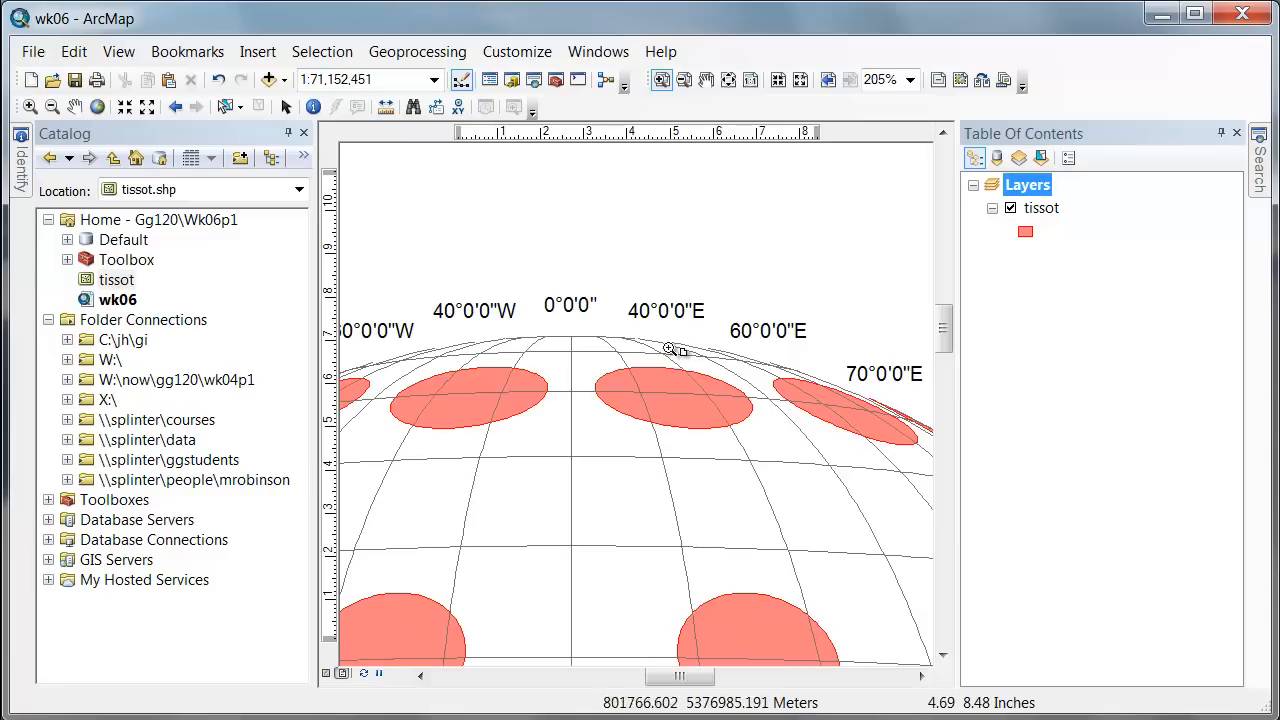
{"action": "mouse_move", "coordinate": [777, 80]}
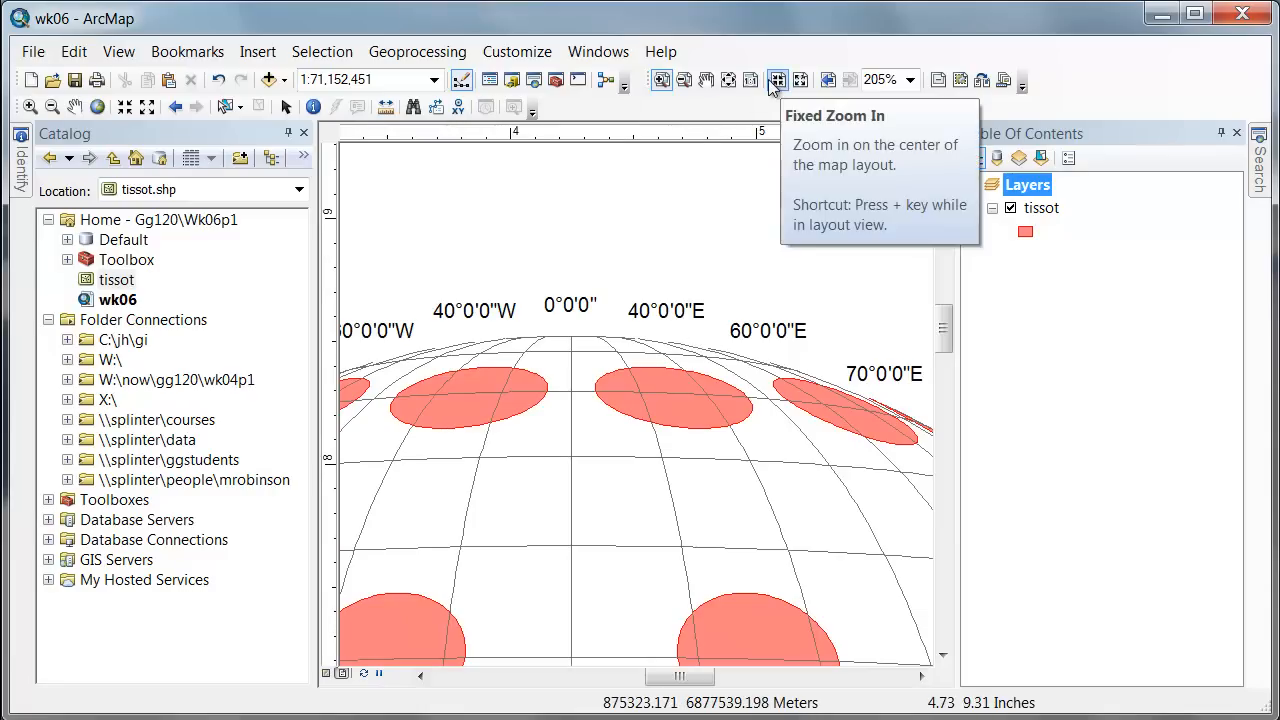
{"action": "left_click", "coordinate": [800, 80]}
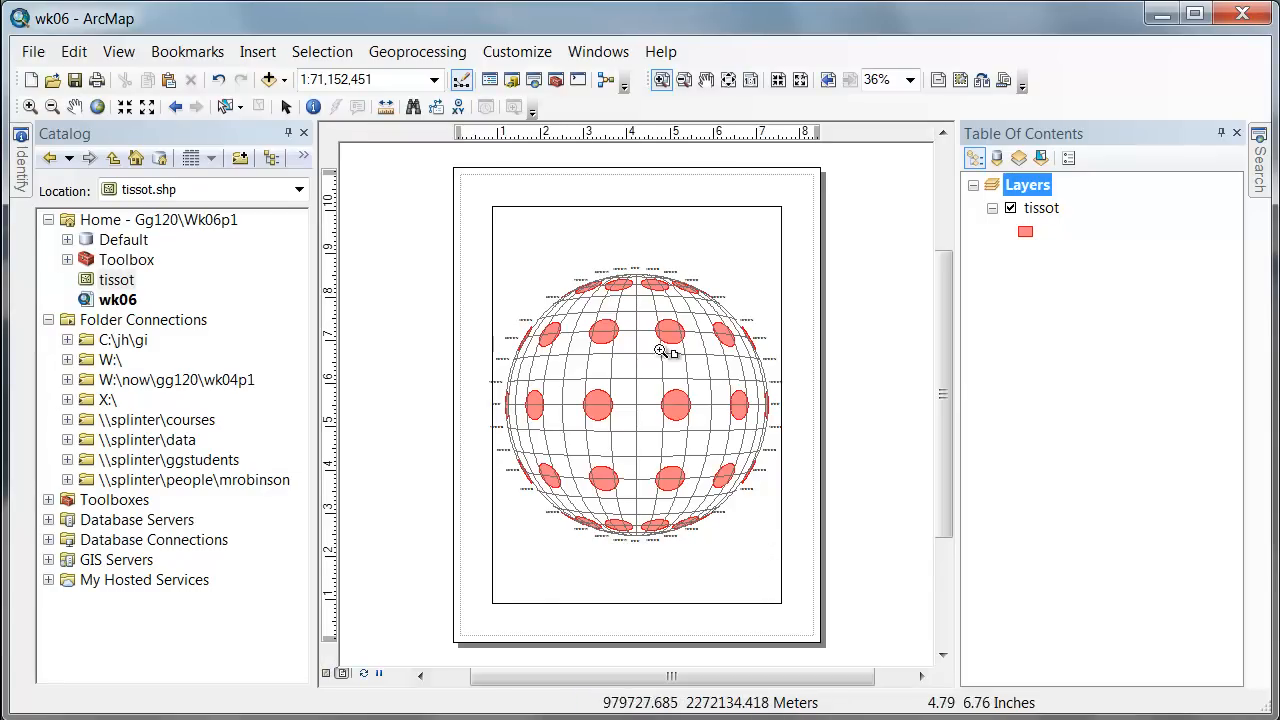
{"action": "mouse_move", "coordinate": [617, 383]}
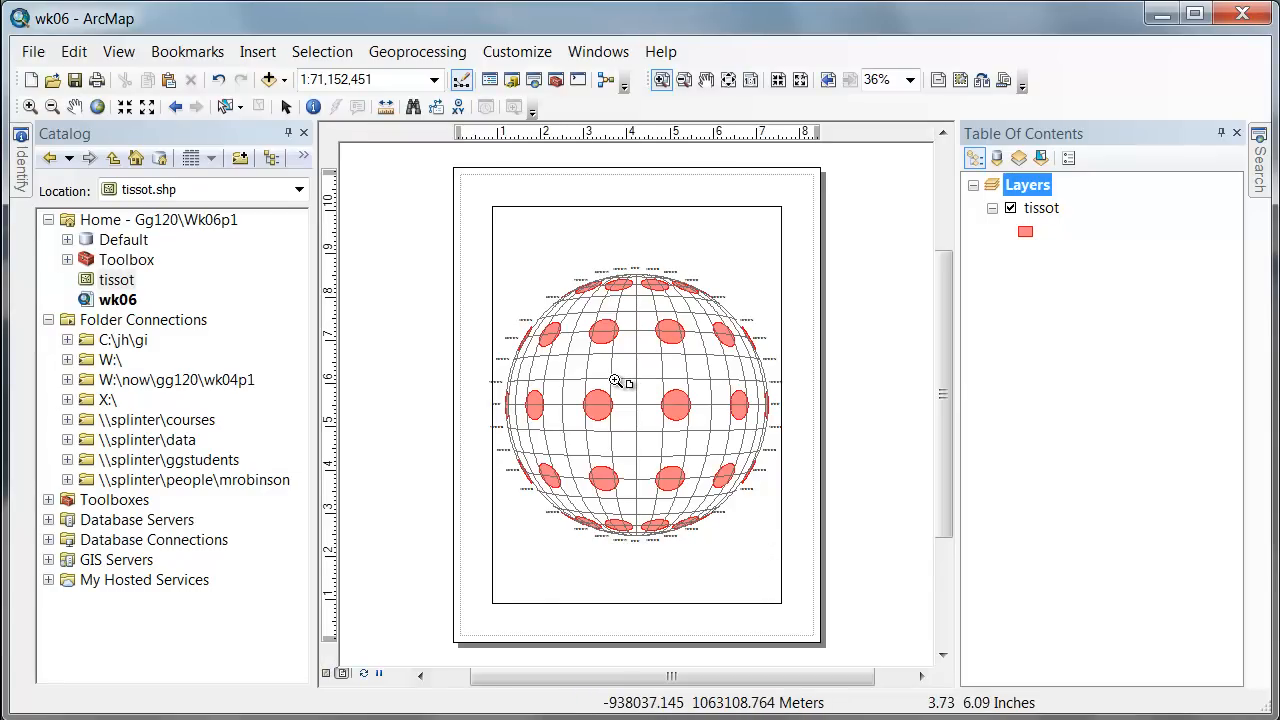
{"action": "mouse_move", "coordinate": [644, 364]}
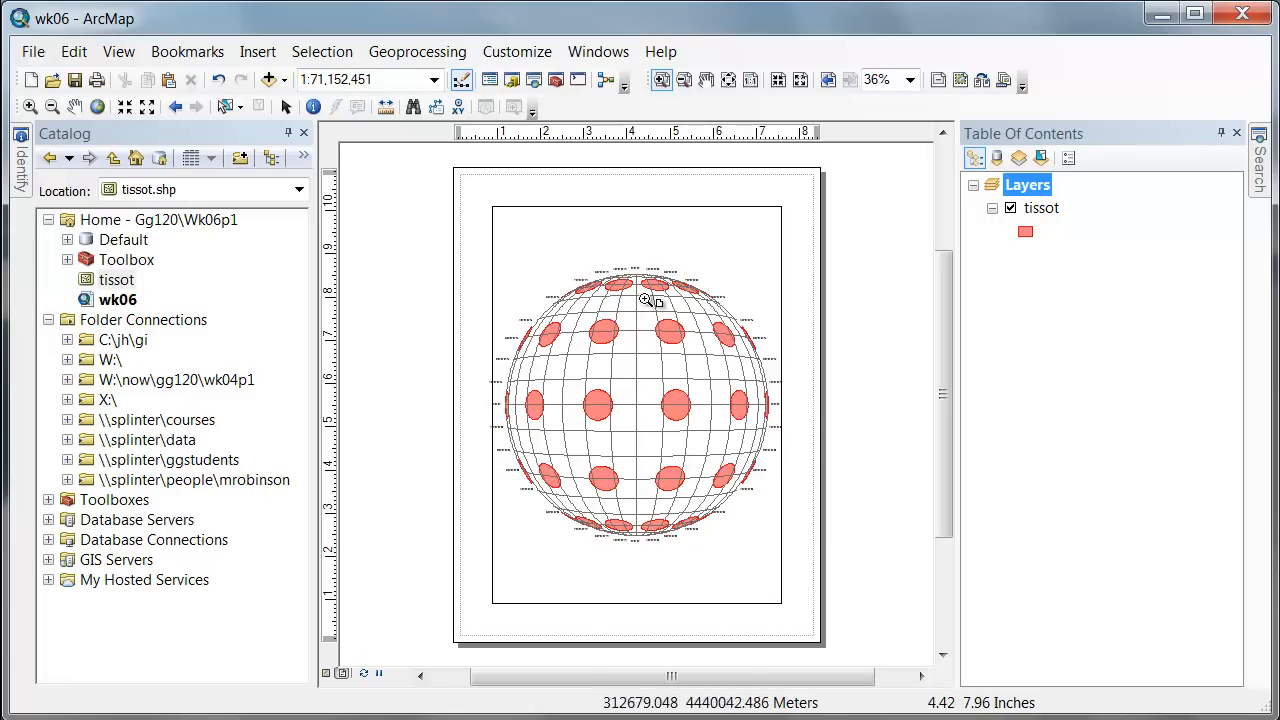
{"action": "mouse_move", "coordinate": [648, 346]}
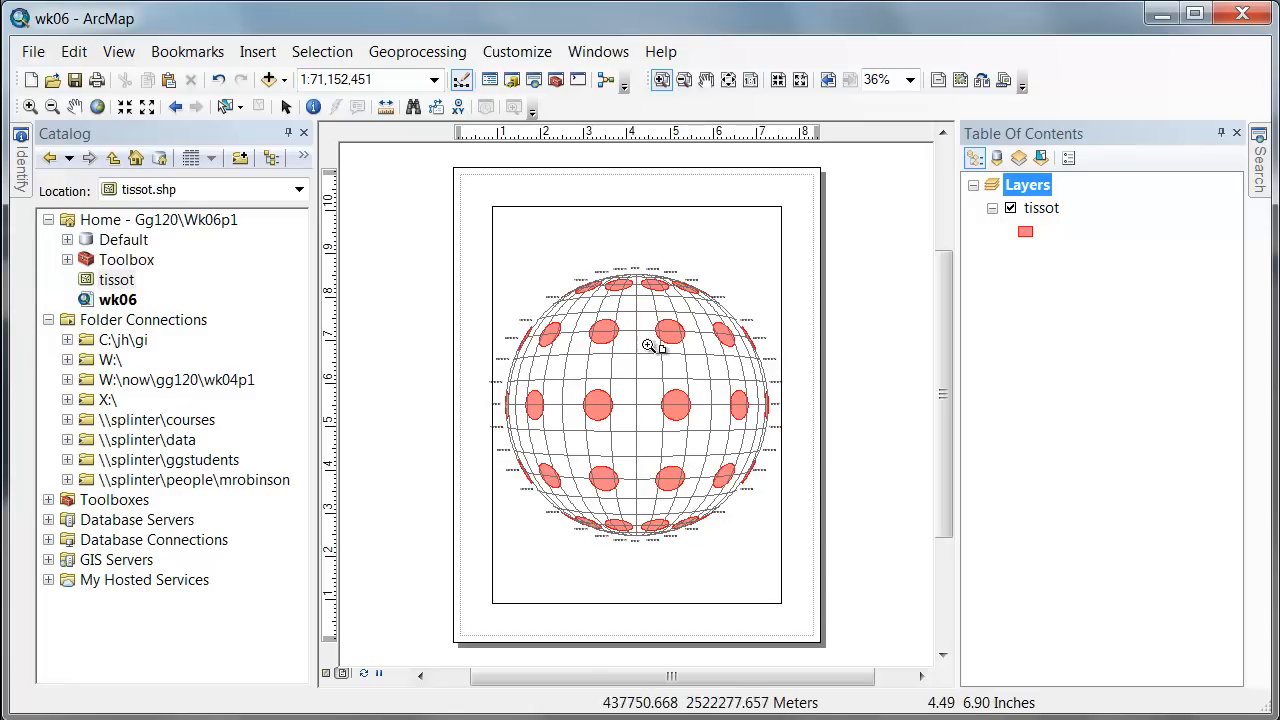
{"action": "mouse_move", "coordinate": [572, 502]}
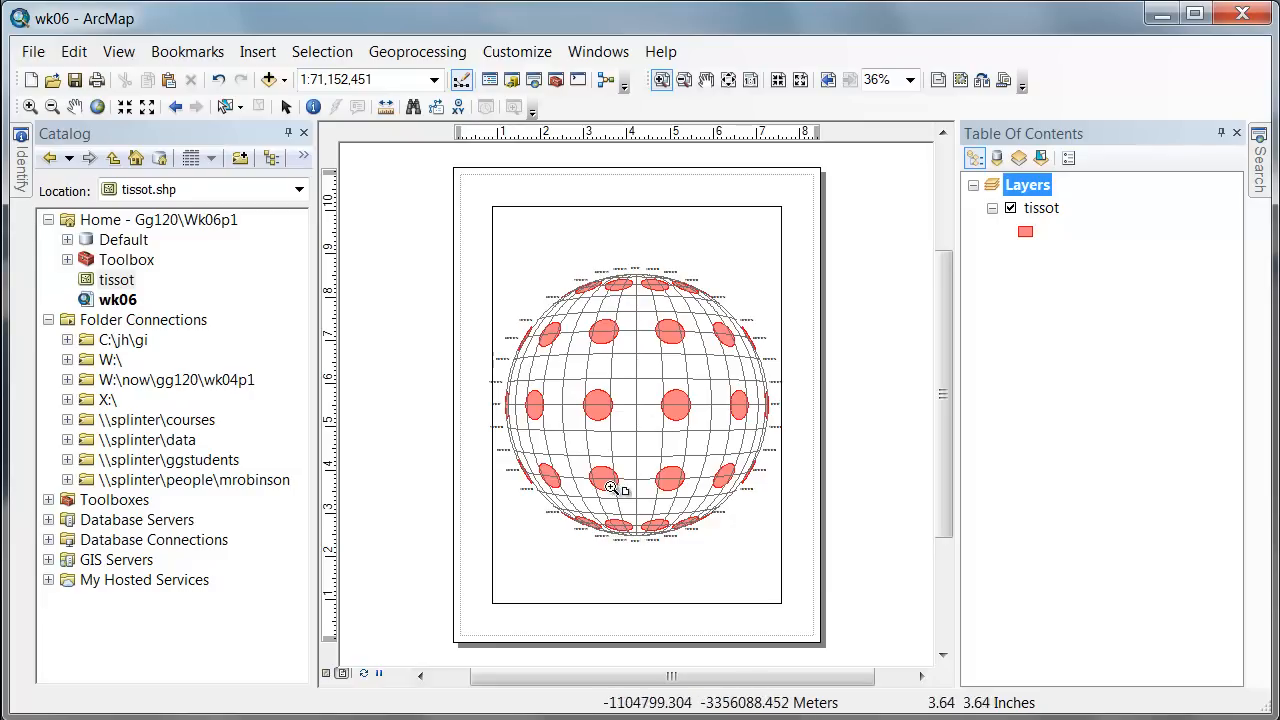
{"action": "mouse_move", "coordinate": [638, 275]}
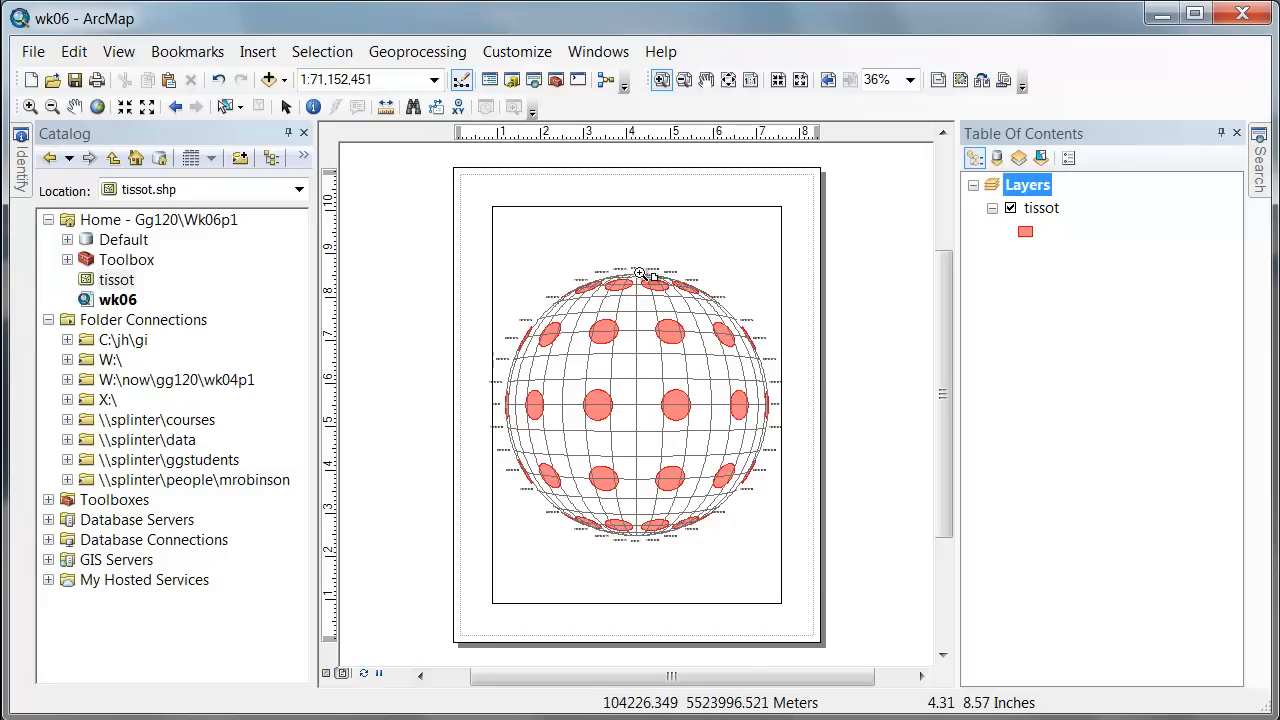
{"action": "mouse_move", "coordinate": [648, 543]}
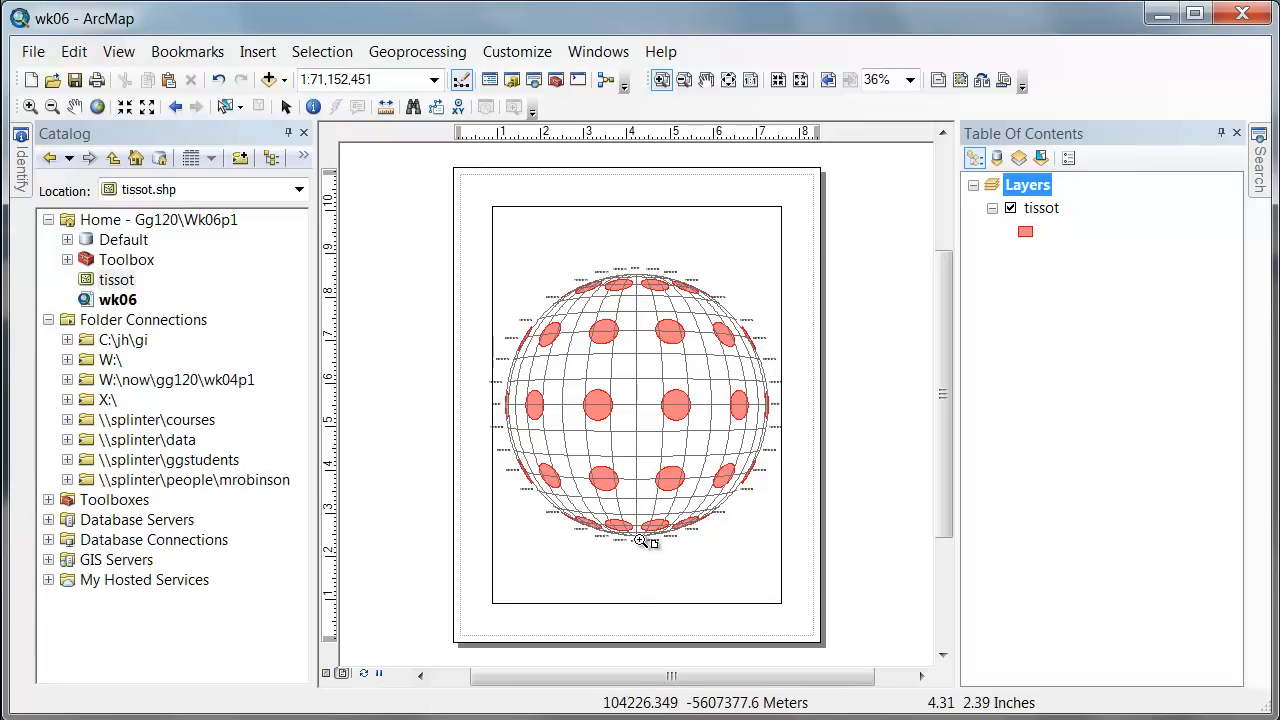
{"action": "mouse_move", "coordinate": [670, 520]}
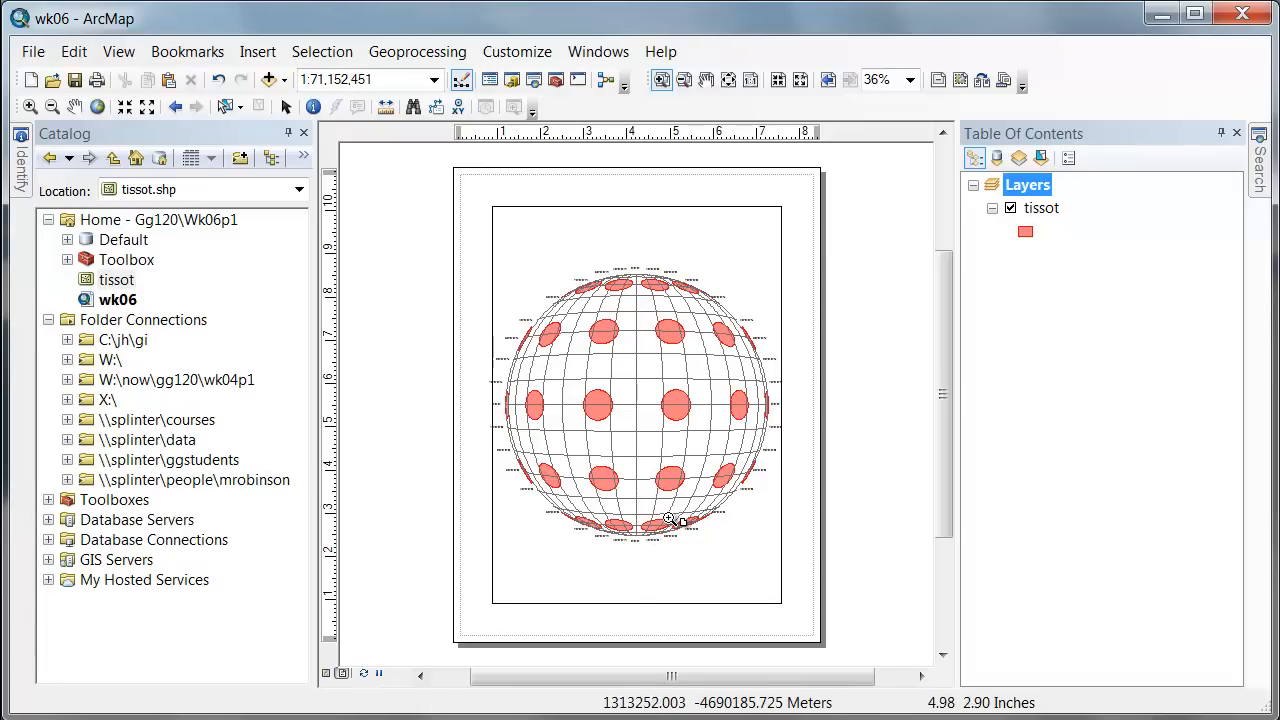
Rename the Layers data frame to 'Datum and Graticule' in its General properties.
{"action": "right_click", "coordinate": [1026, 184]}
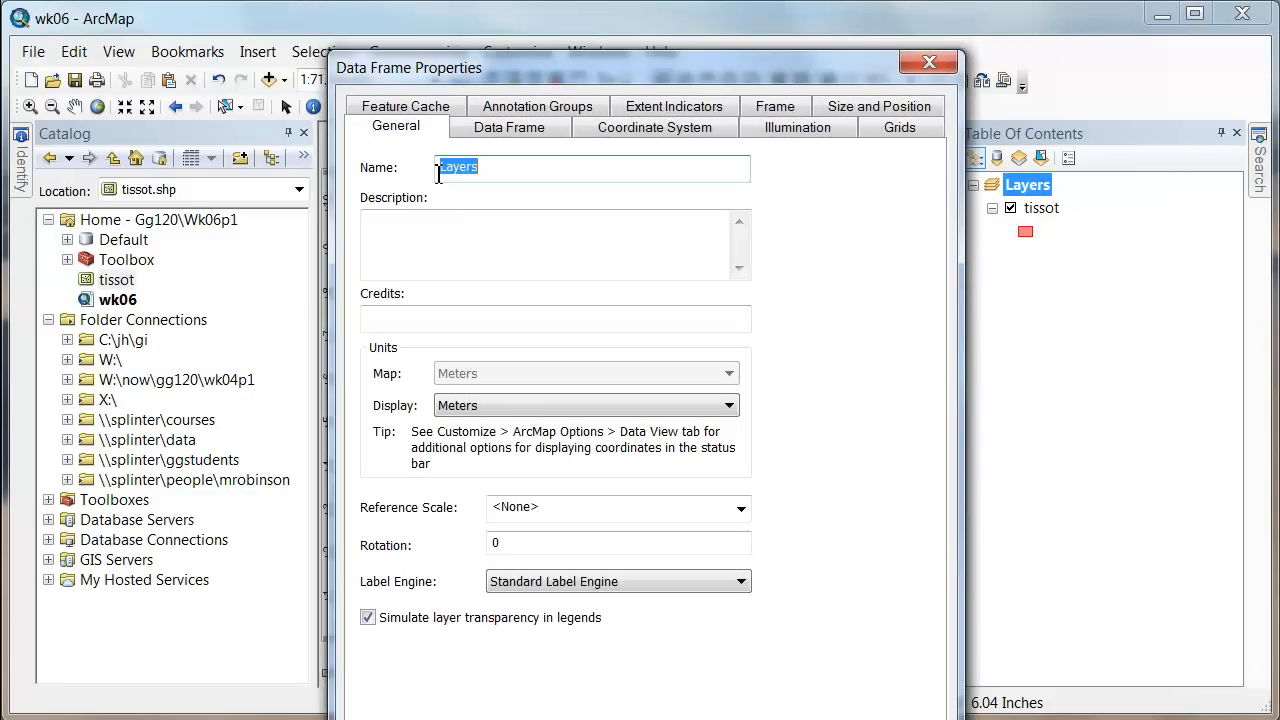
{"action": "mouse_move", "coordinate": [550, 214]}
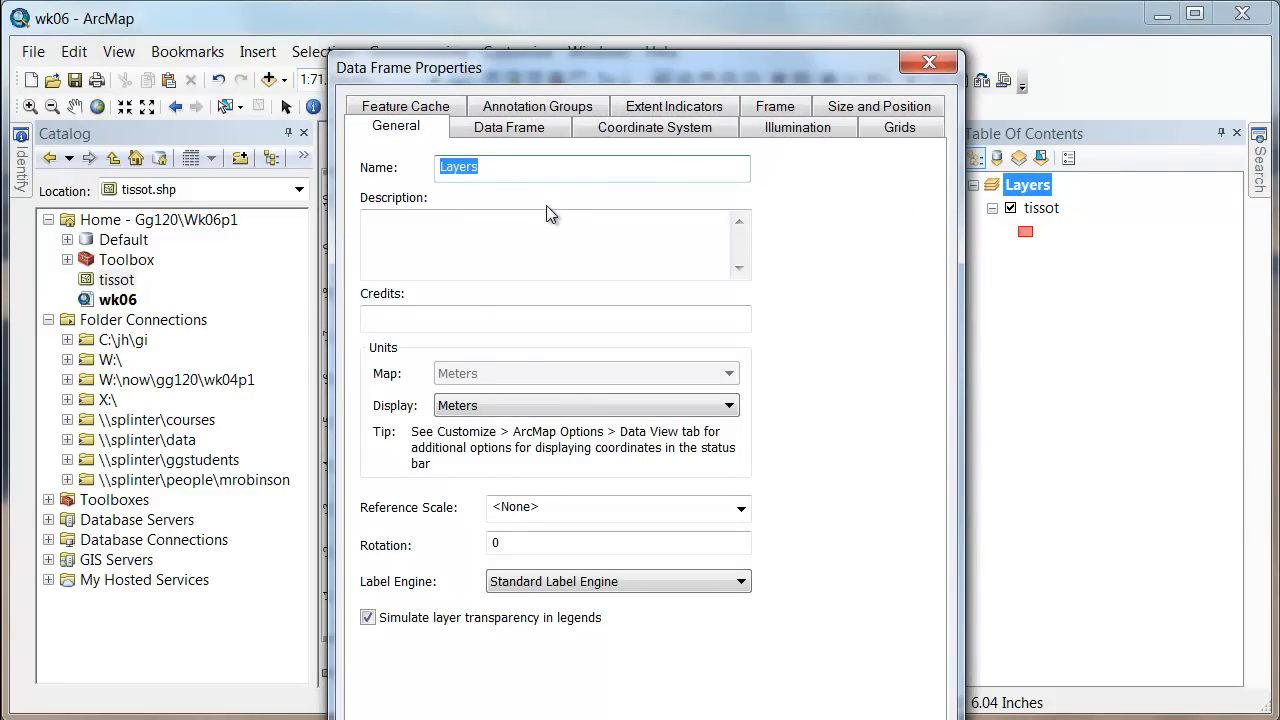
{"action": "type", "text": "Datum and Gr"}
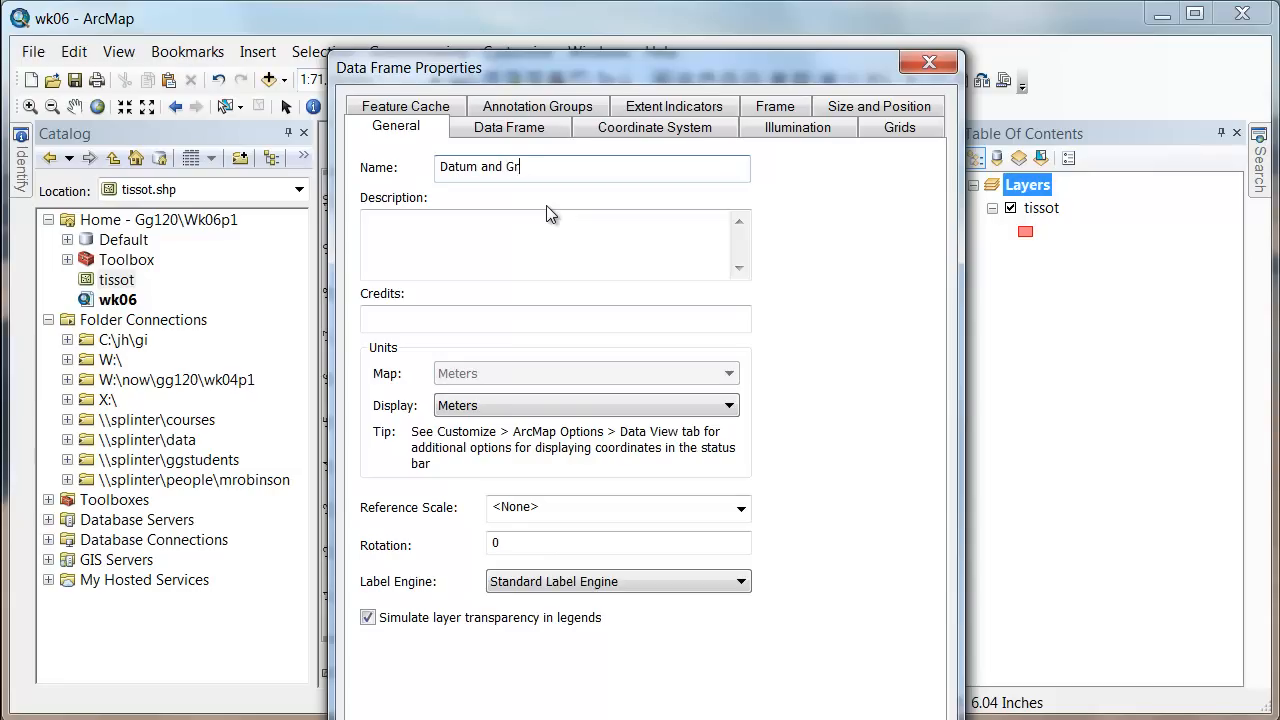
{"action": "type", "text": "aticule"}
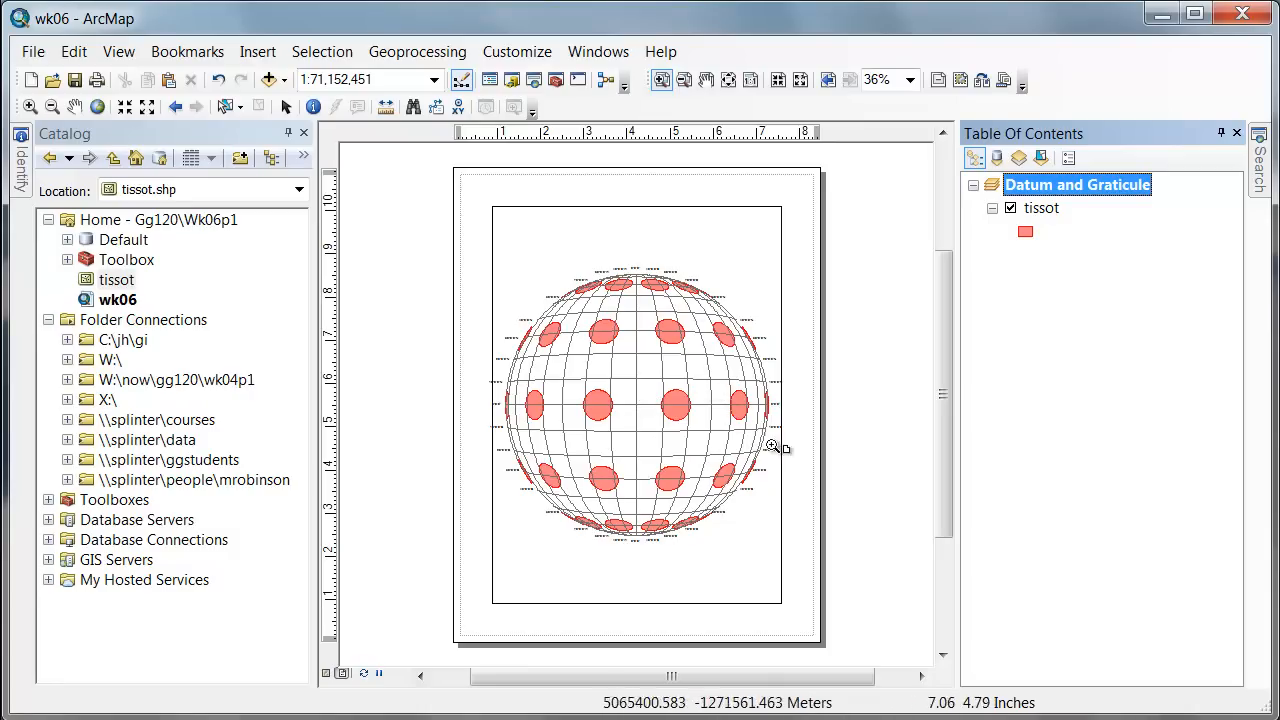
{"action": "mouse_move", "coordinate": [707, 365]}
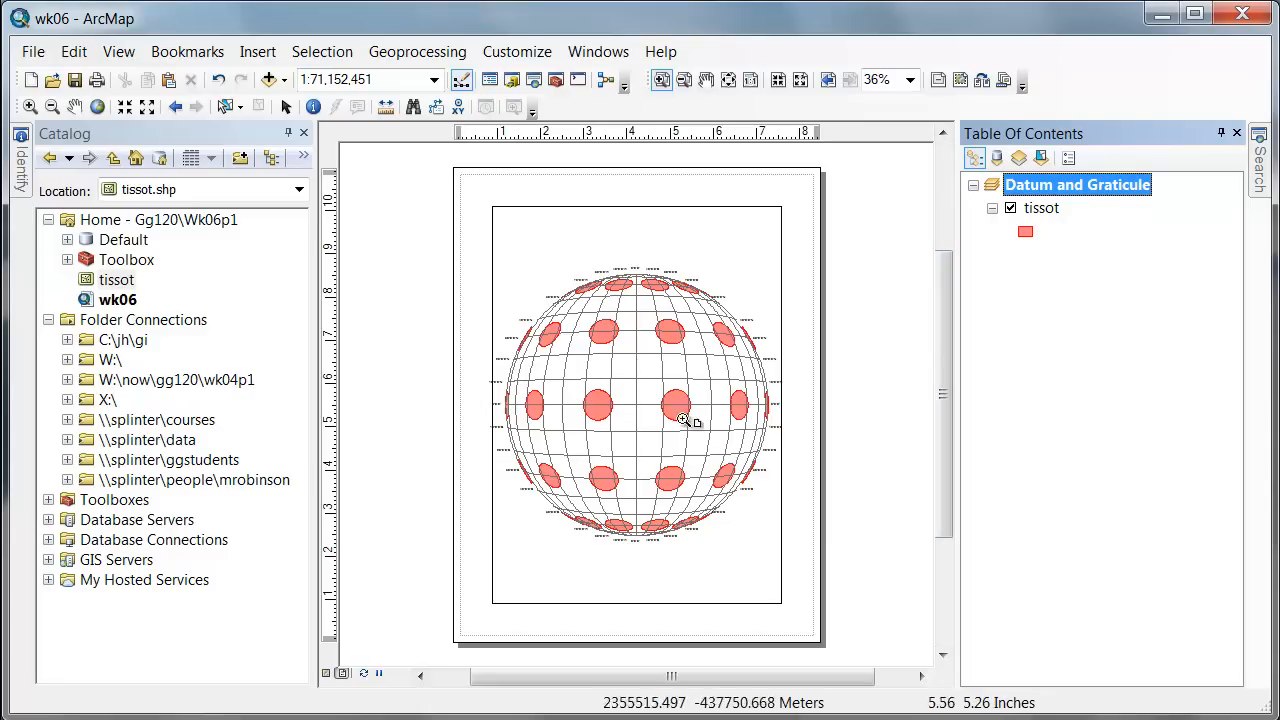
{"action": "mouse_move", "coordinate": [883, 468]}
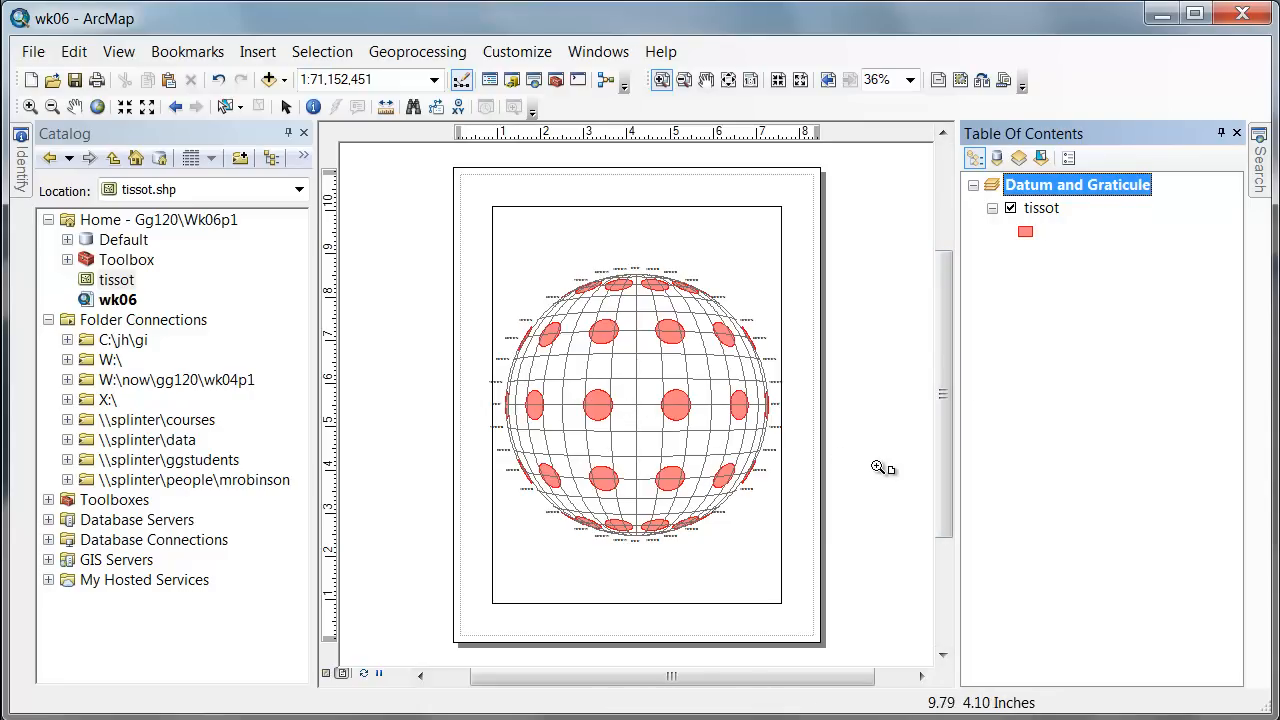
{"action": "mouse_move", "coordinate": [878, 469]}
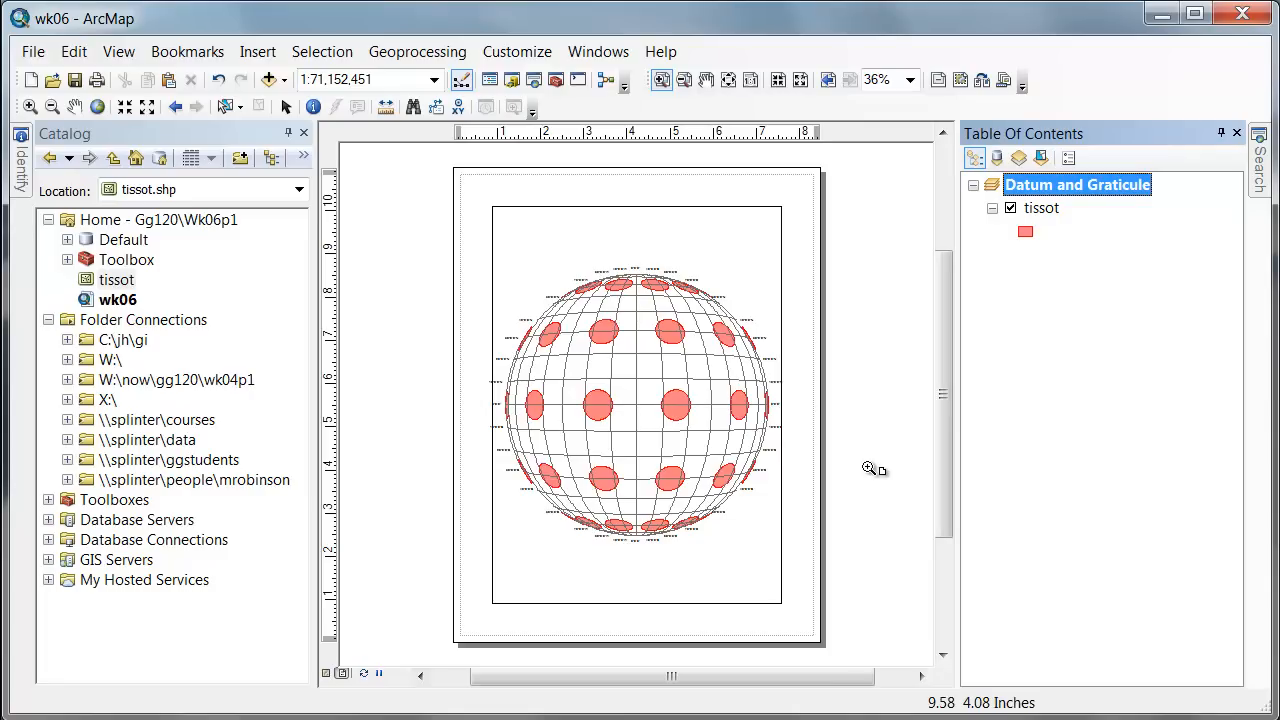
{"action": "mouse_move", "coordinate": [545, 375]}
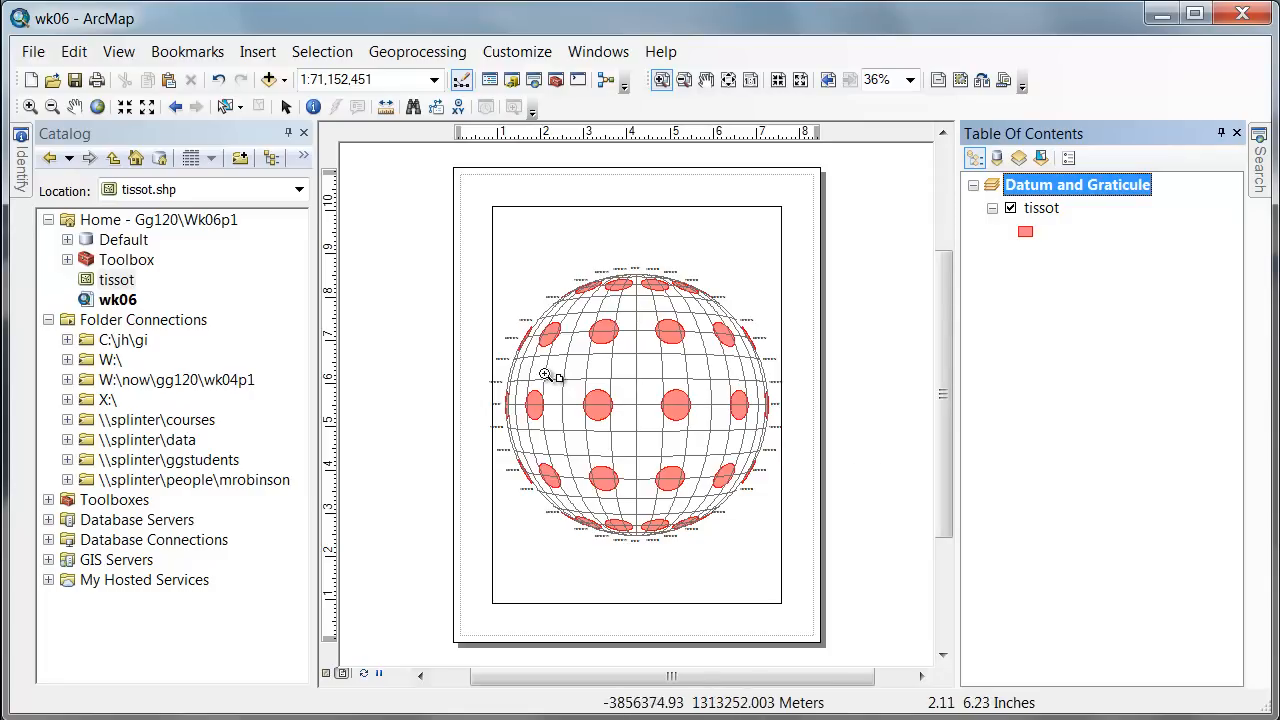
{"action": "mouse_move", "coordinate": [755, 387]}
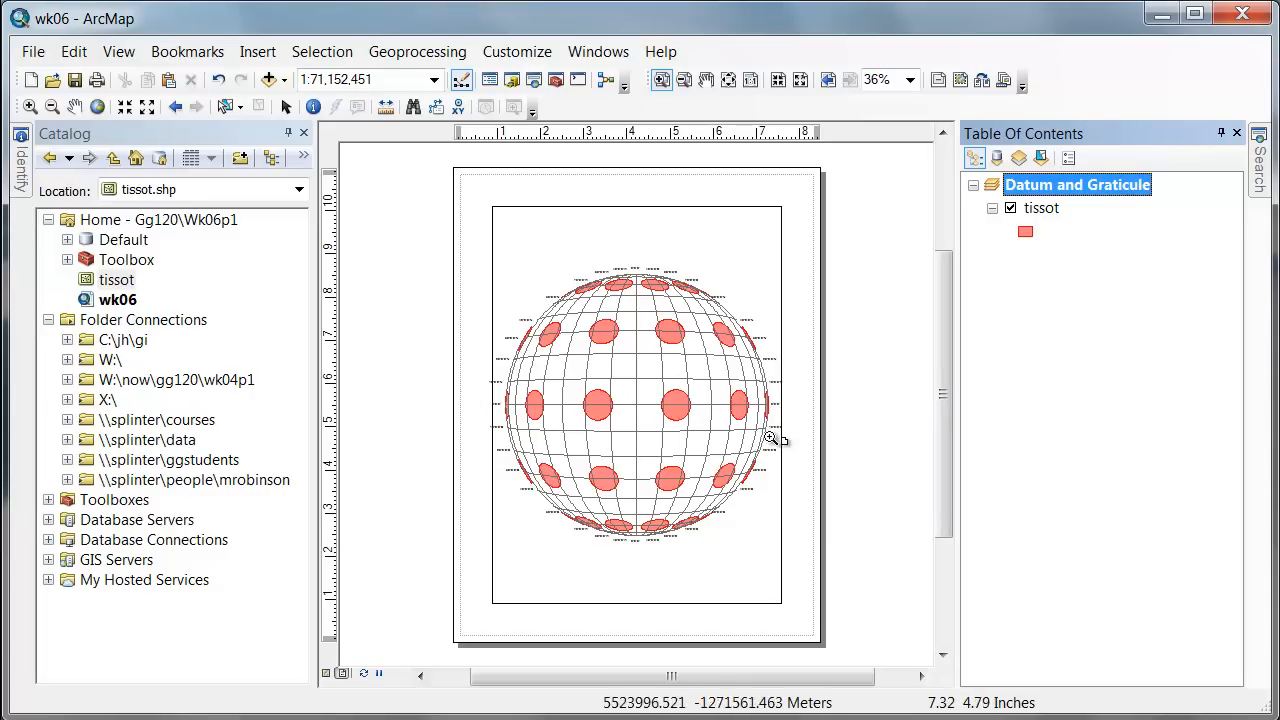
{"action": "mouse_move", "coordinate": [605, 418]}
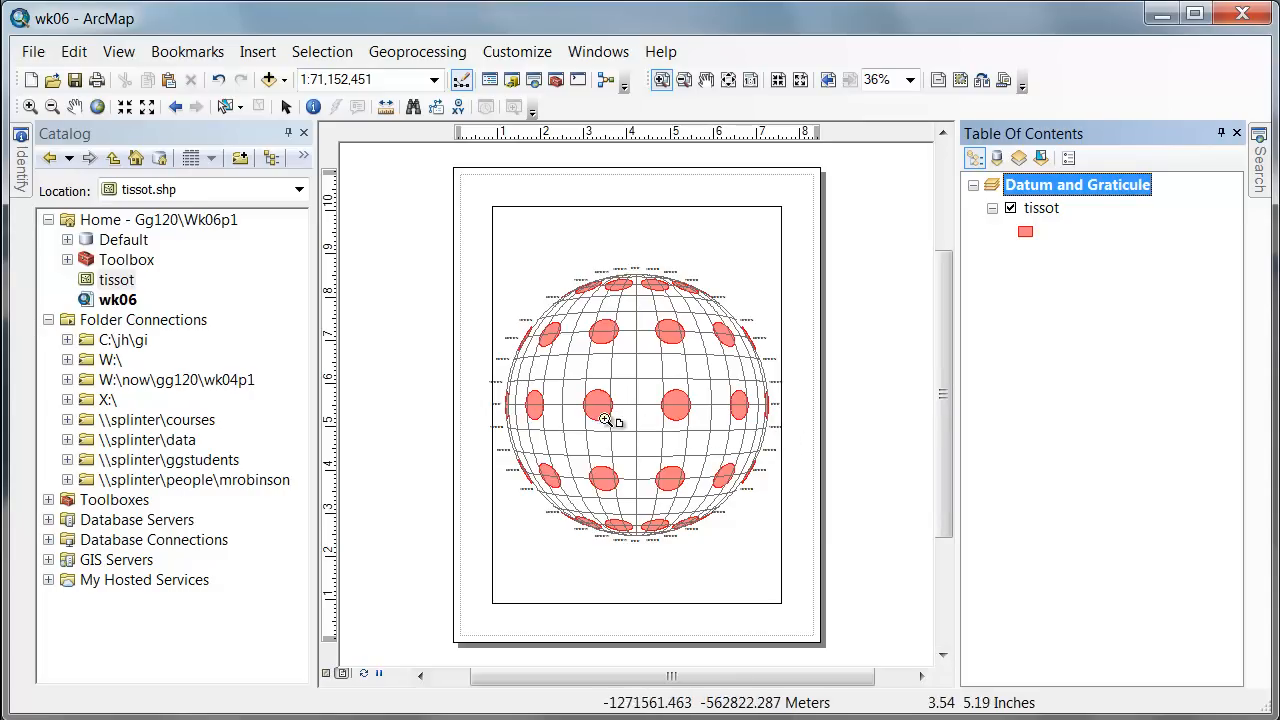
{"action": "mouse_move", "coordinate": [712, 430]}
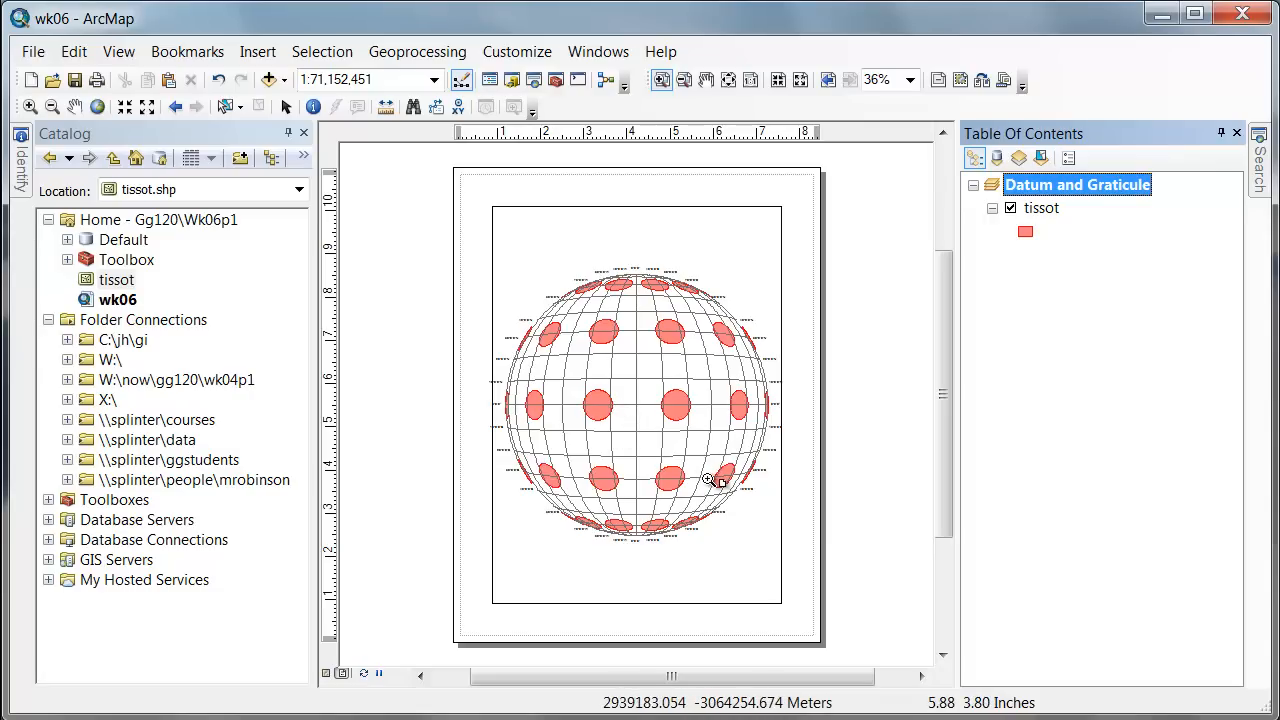
{"action": "mouse_move", "coordinate": [607, 337]}
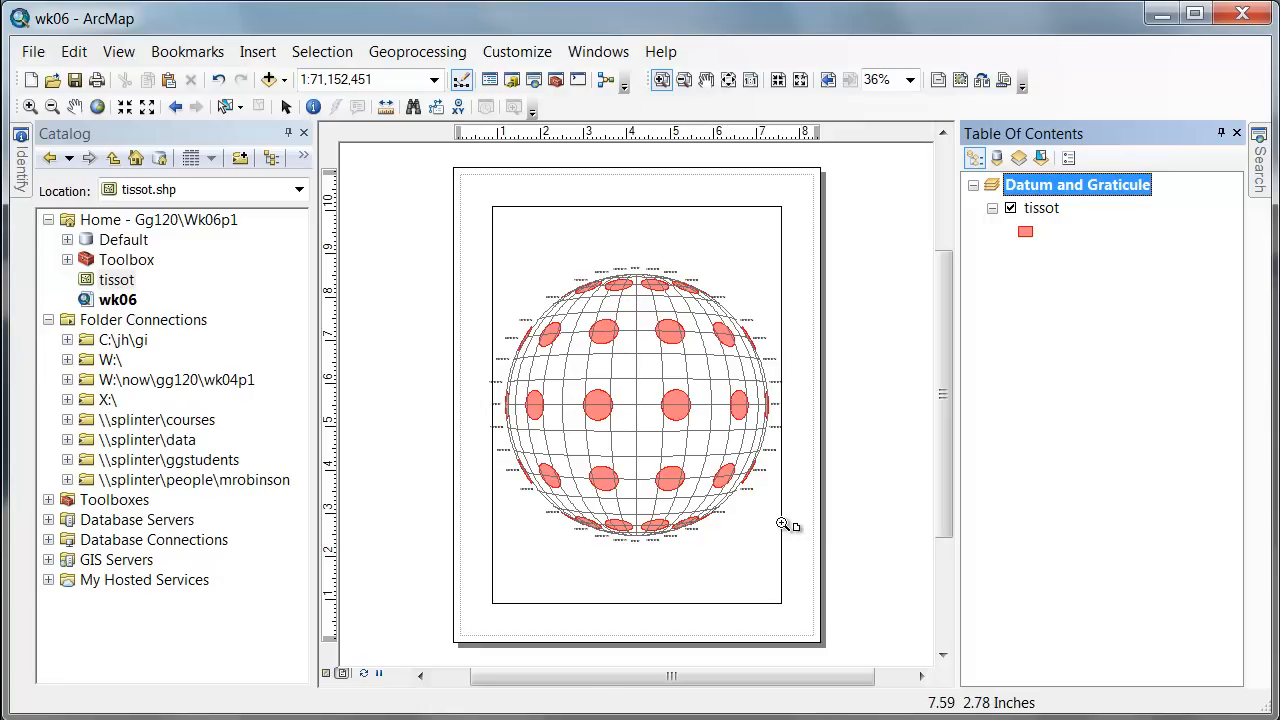
{"action": "mouse_move", "coordinate": [630, 462]}
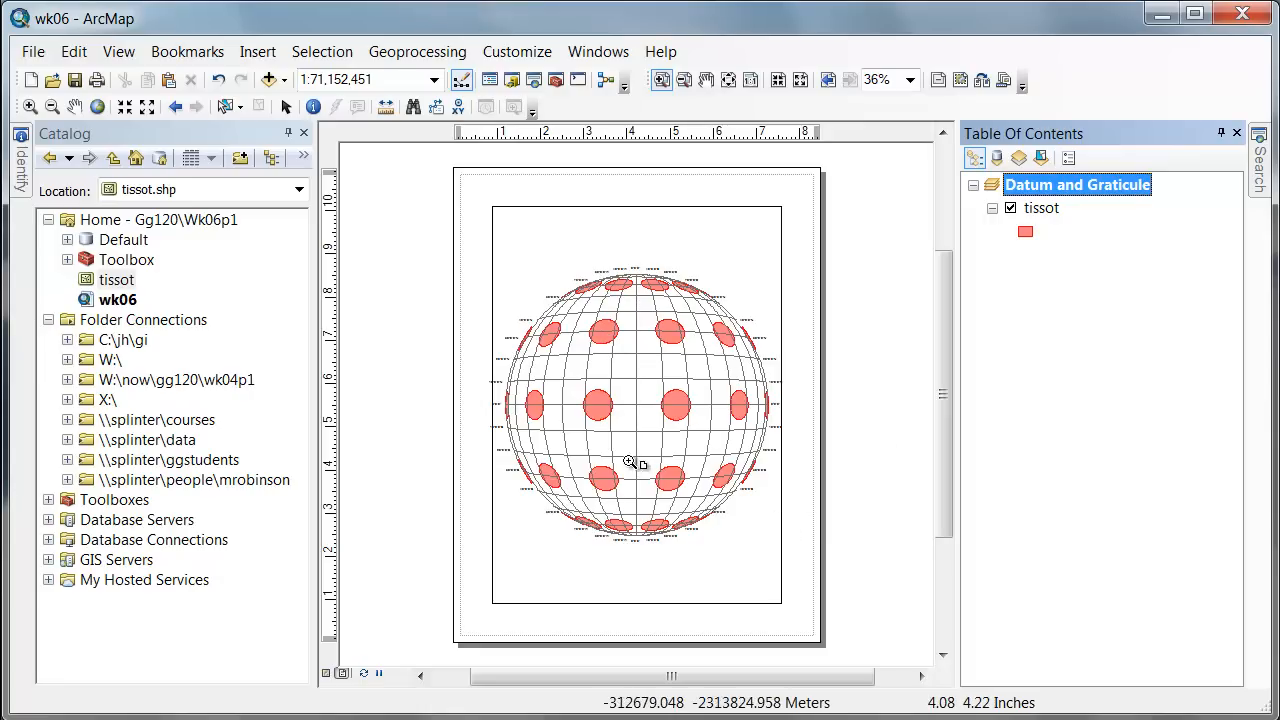
{"action": "mouse_move", "coordinate": [648, 449]}
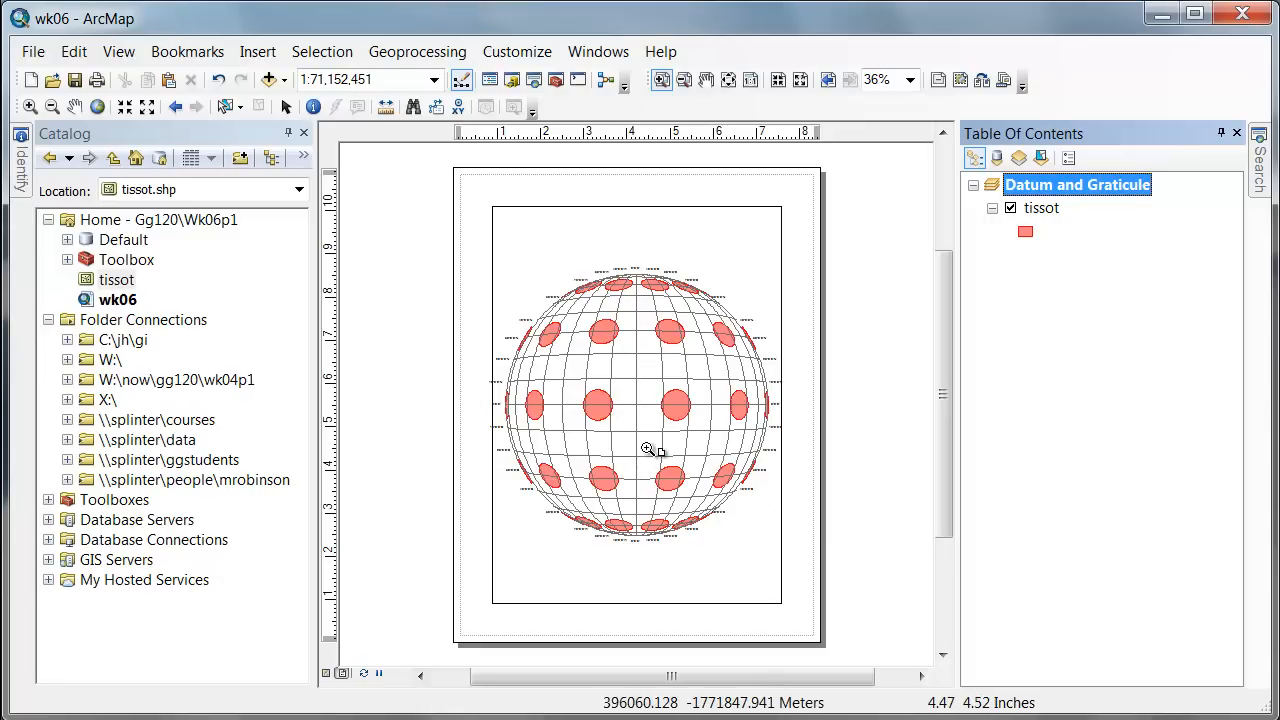
{"action": "mouse_move", "coordinate": [890, 512]}
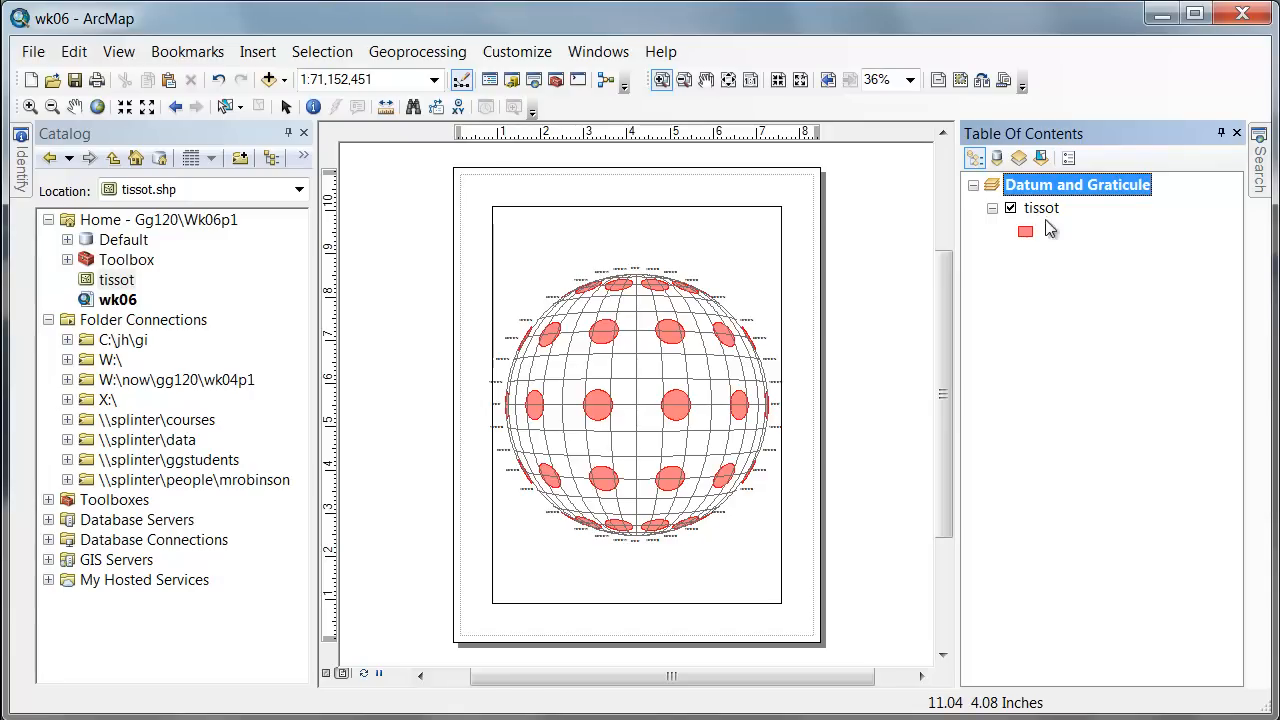
Select the globe data frame and drag its bottom edge up to mid-page.
{"action": "right_click", "coordinate": [1077, 184]}
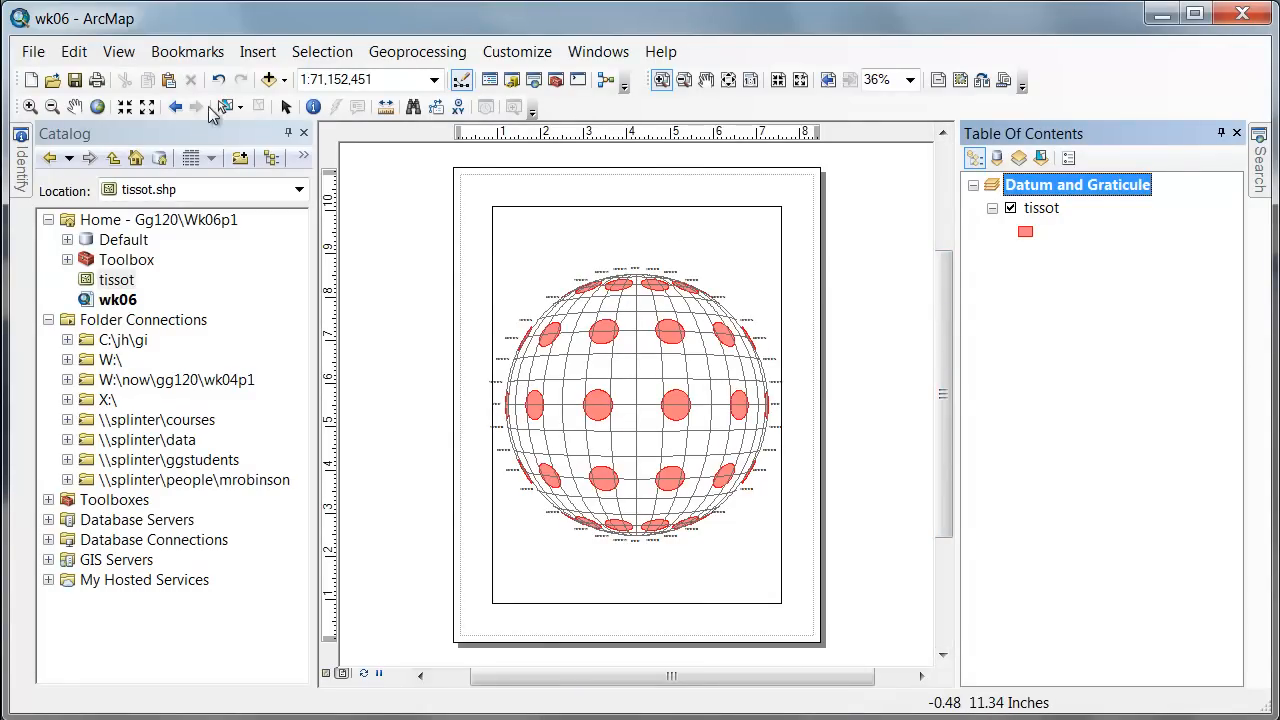
{"action": "left_click", "coordinate": [637, 403]}
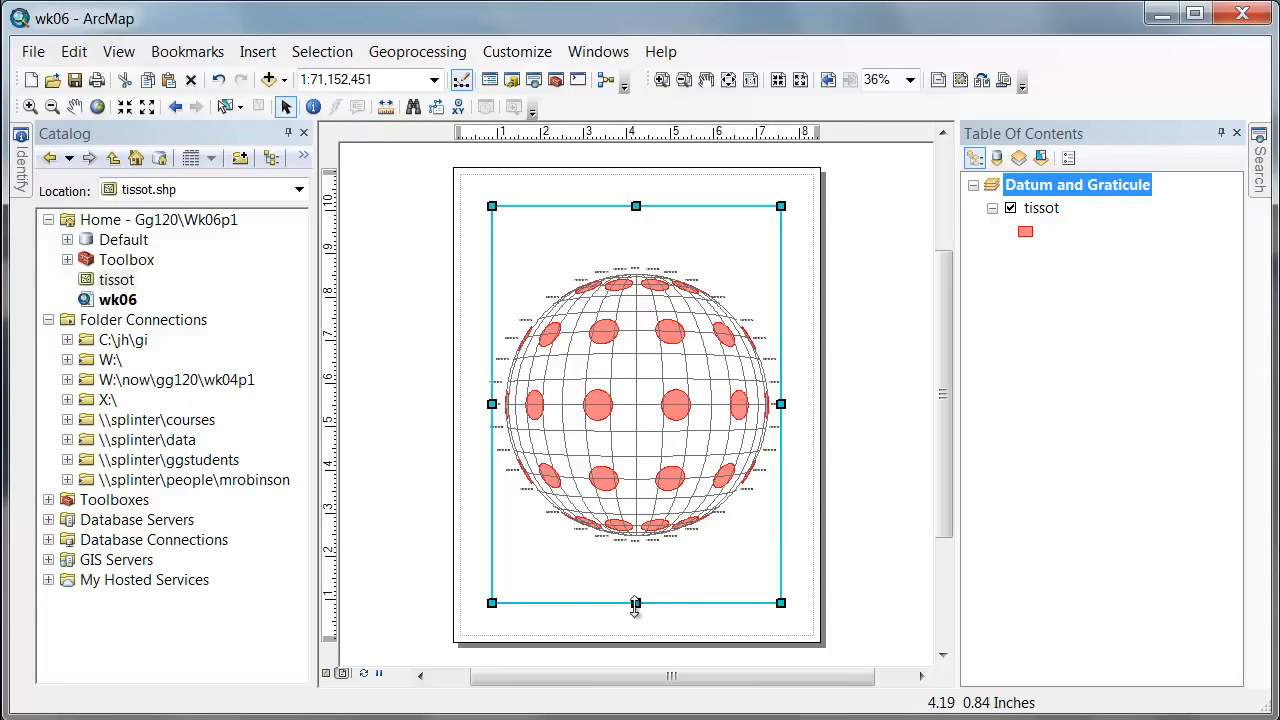
{"action": "left_click_drag", "start_coordinate": [635, 602], "coordinate": [635, 404]}
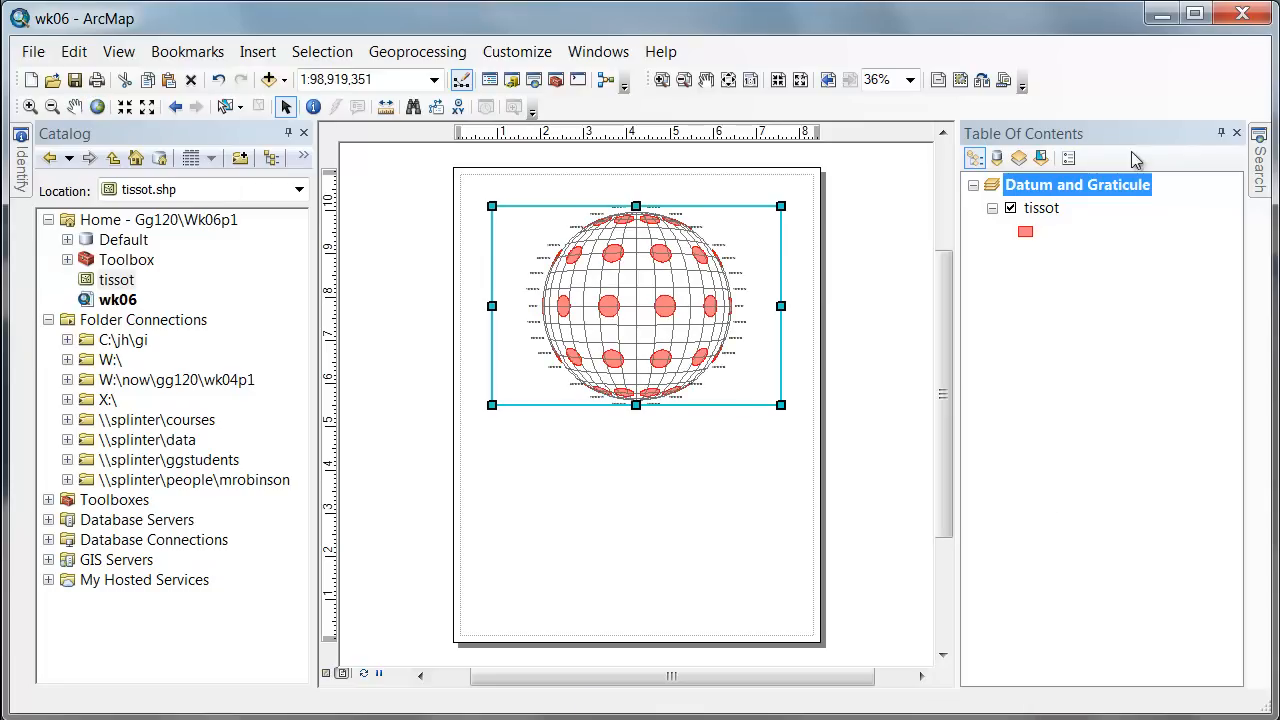
{"action": "mouse_move", "coordinate": [1167, 289]}
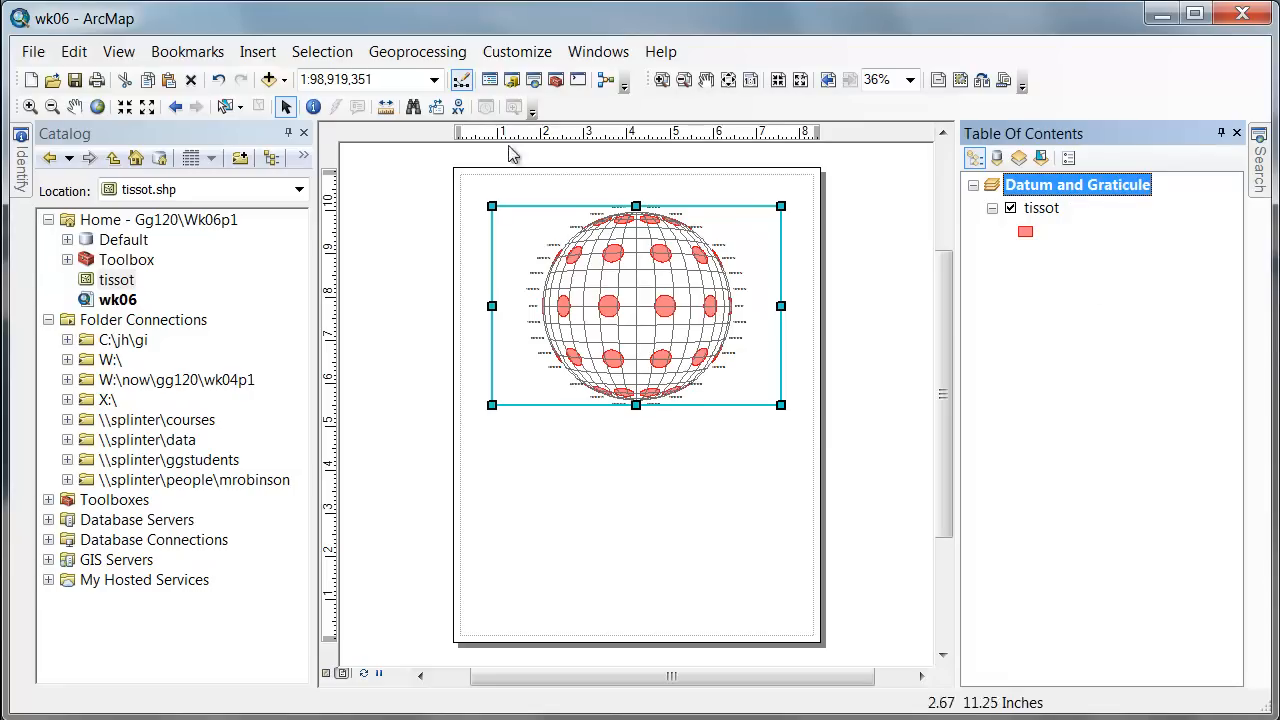
Paste the copied Datum and Graticule data frame and select the copy in the lower half.
{"action": "left_click", "coordinate": [73, 51]}
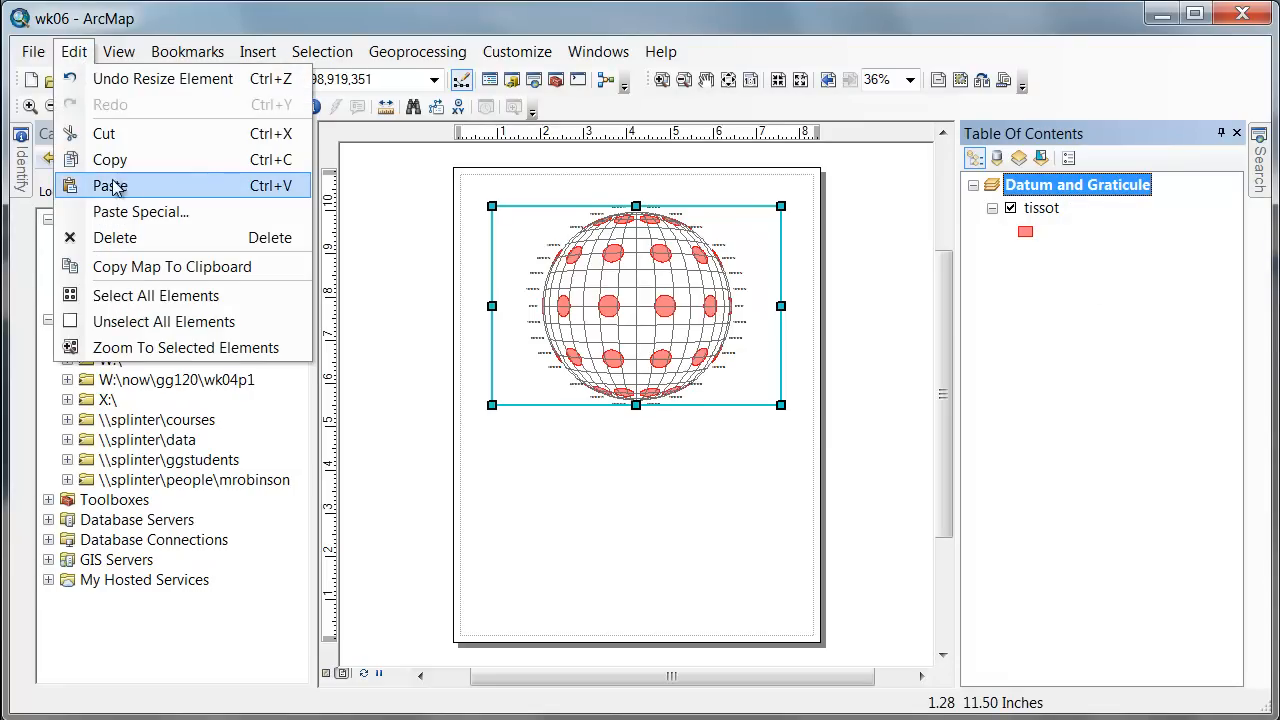
{"action": "left_click", "coordinate": [109, 185]}
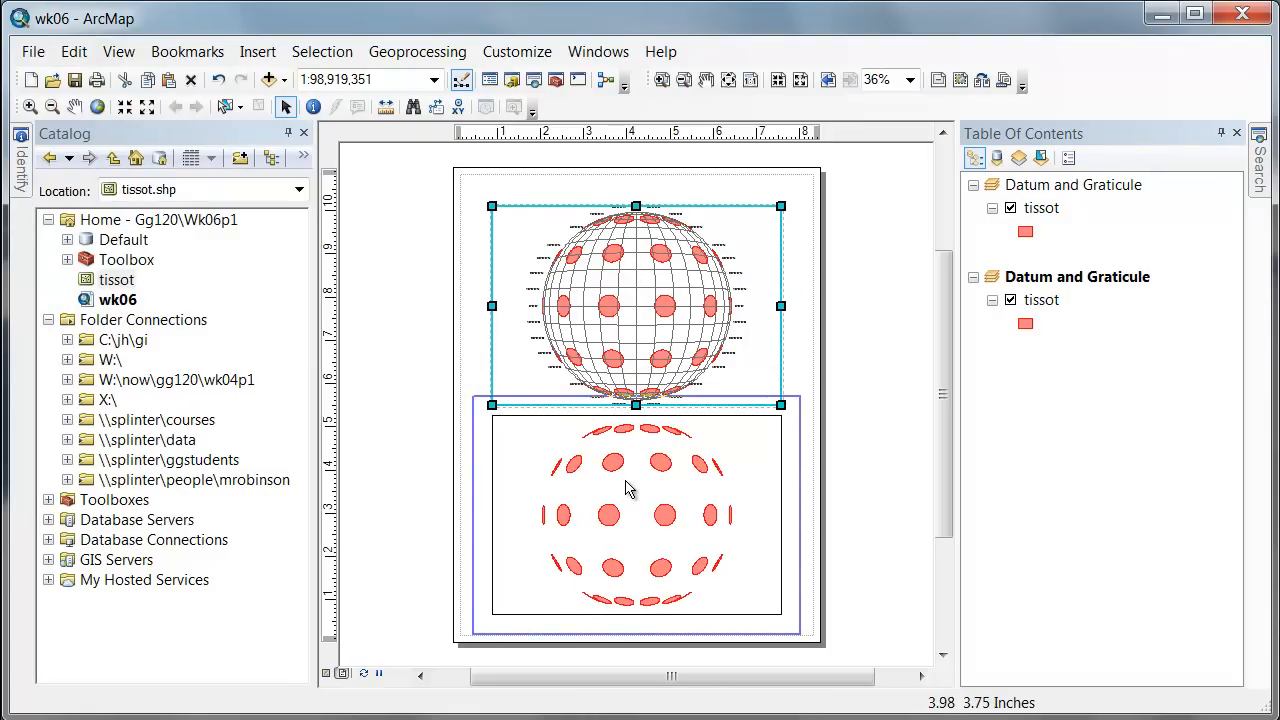
{"action": "left_click", "coordinate": [635, 515]}
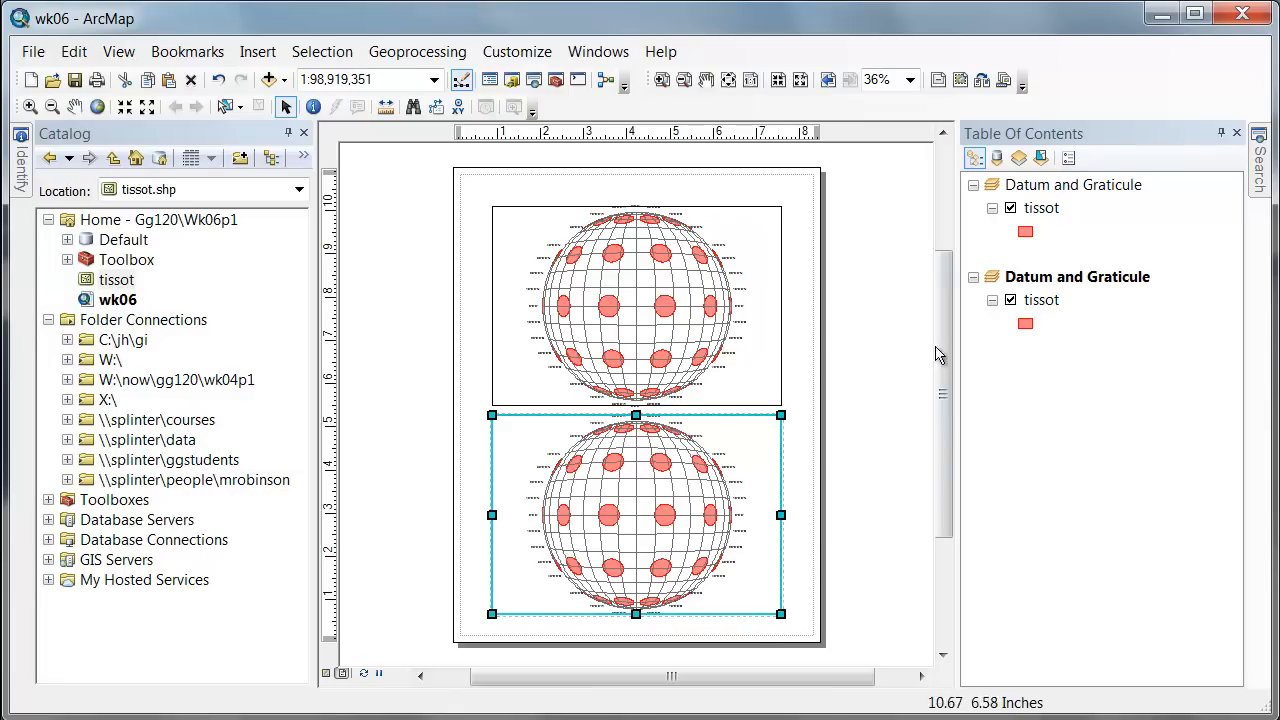
{"action": "mouse_move", "coordinate": [1078, 280]}
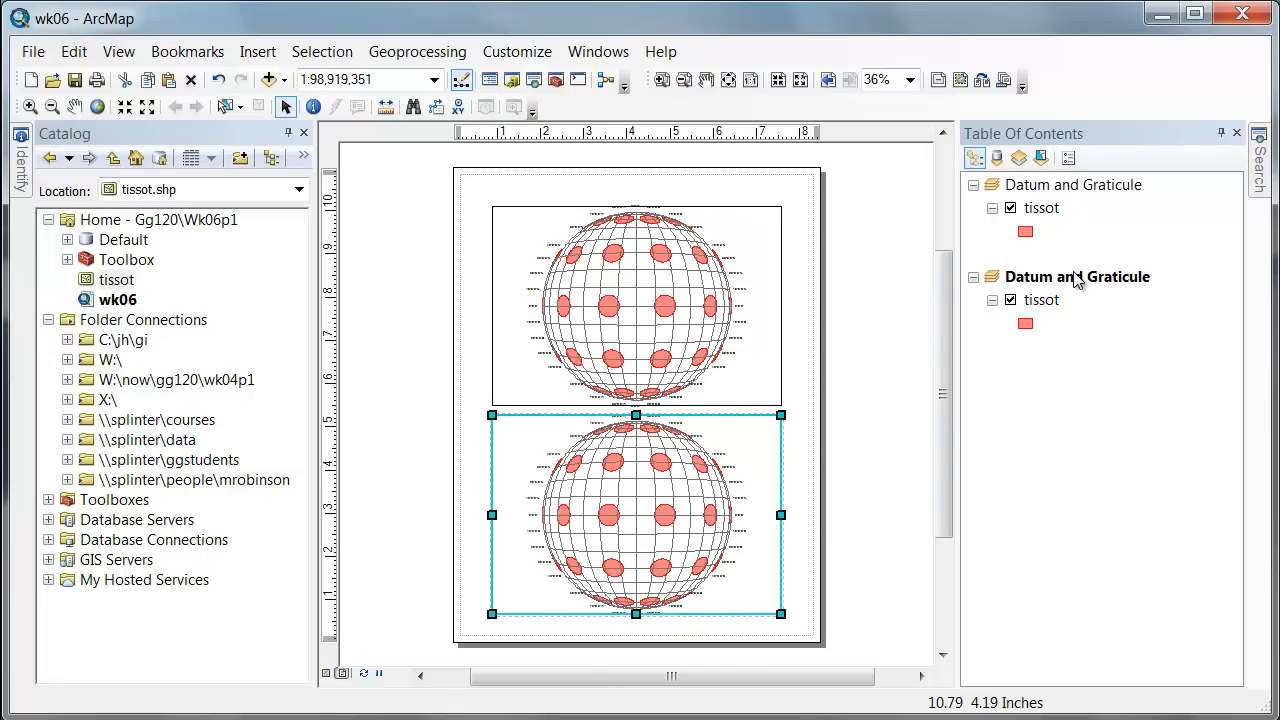
Name the lower data frame 'Plate Carree' and set its coordinate system to GCS_WGS_1984.
{"action": "right_click", "coordinate": [1076, 277]}
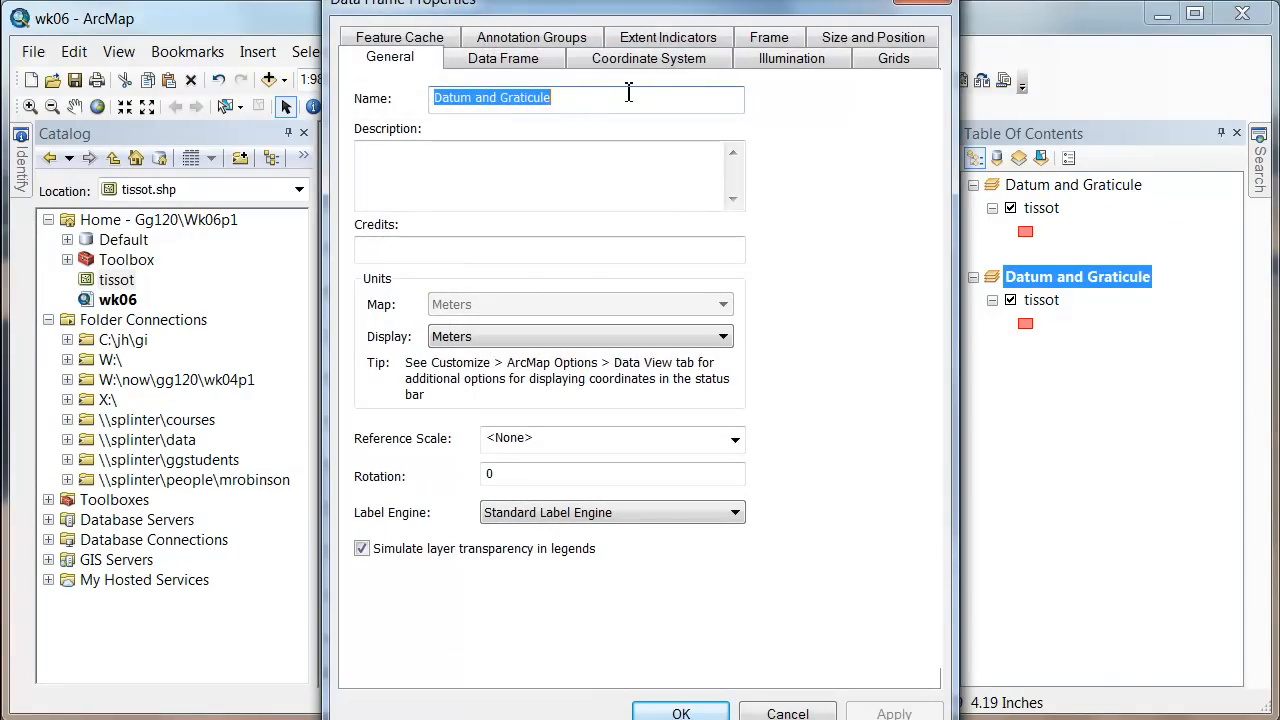
{"action": "type", "text": "Plate Carree"}
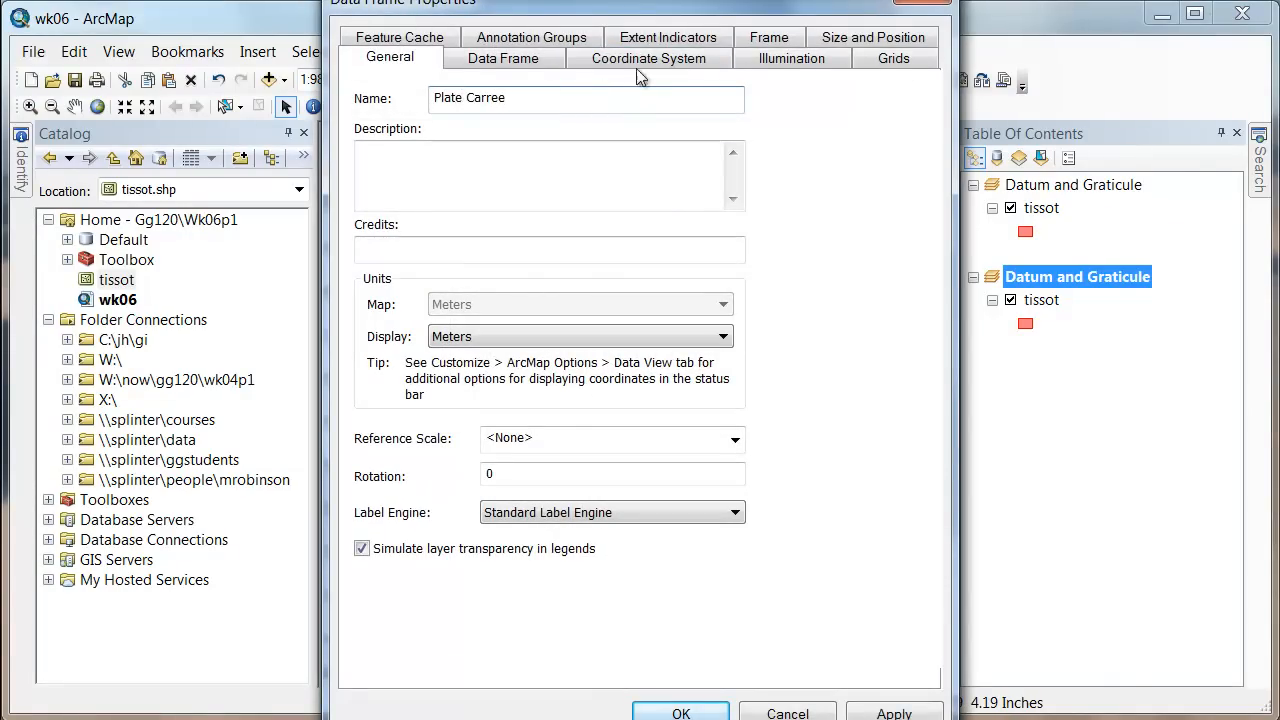
{"action": "left_click", "coordinate": [648, 57]}
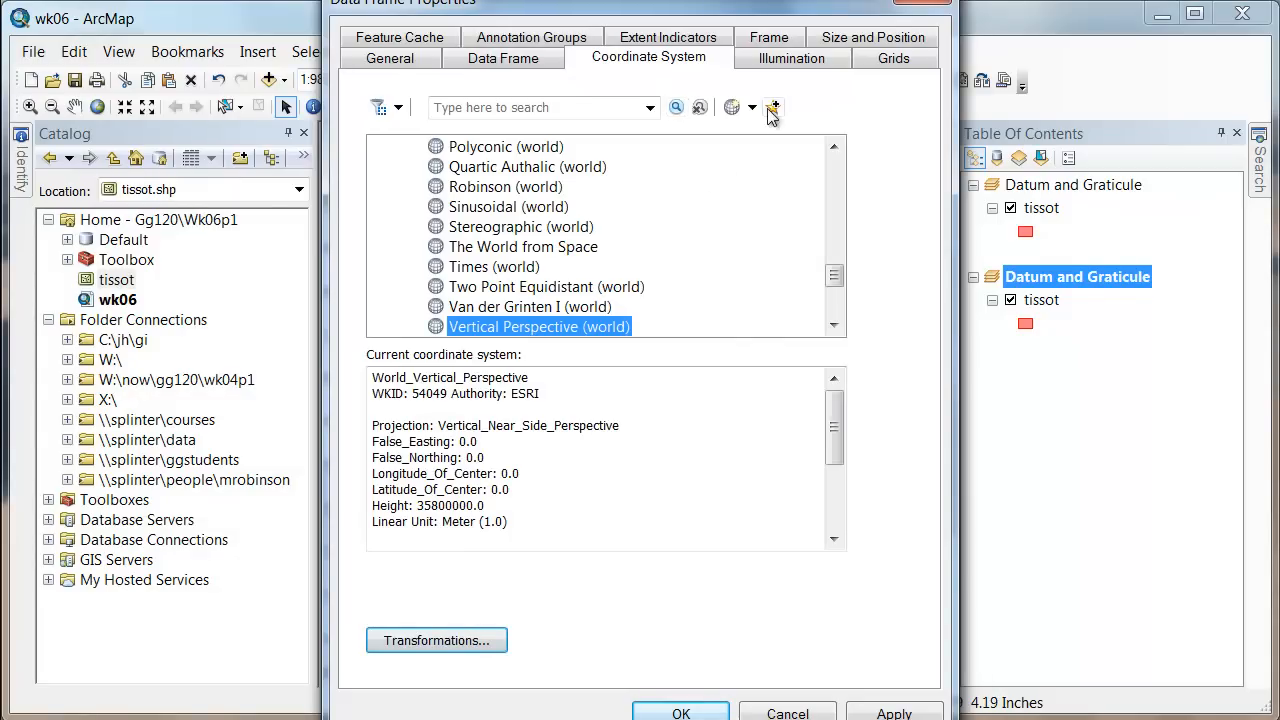
{"action": "left_click", "coordinate": [773, 107]}
{"action": "type", "text": "Plate Carree"}
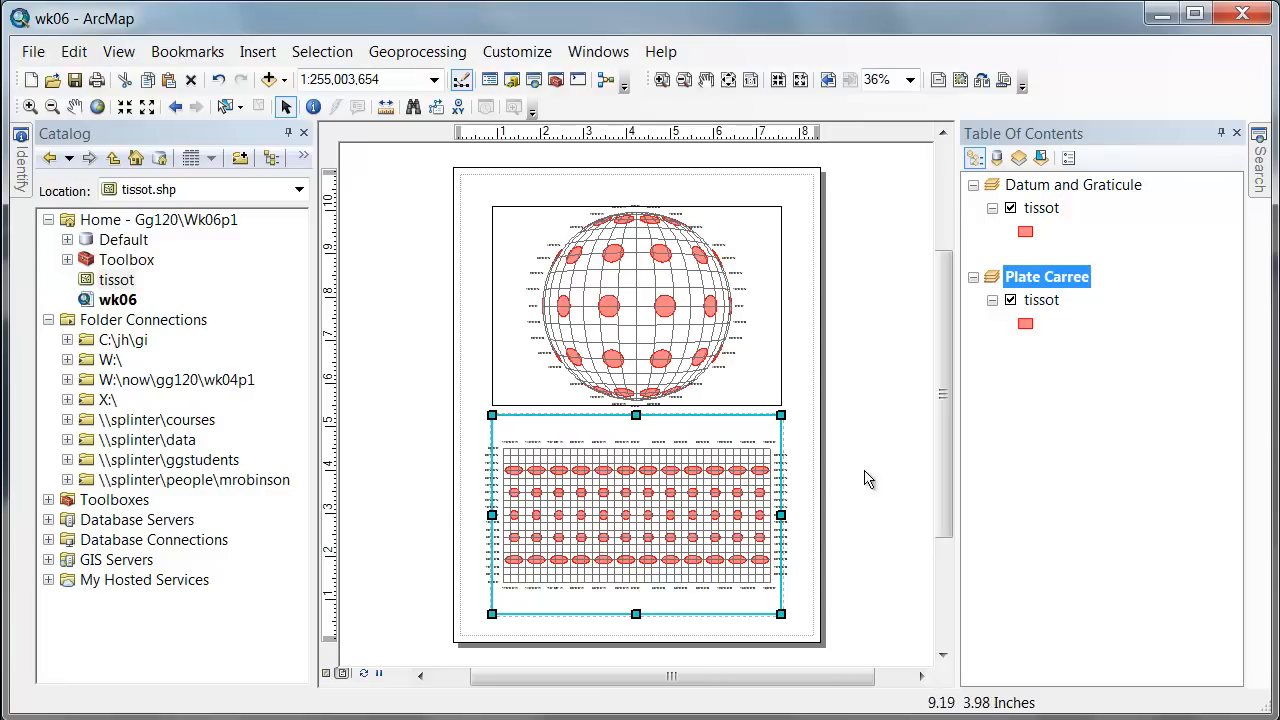
{"action": "mouse_move", "coordinate": [897, 485]}
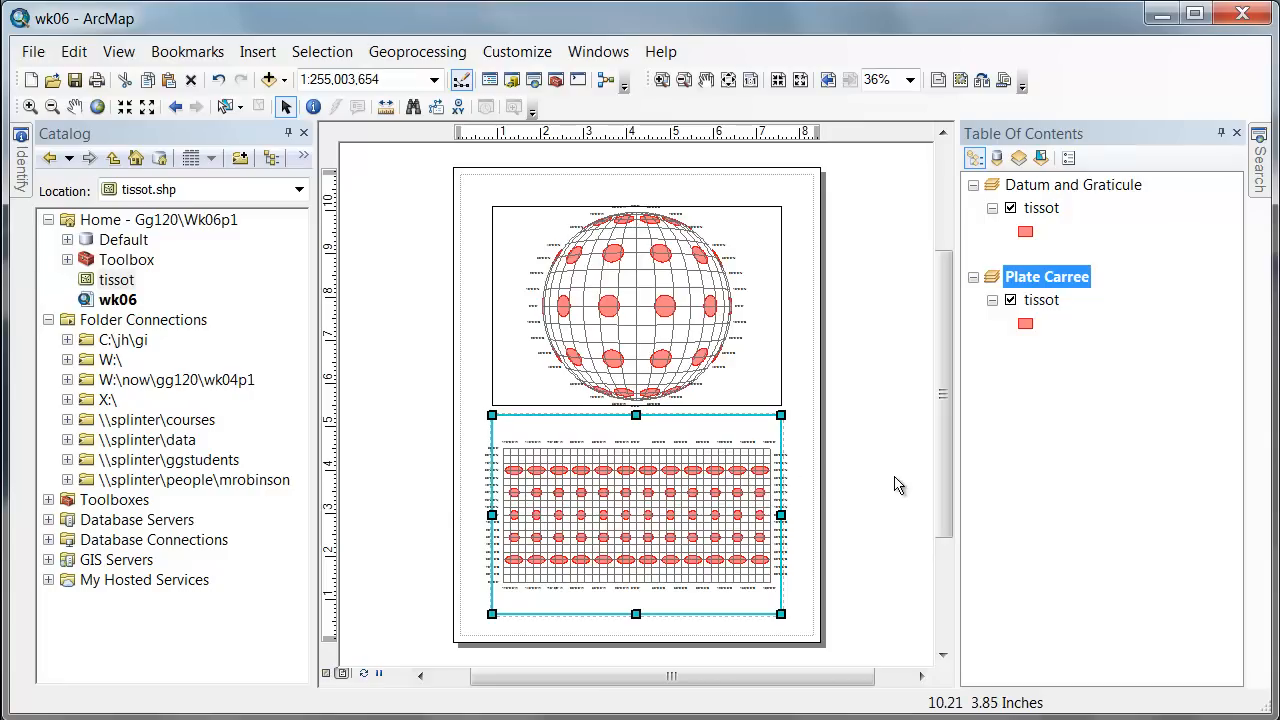
{"action": "mouse_move", "coordinate": [976, 416]}
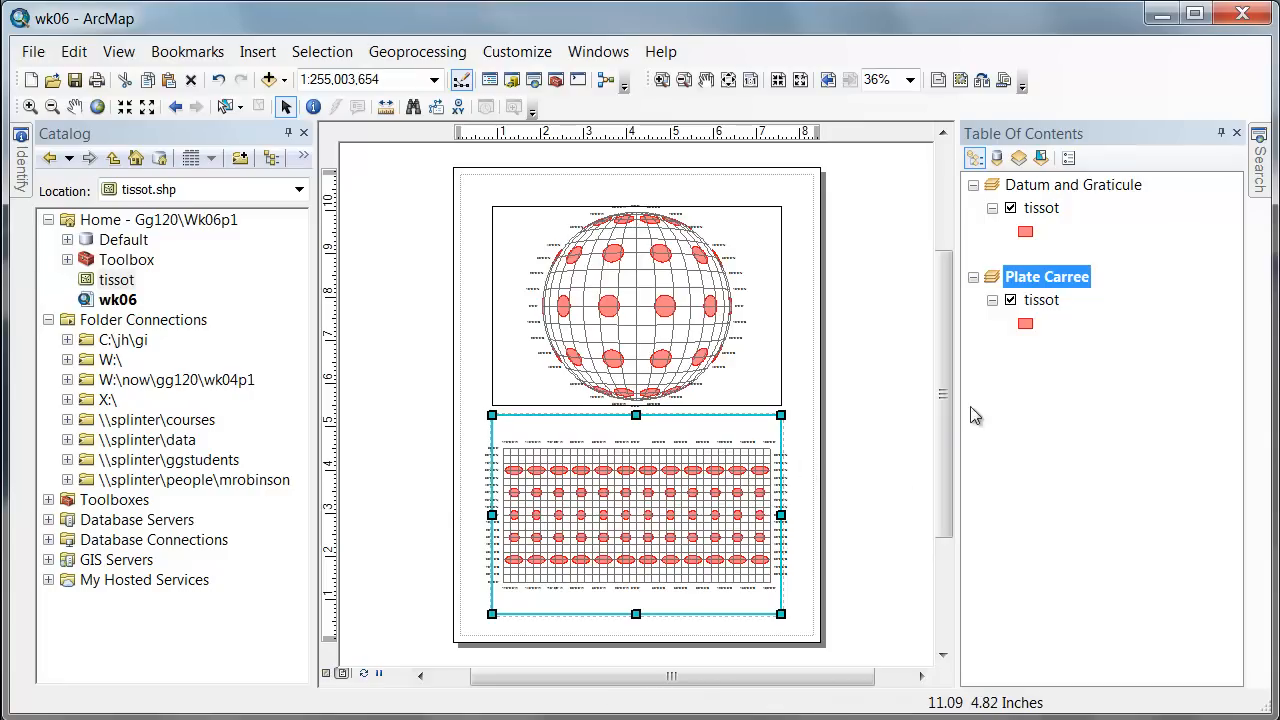
{"action": "mouse_move", "coordinate": [1030, 383]}
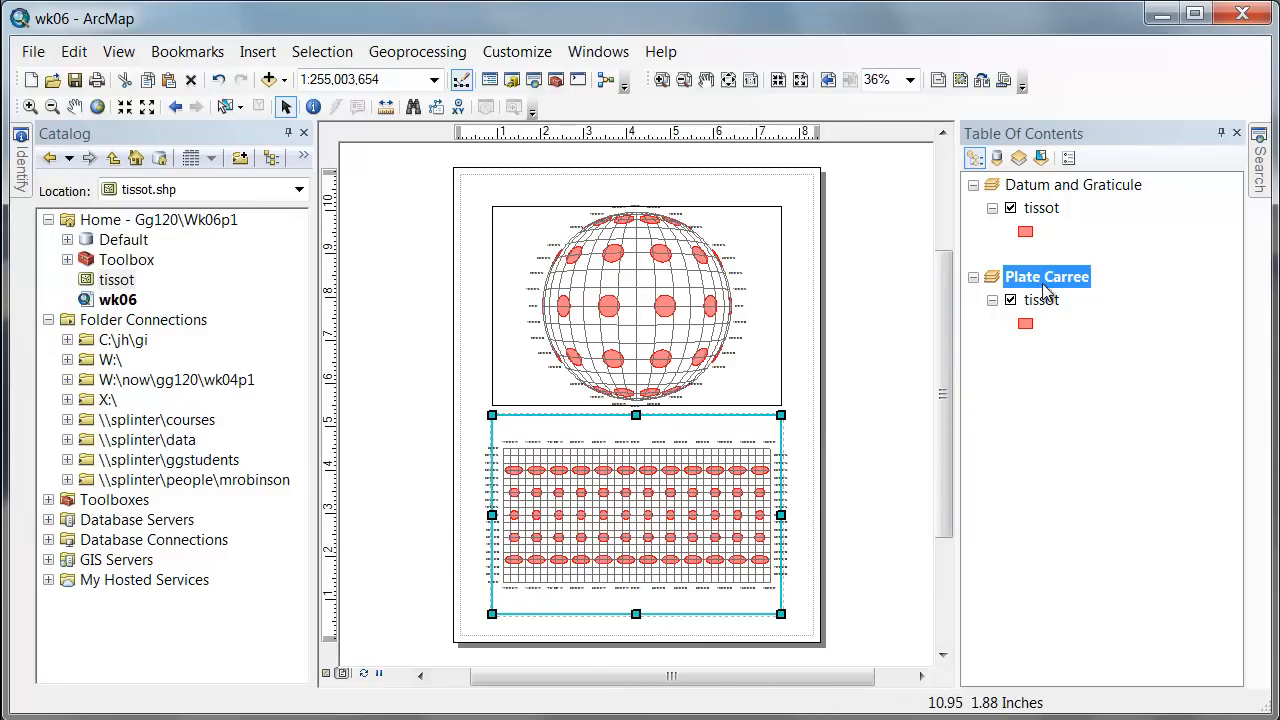
{"action": "mouse_move", "coordinate": [340, 260]}
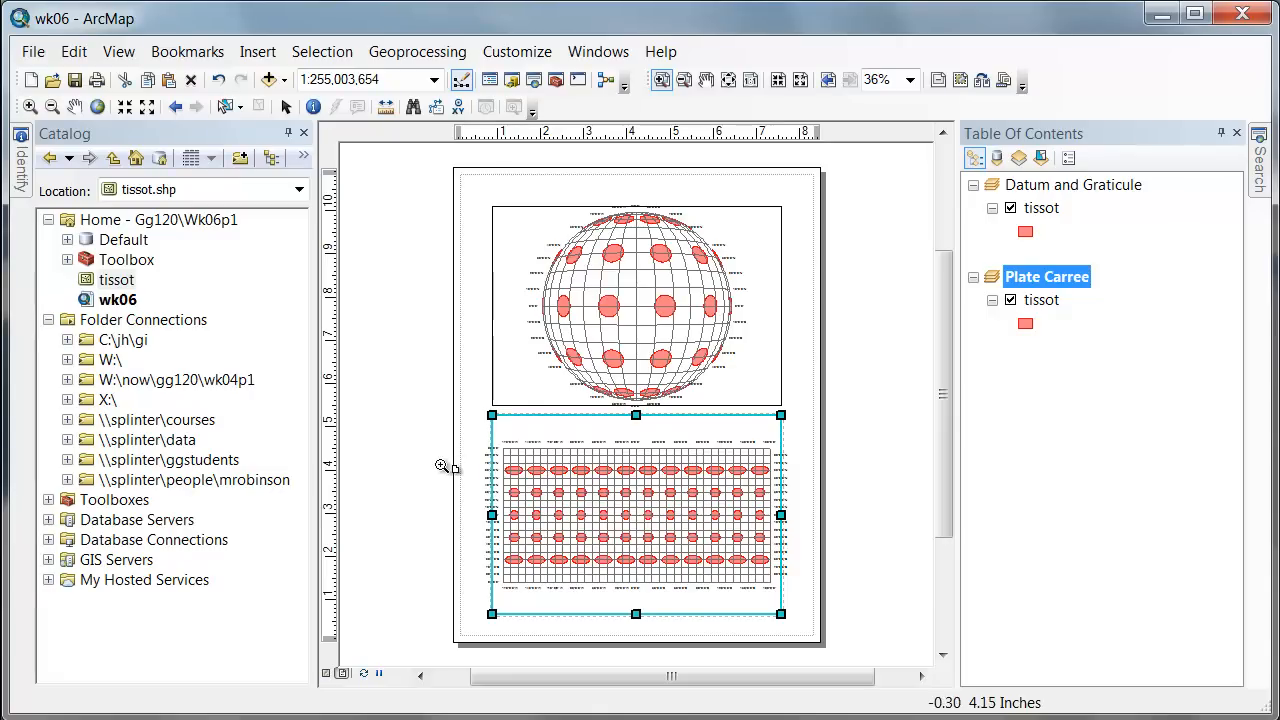
{"action": "left_click_drag", "start_coordinate": [478, 457], "coordinate": [665, 582]}
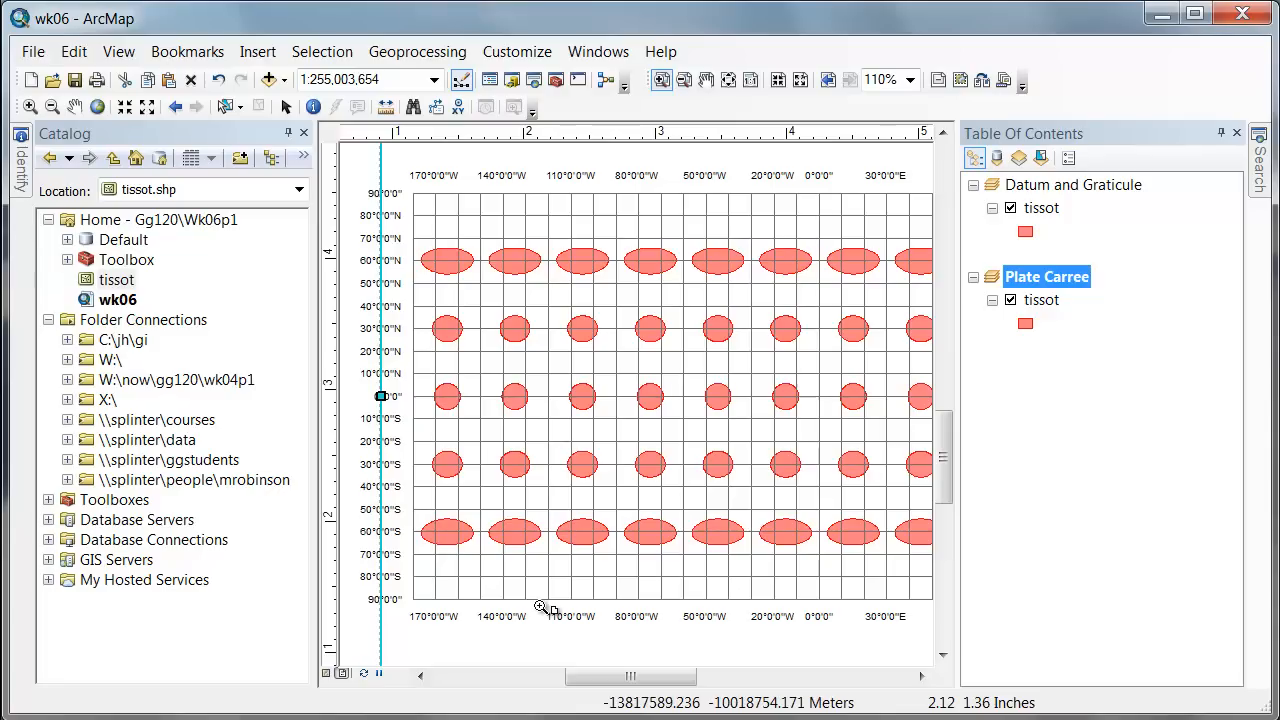
{"action": "mouse_move", "coordinate": [483, 362]}
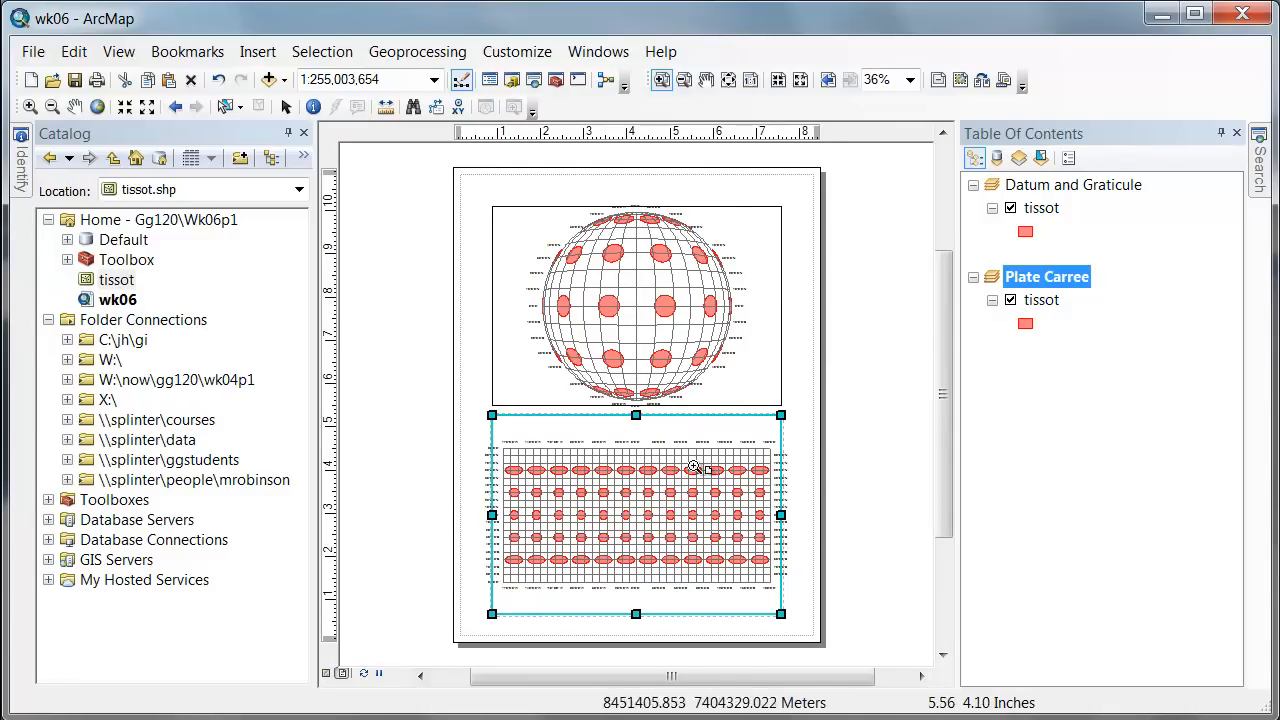
{"action": "mouse_move", "coordinate": [636, 448]}
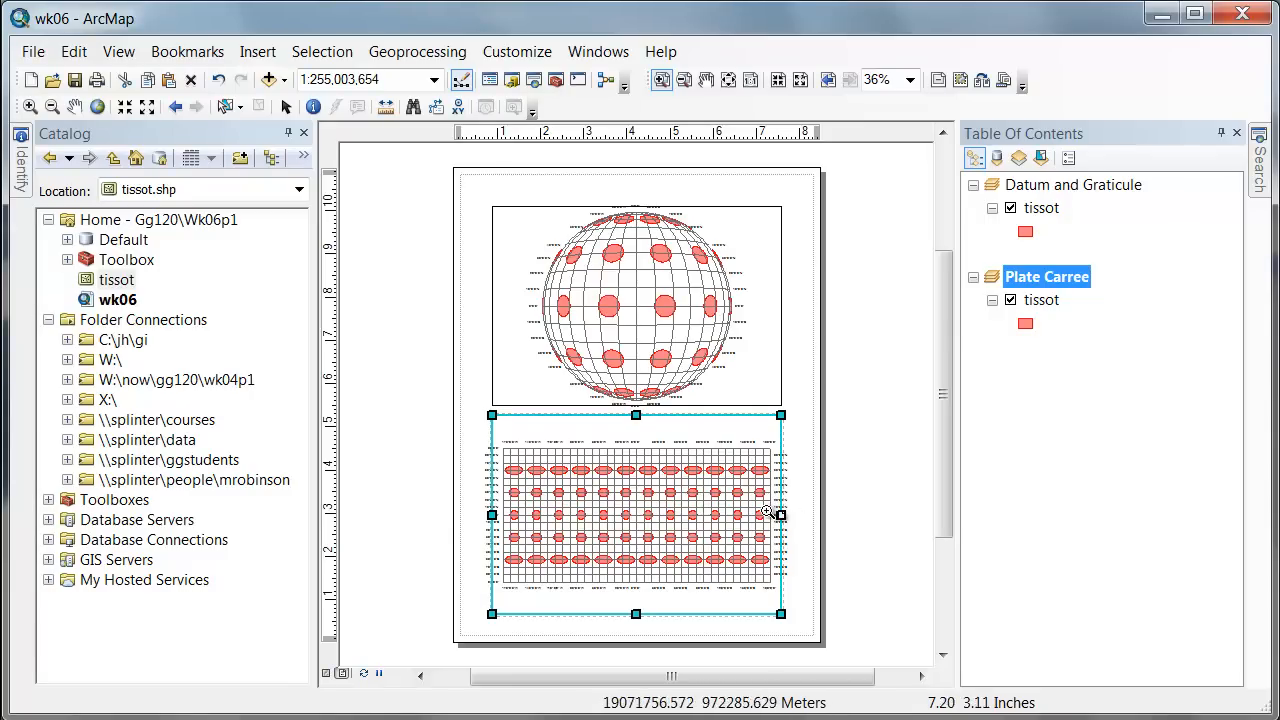
{"action": "mouse_move", "coordinate": [525, 475]}
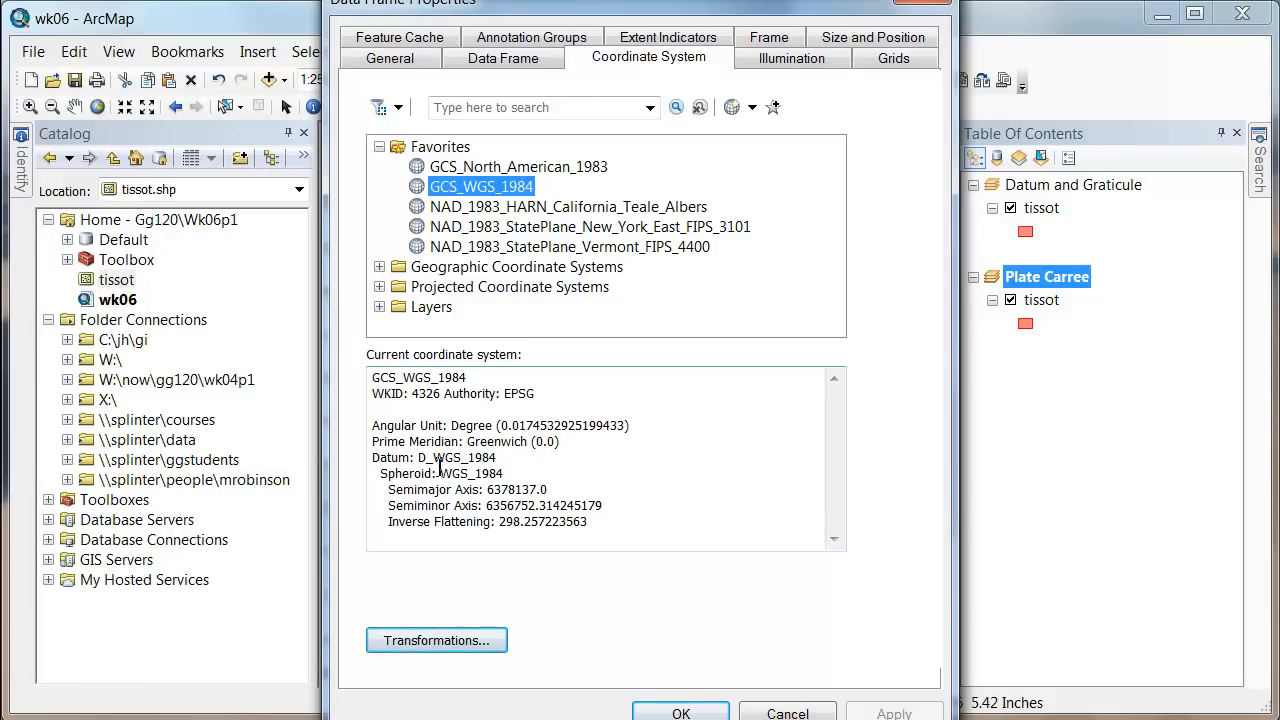
{"action": "mouse_move", "coordinate": [463, 530]}
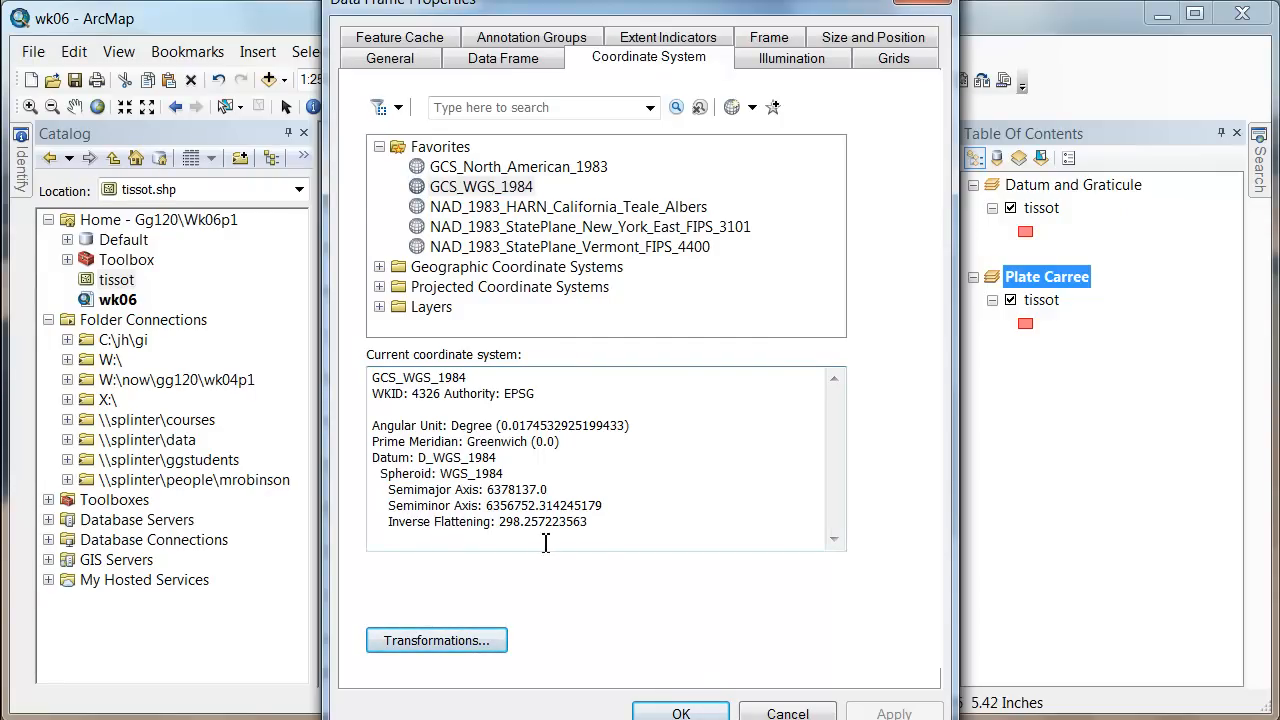
{"action": "mouse_move", "coordinate": [600, 536]}
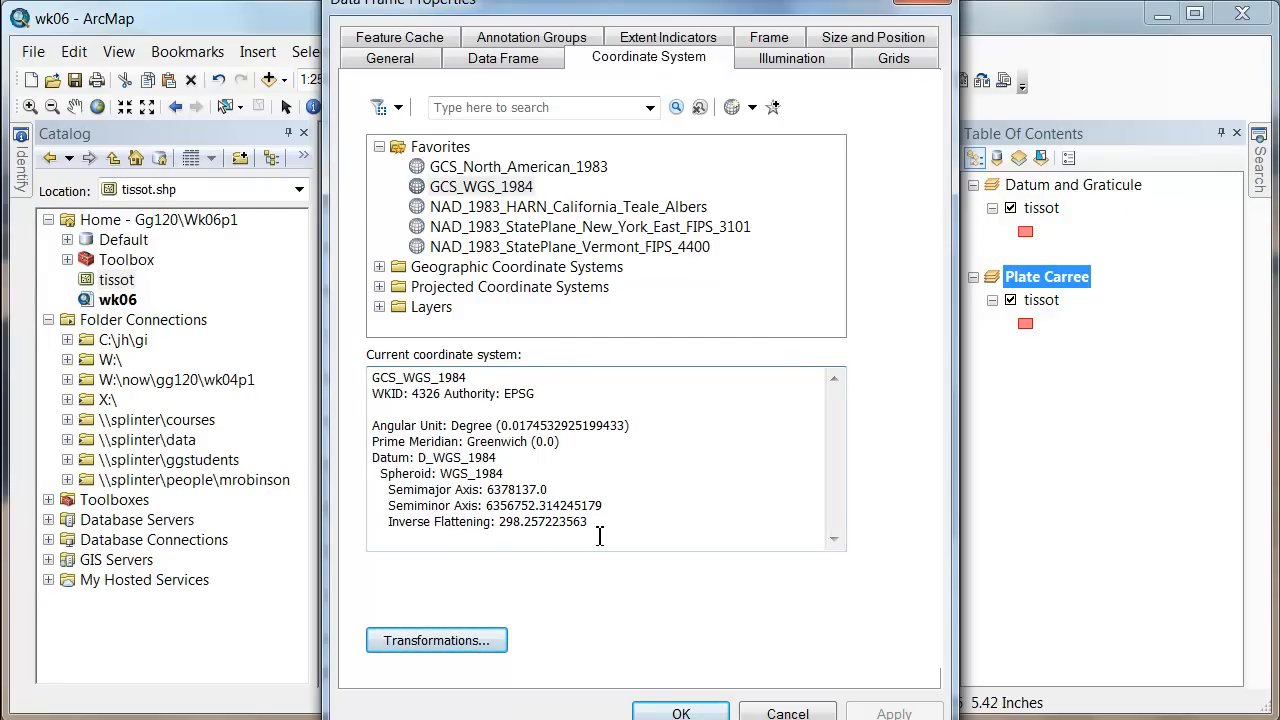
{"action": "mouse_move", "coordinate": [588, 530]}
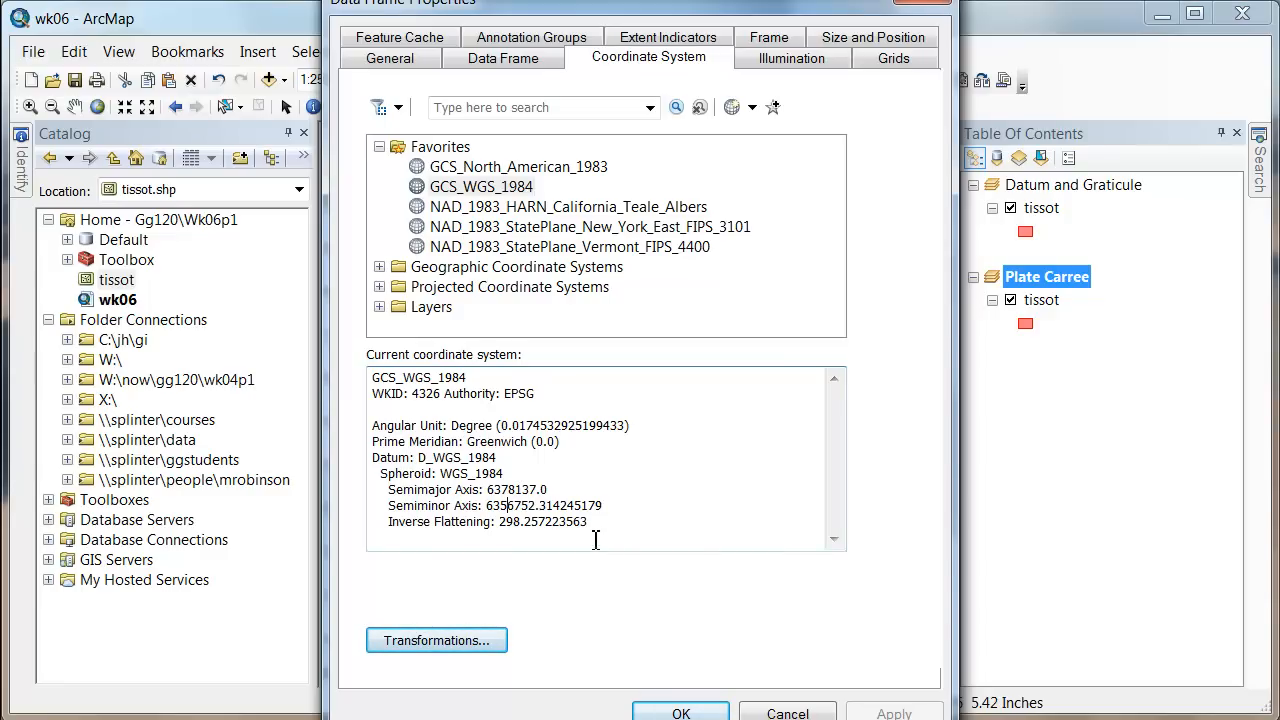
{"action": "mouse_move", "coordinate": [466, 434]}
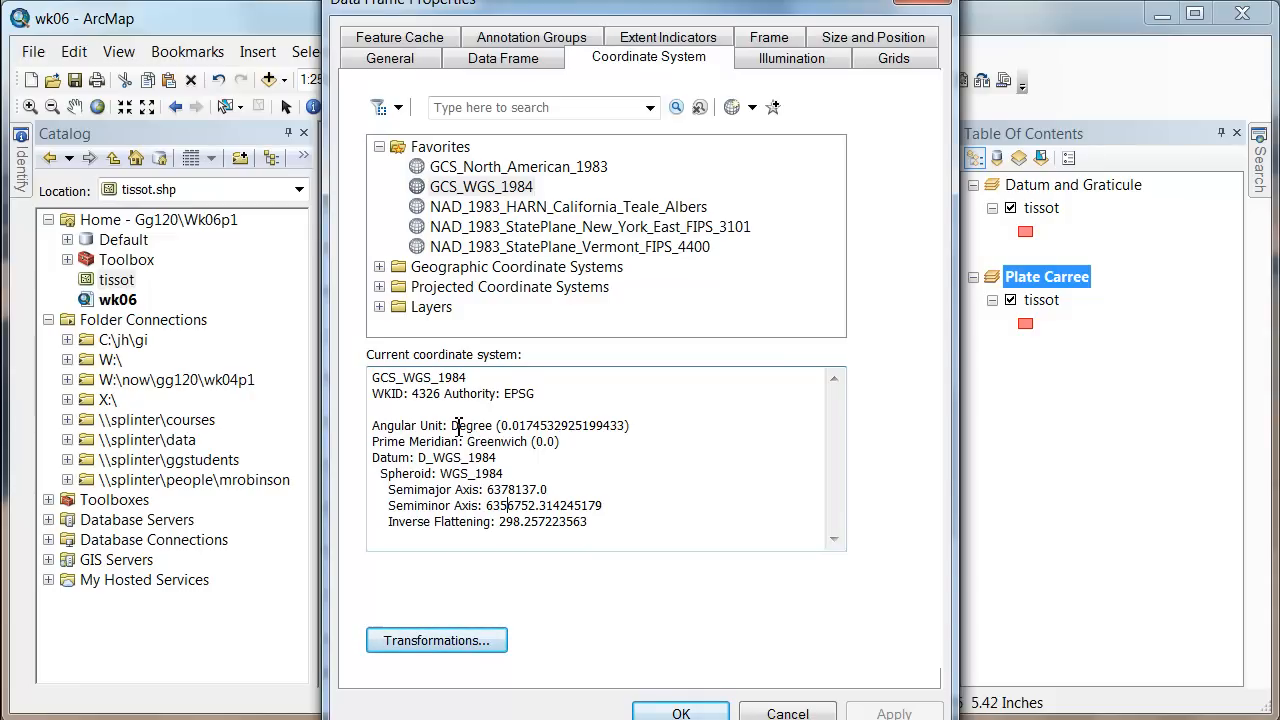
{"action": "mouse_move", "coordinate": [550, 468]}
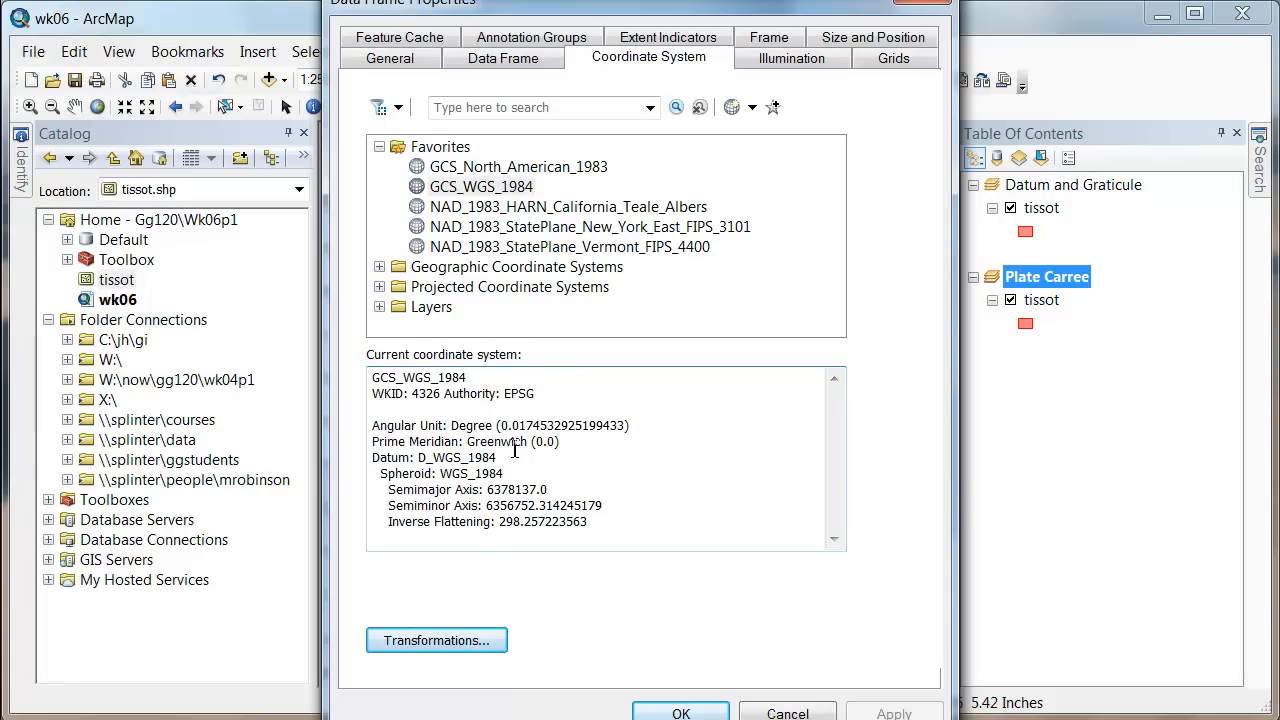
{"action": "mouse_move", "coordinate": [610, 480]}
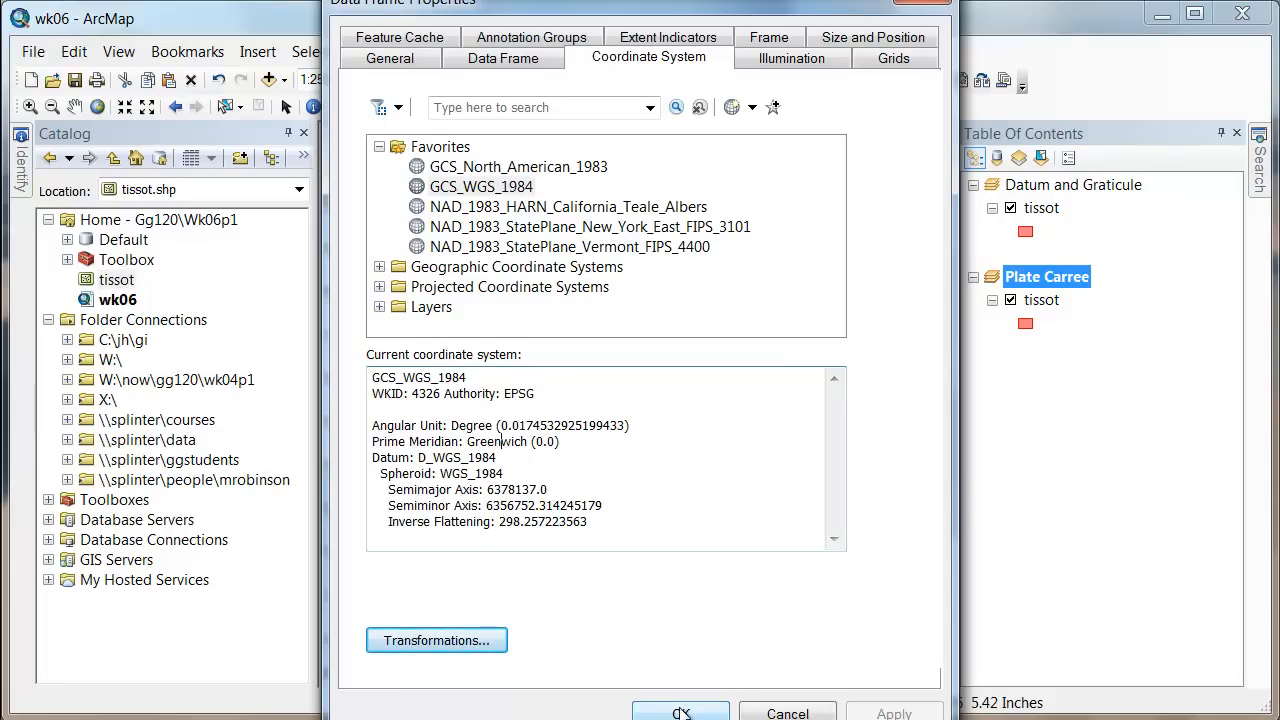
Accept the Data Frame Properties with OK to return to the two-frame layout.
{"action": "left_click", "coordinate": [680, 713]}
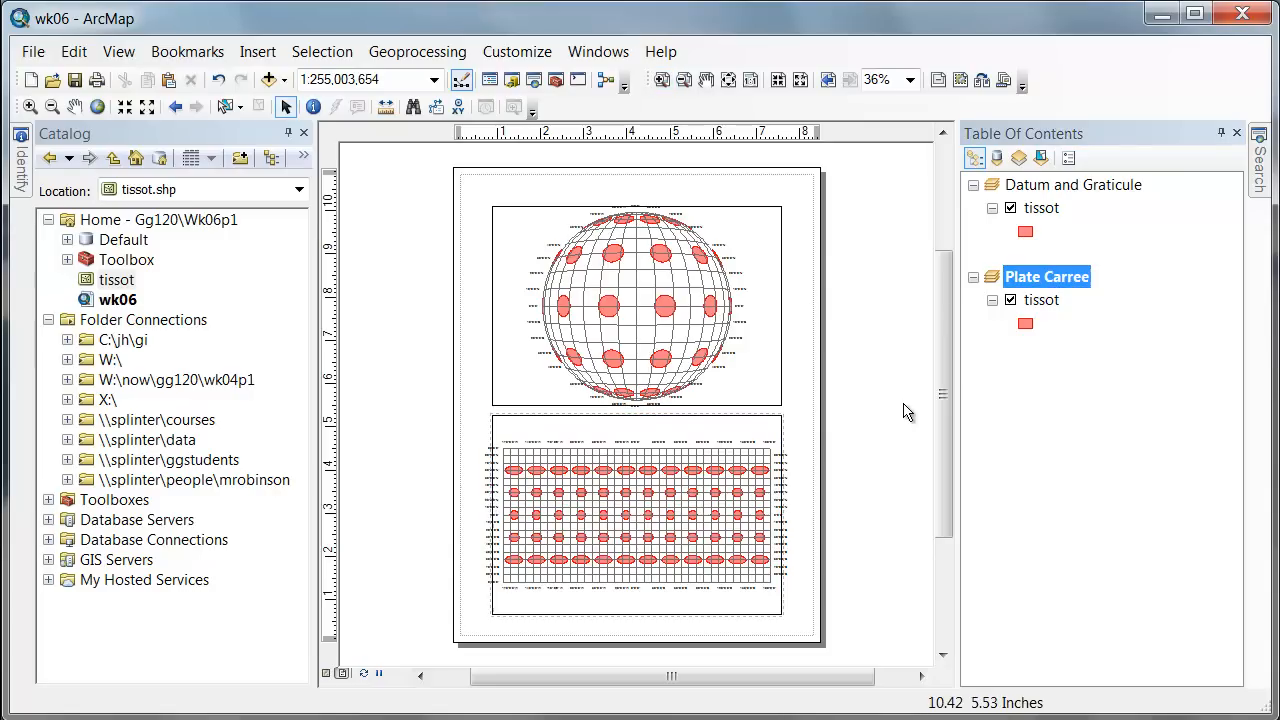
{"action": "mouse_move", "coordinate": [755, 340]}
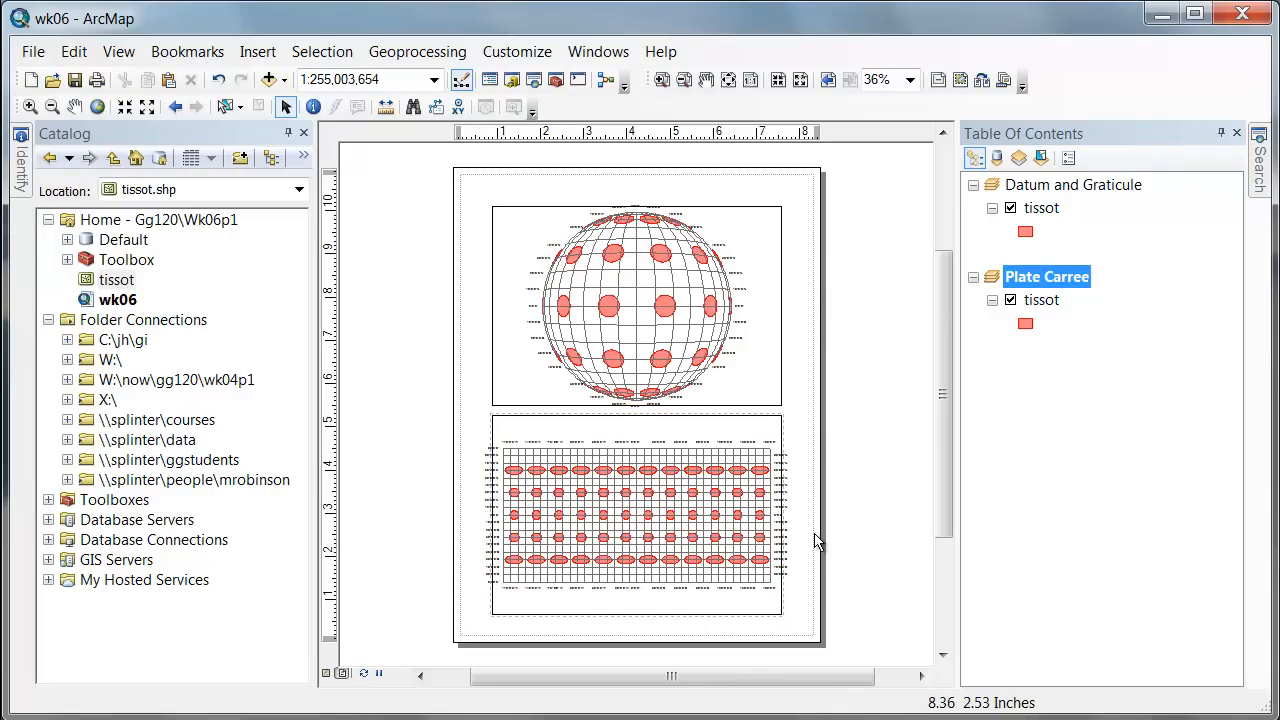
{"action": "mouse_move", "coordinate": [808, 530]}
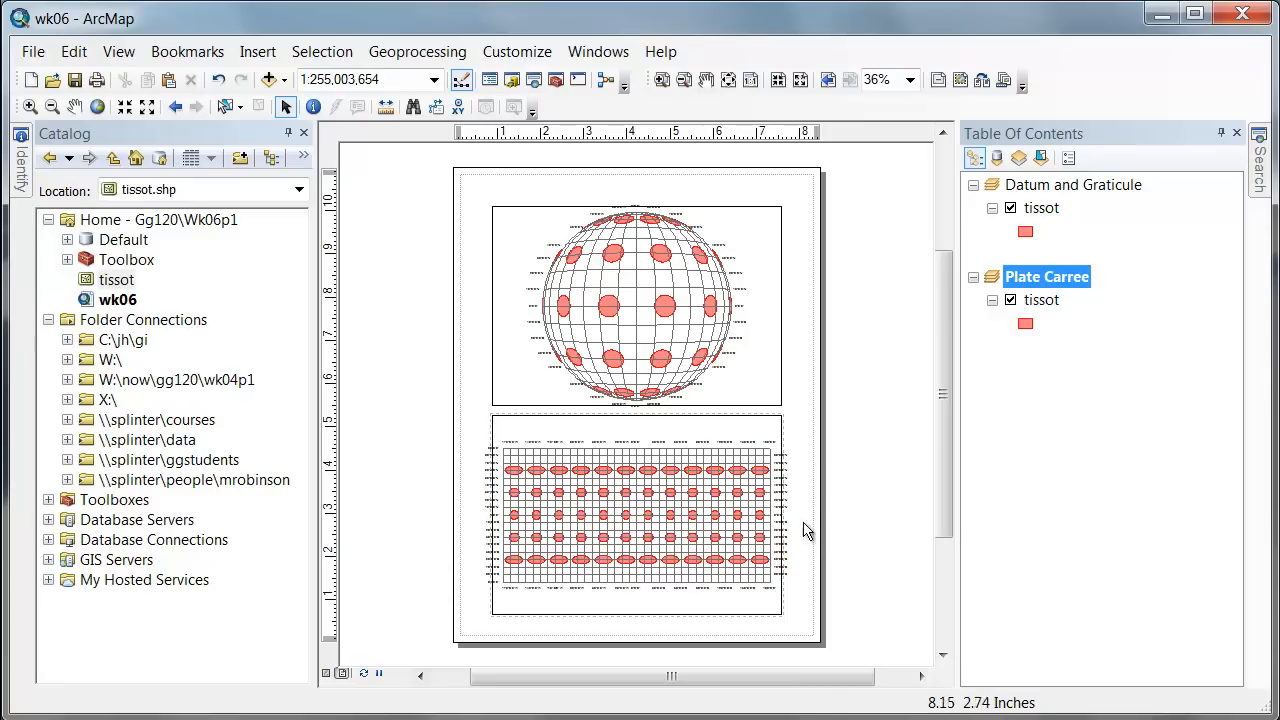
{"action": "mouse_move", "coordinate": [848, 528]}
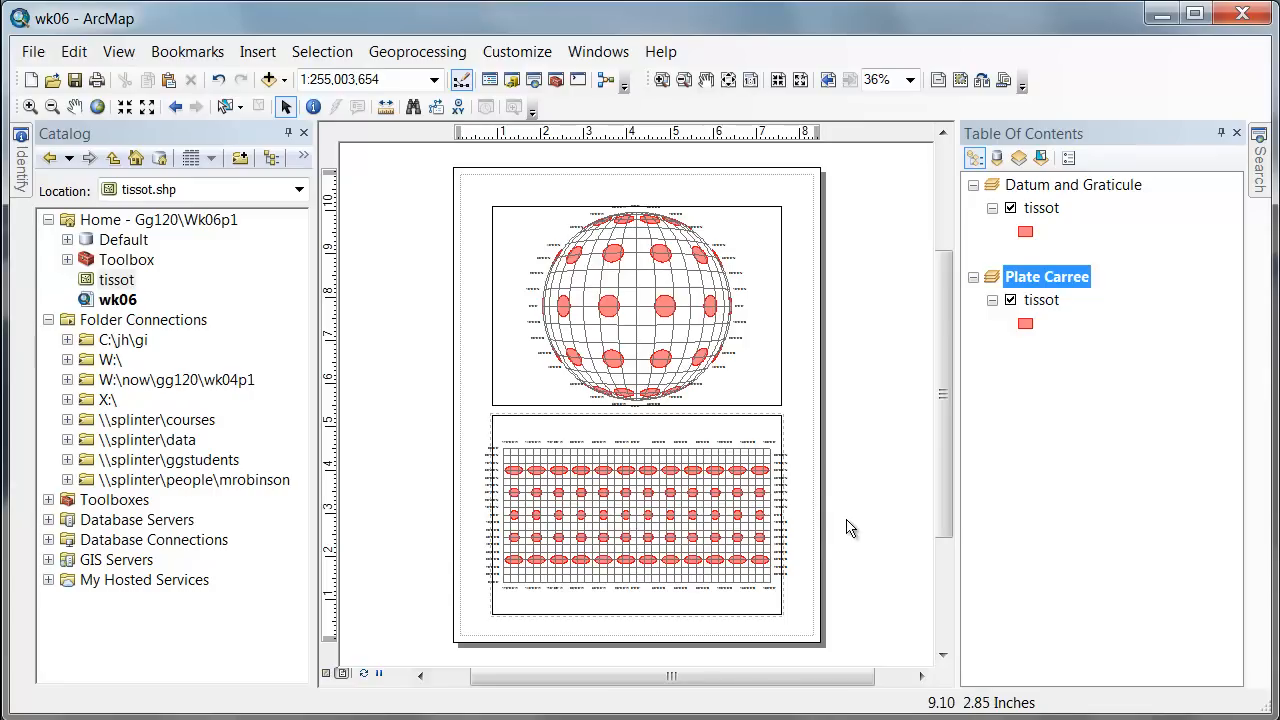
{"action": "mouse_move", "coordinate": [817, 543]}
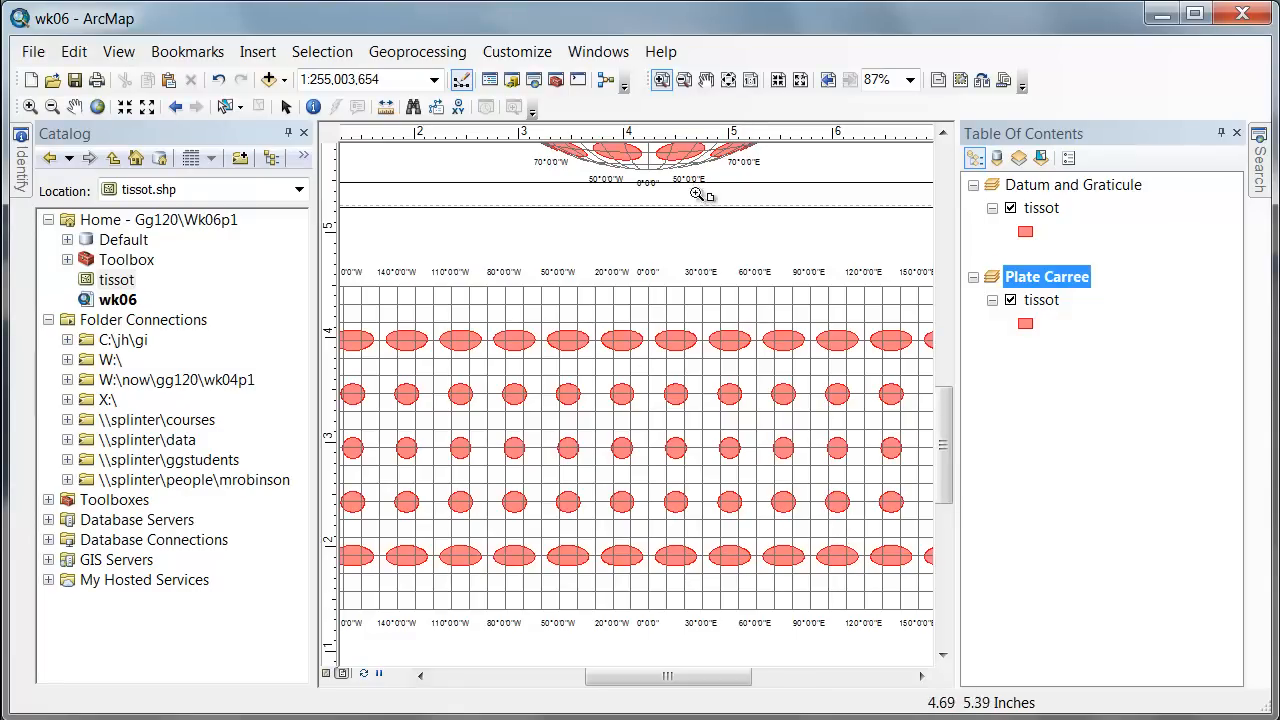
{"action": "mouse_move", "coordinate": [567, 417]}
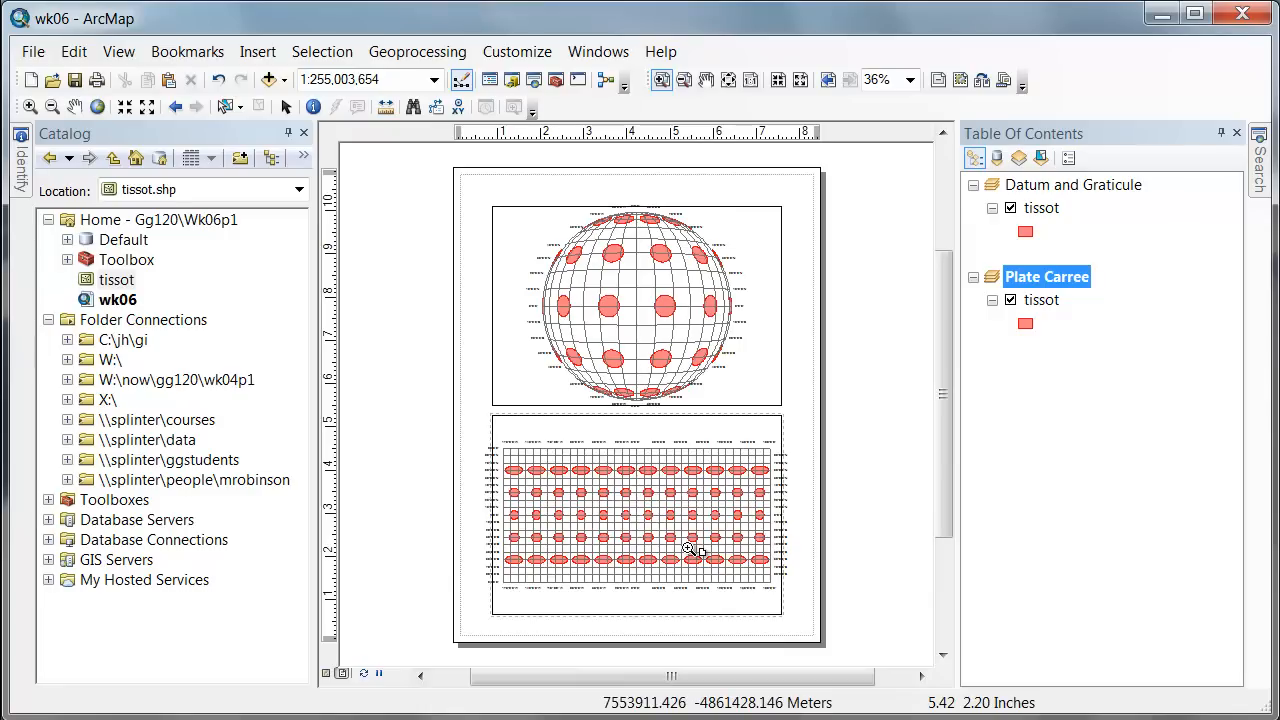
{"action": "mouse_move", "coordinate": [432, 467]}
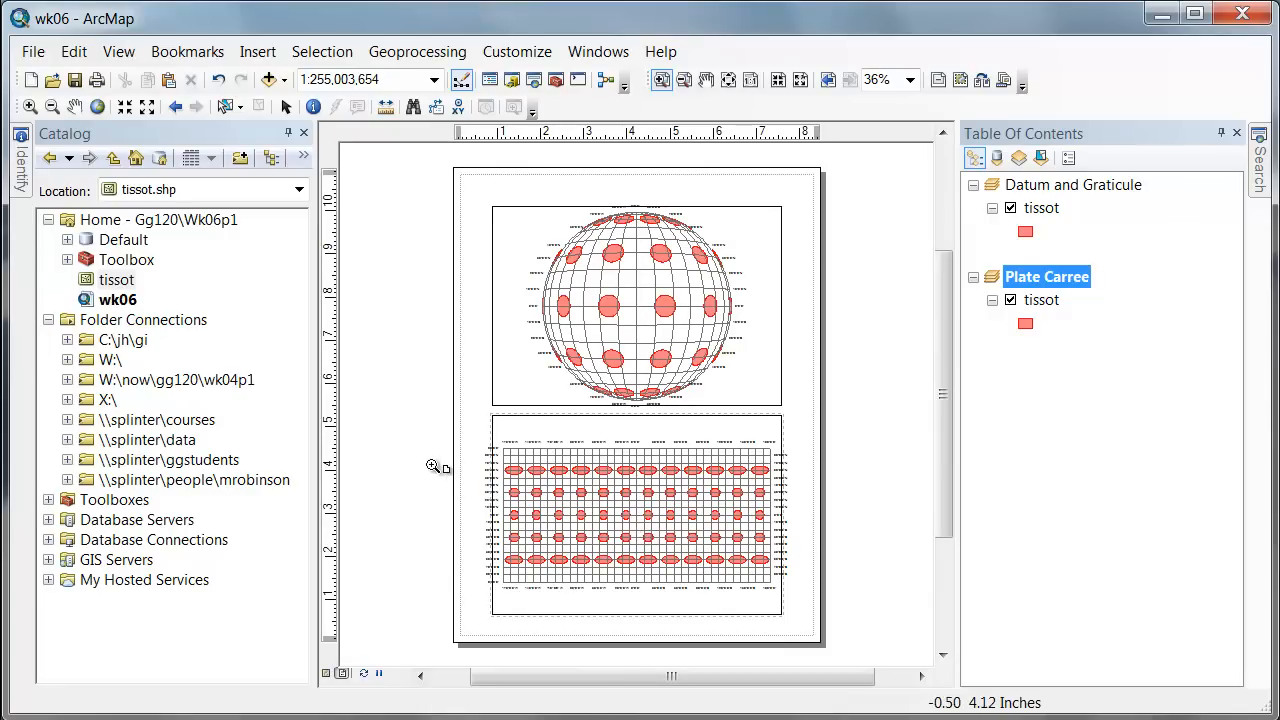
{"action": "mouse_move", "coordinate": [822, 519]}
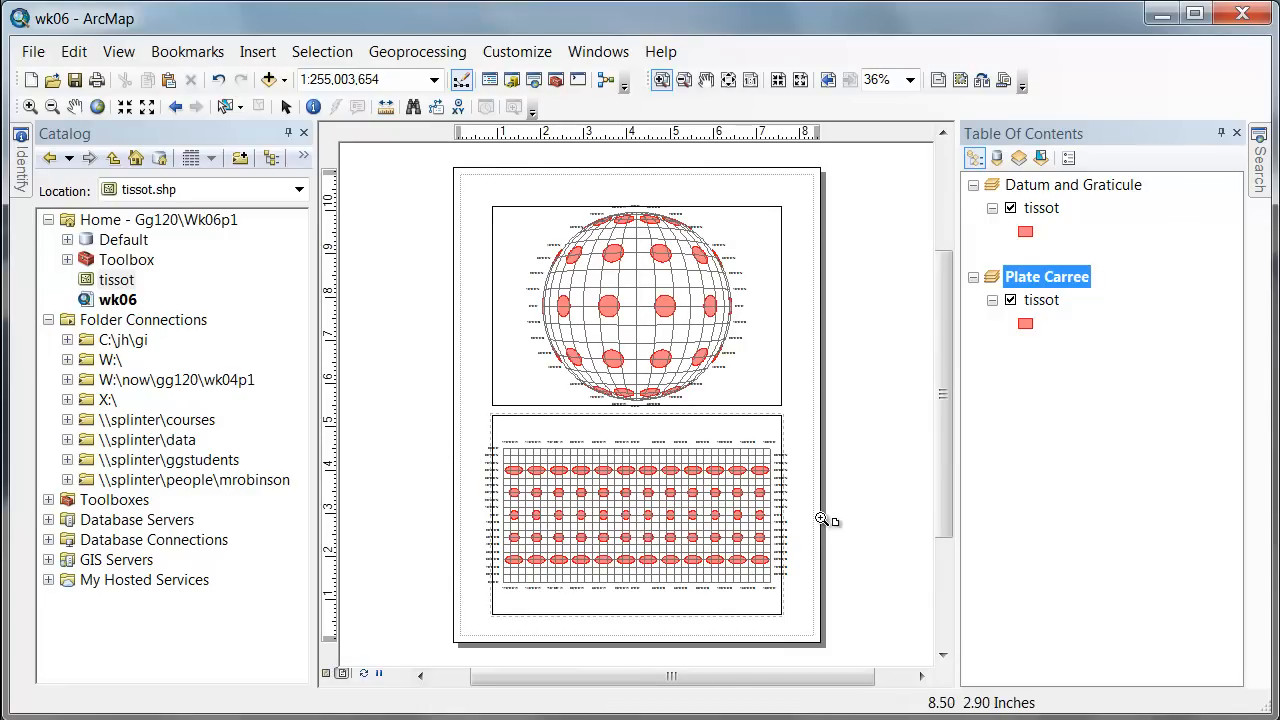
{"action": "mouse_move", "coordinate": [545, 495]}
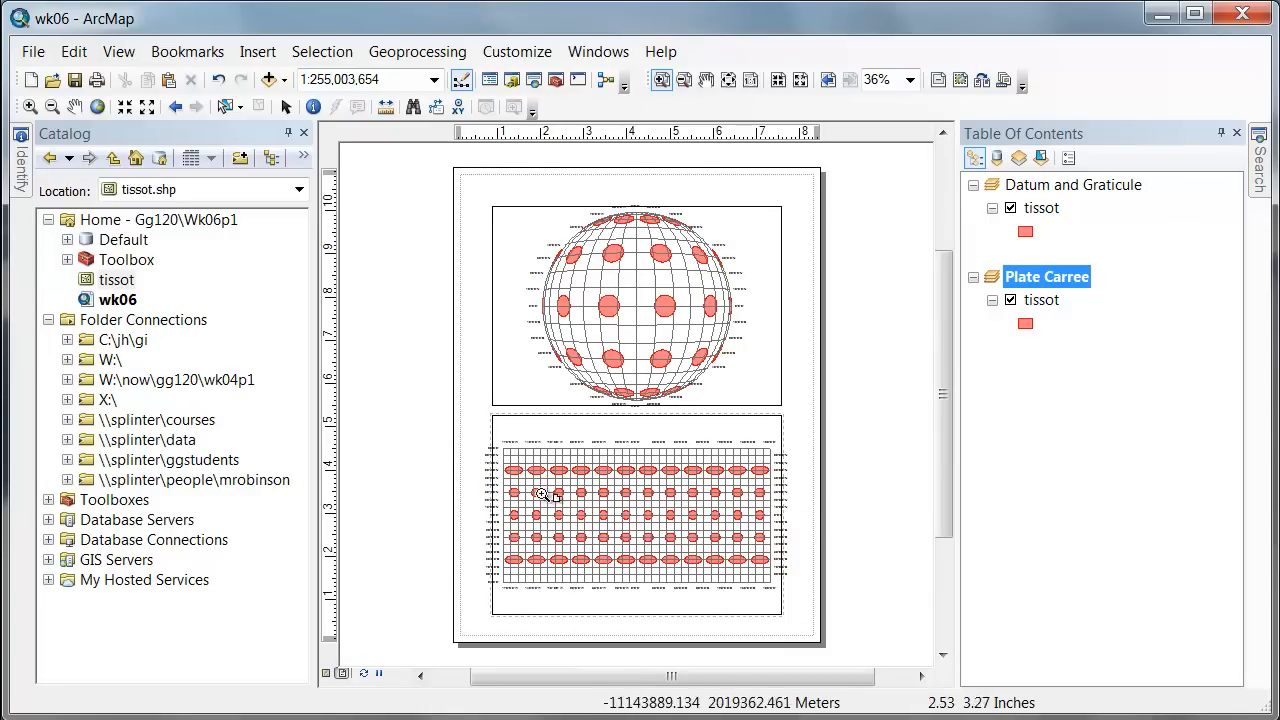
{"action": "mouse_move", "coordinate": [720, 475]}
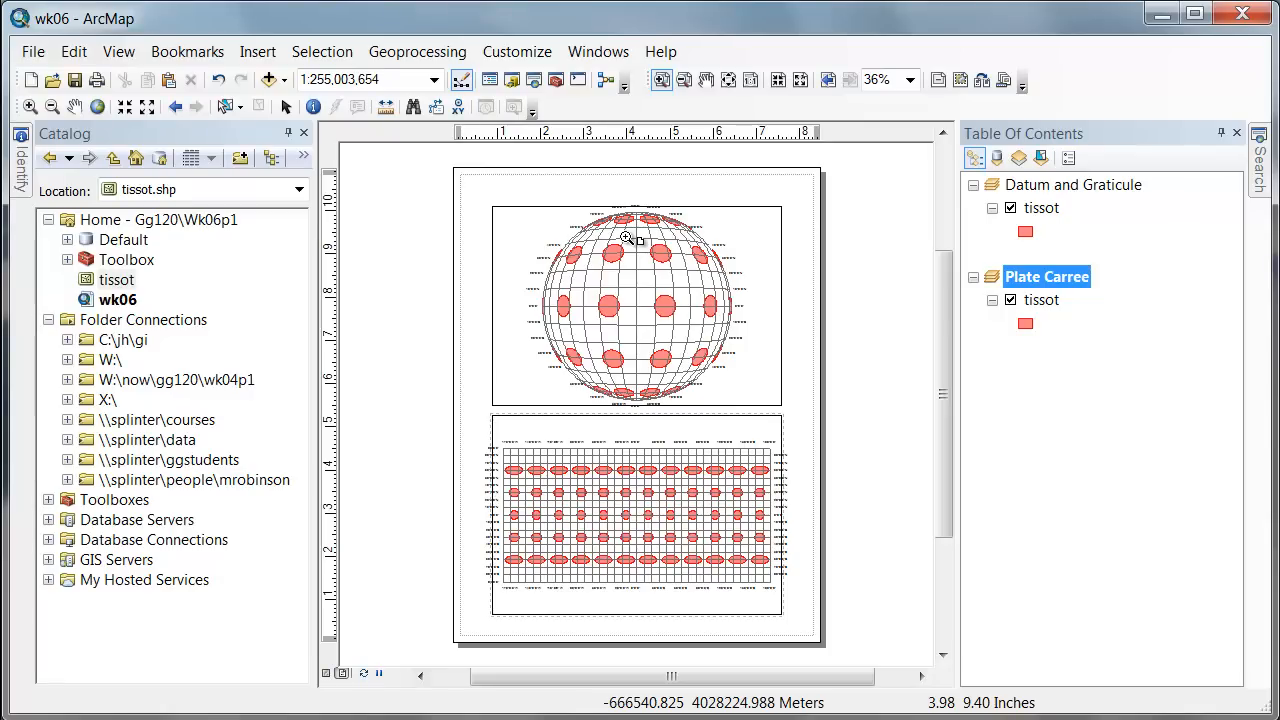
{"action": "mouse_move", "coordinate": [603, 475]}
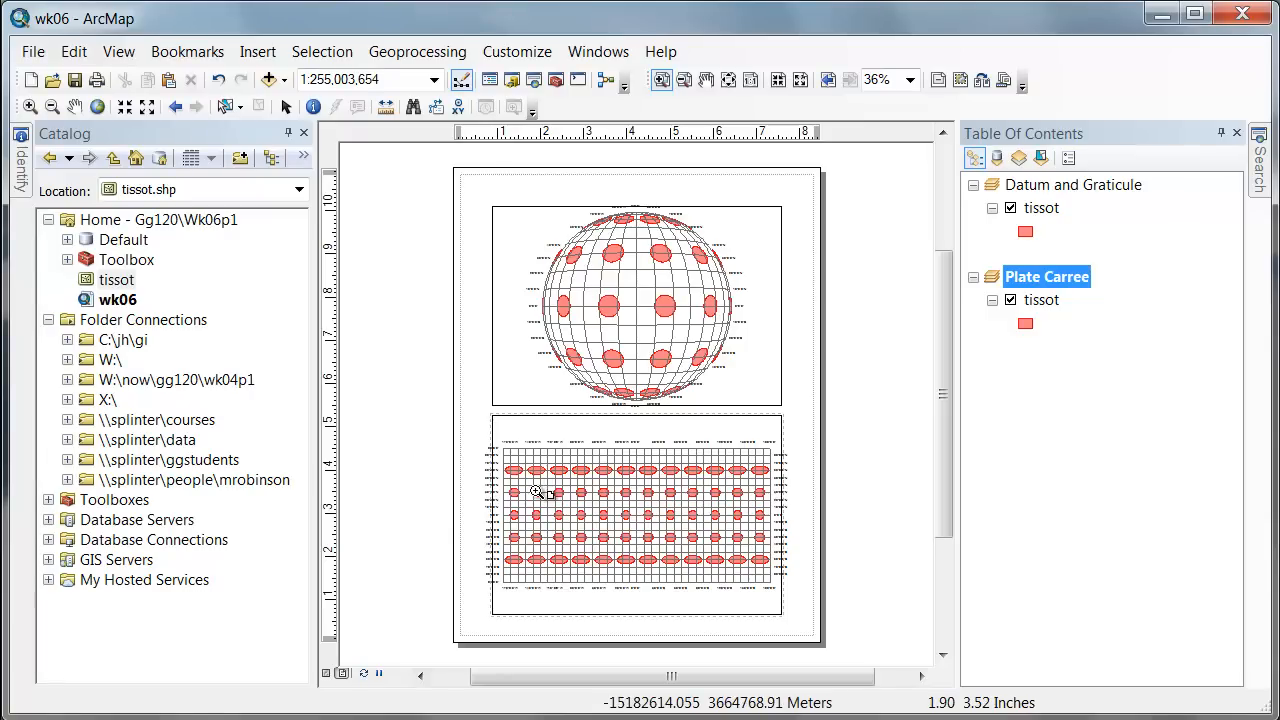
{"action": "mouse_move", "coordinate": [648, 557]}
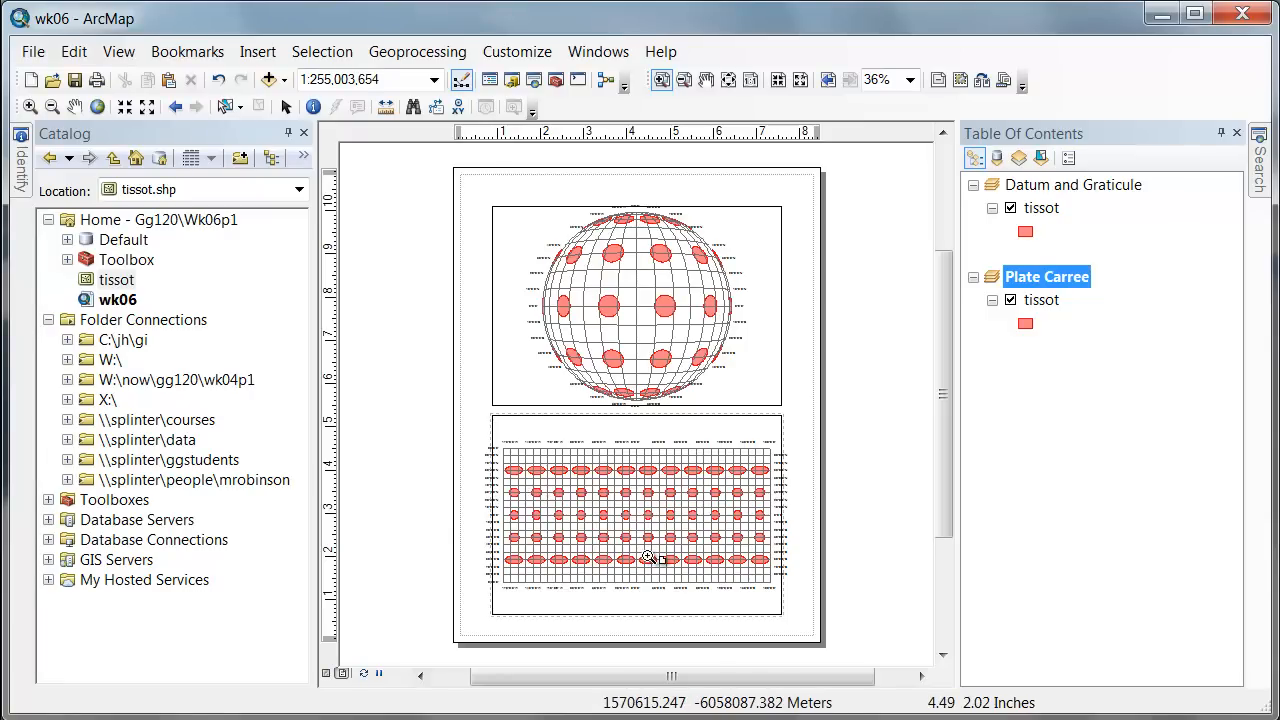
{"action": "mouse_move", "coordinate": [782, 567]}
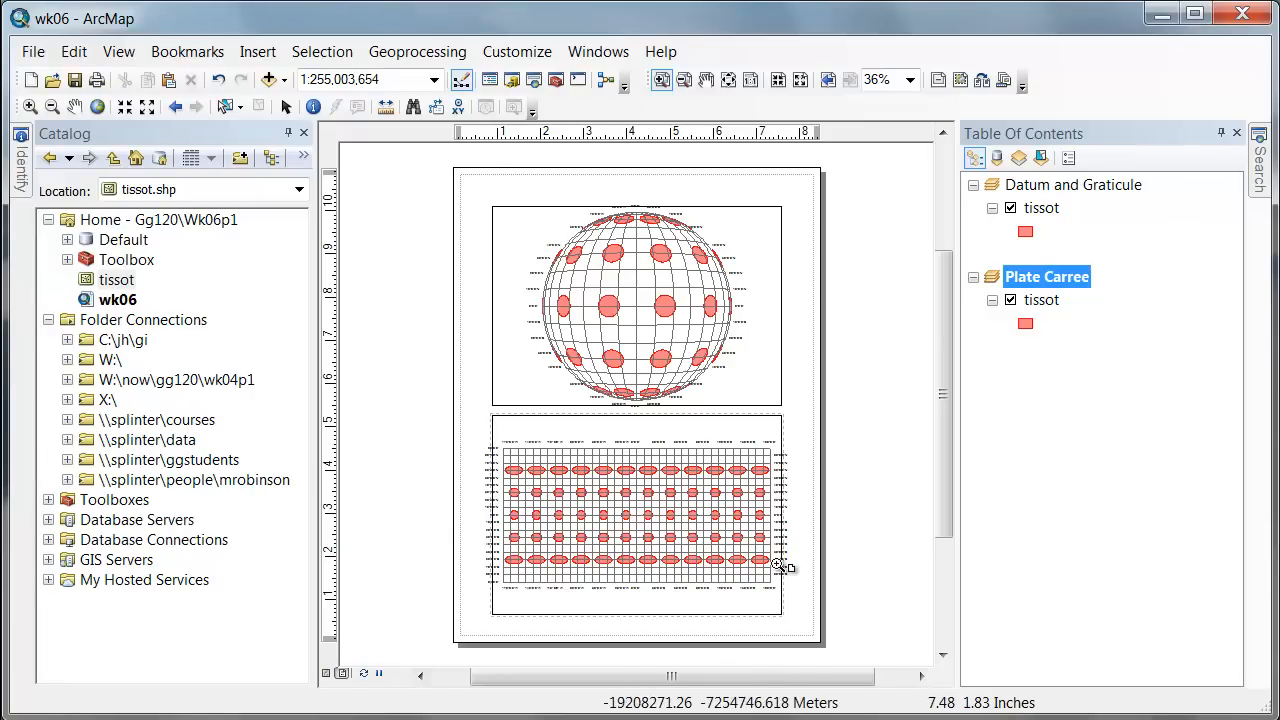